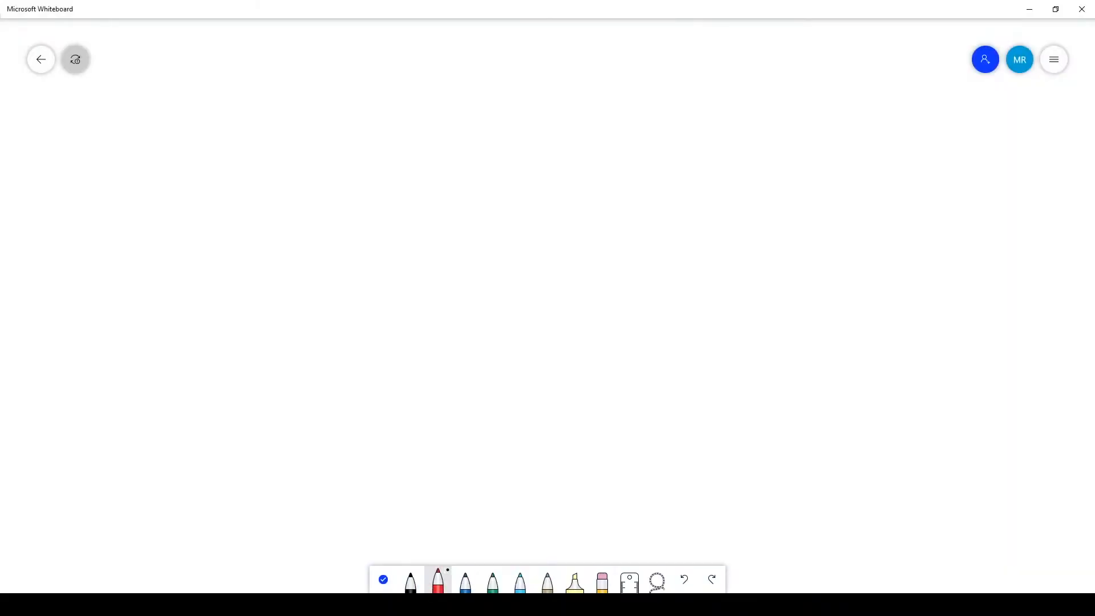
- Sketch a thin plate in perspective with triangular supports under its corners in black
{"action": "left_click_drag", "start_coordinate": [316, 240], "coordinate": [596, 266]}
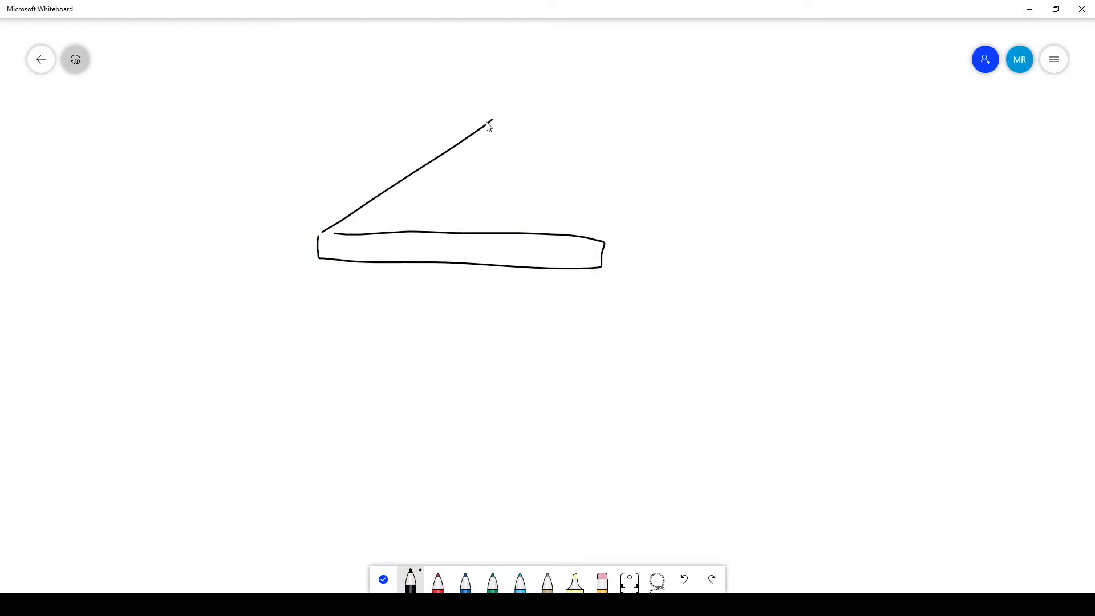
{"action": "left_click_drag", "start_coordinate": [490, 119], "coordinate": [734, 84]}
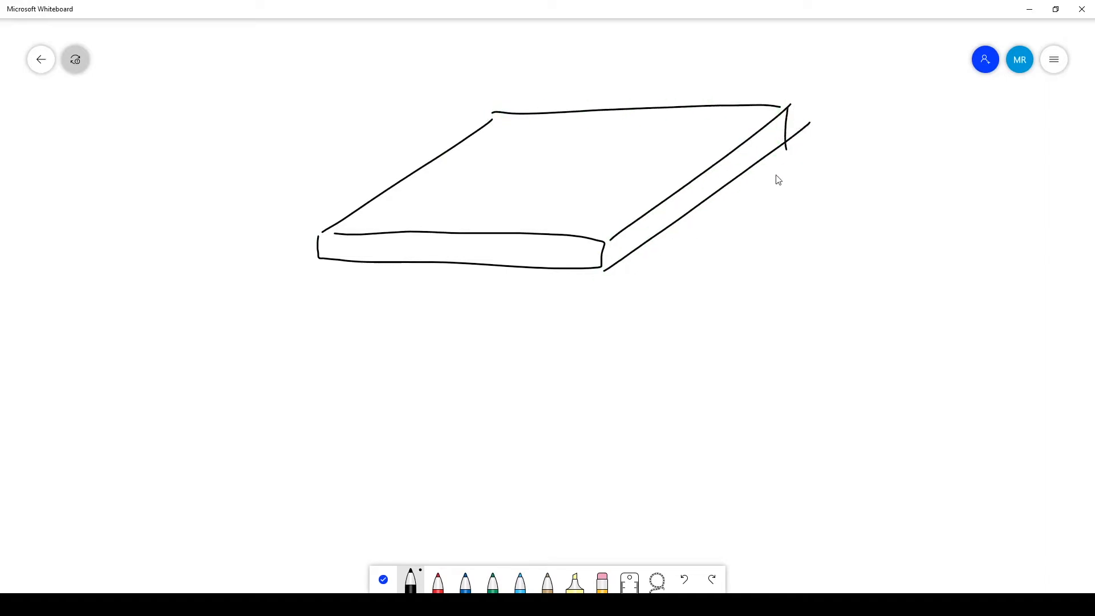
{"action": "left_click_drag", "start_coordinate": [601, 269], "coordinate": [583, 315]}
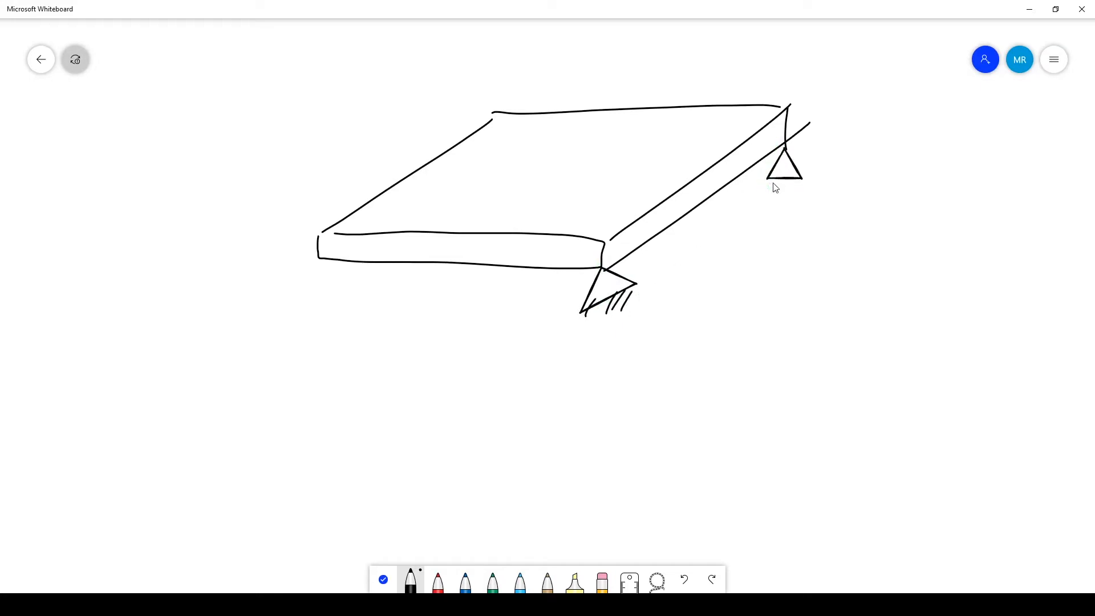
{"action": "left_click_drag", "start_coordinate": [315, 262], "coordinate": [342, 293]}
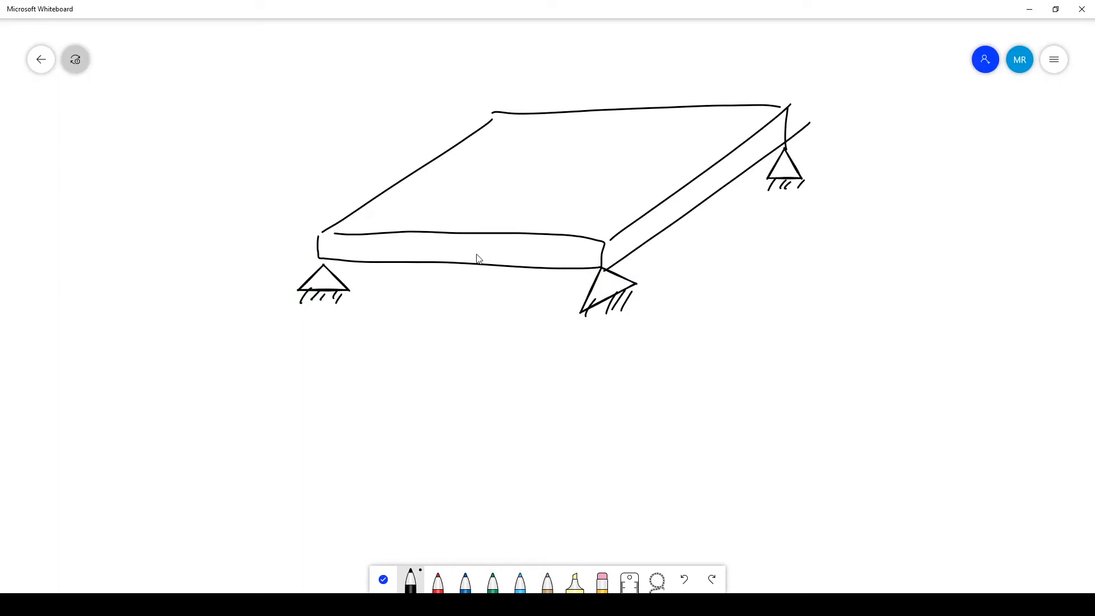
- Add a red downward load arrow pressing on the plate's top
{"action": "left_click", "coordinate": [437, 579]}
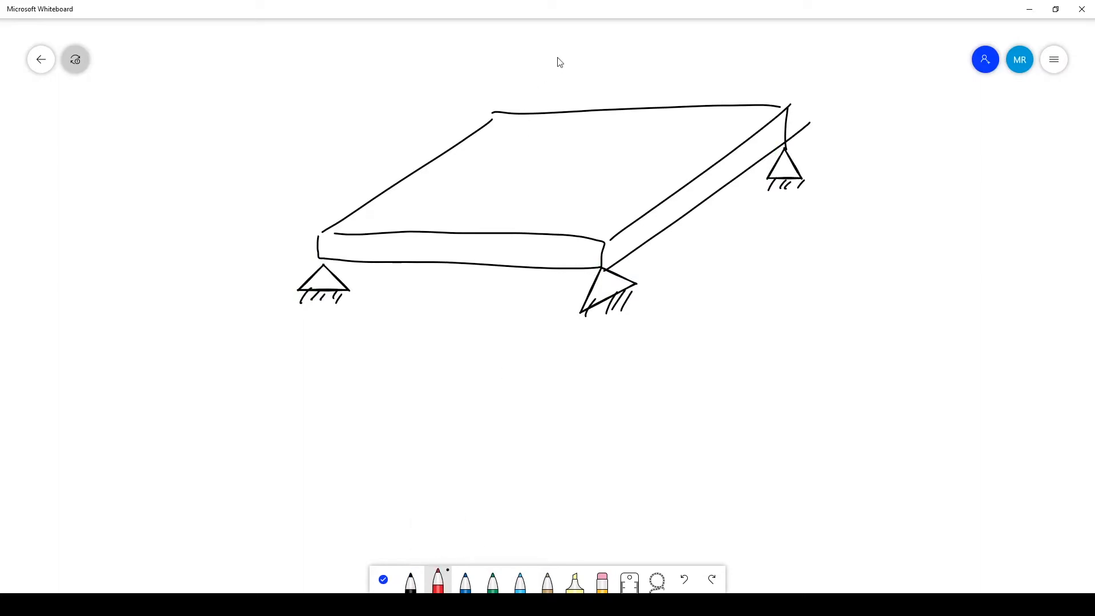
{"action": "left_click_drag", "start_coordinate": [558, 60], "coordinate": [549, 178]}
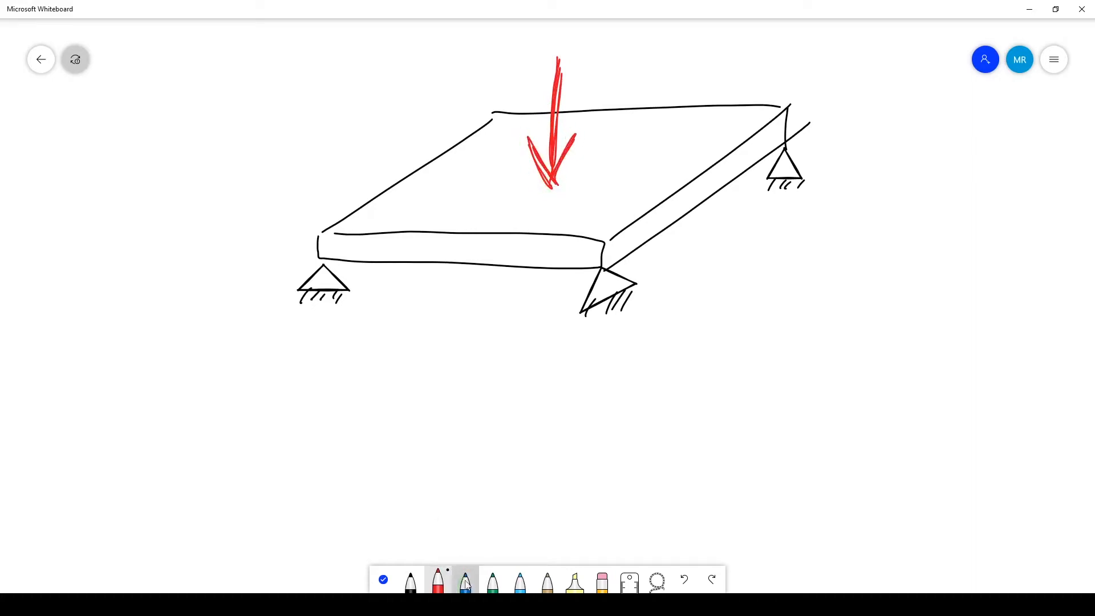
- Mark the plate's front-edge thickness with a small blue hatch, then return to the red pen
{"action": "left_click", "coordinate": [464, 579]}
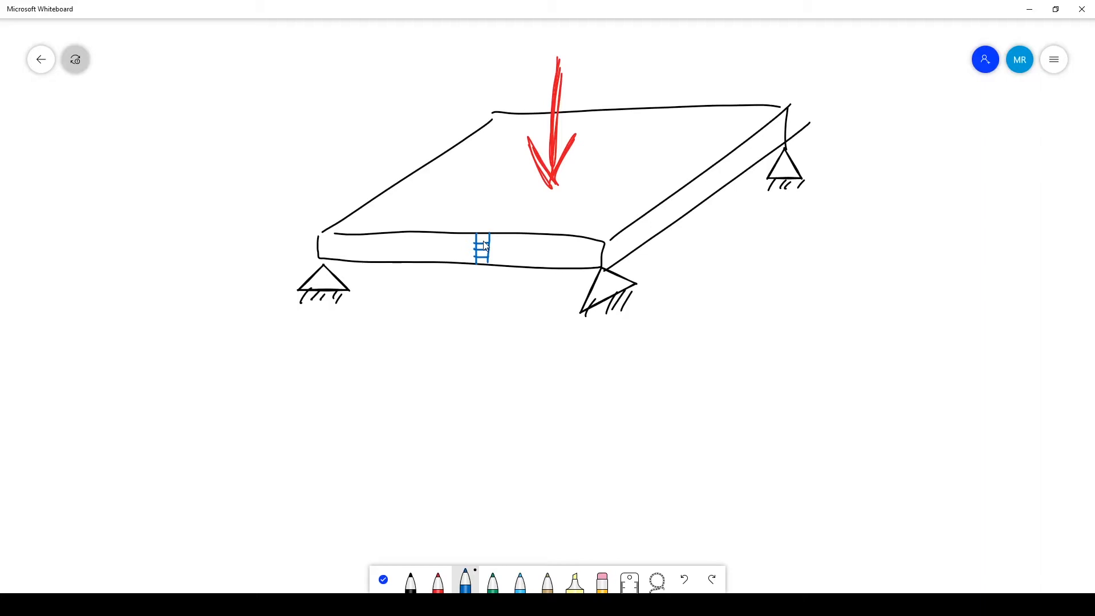
{"action": "left_click", "coordinate": [437, 579]}
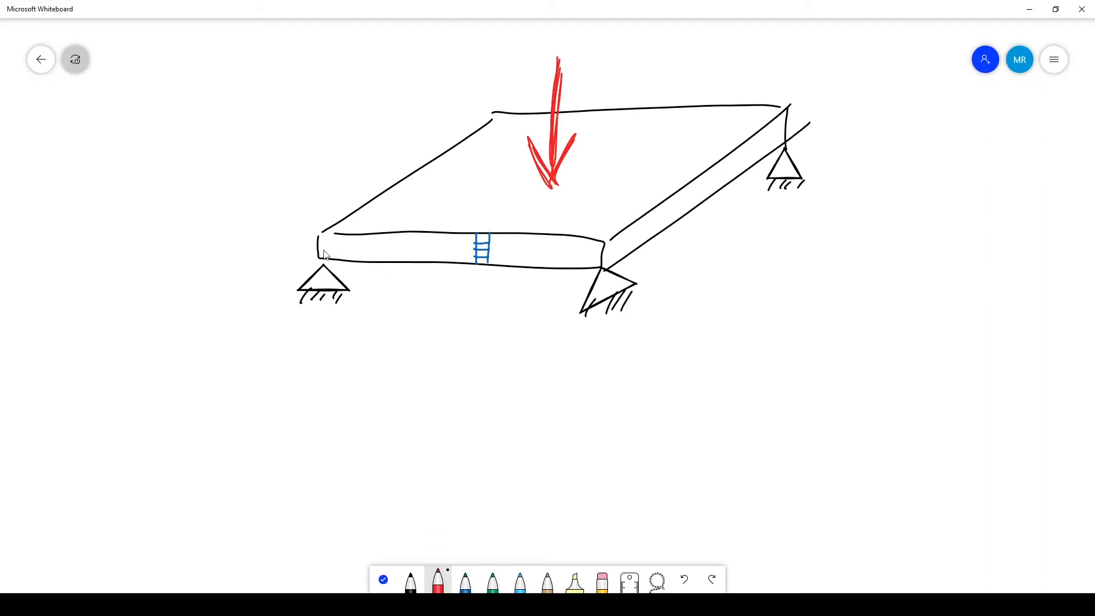
- Trace the plate's mid-plane in red with an arrow to the handwritten note 'thickness?'
{"action": "left_click_drag", "start_coordinate": [316, 250], "coordinate": [510, 253]}
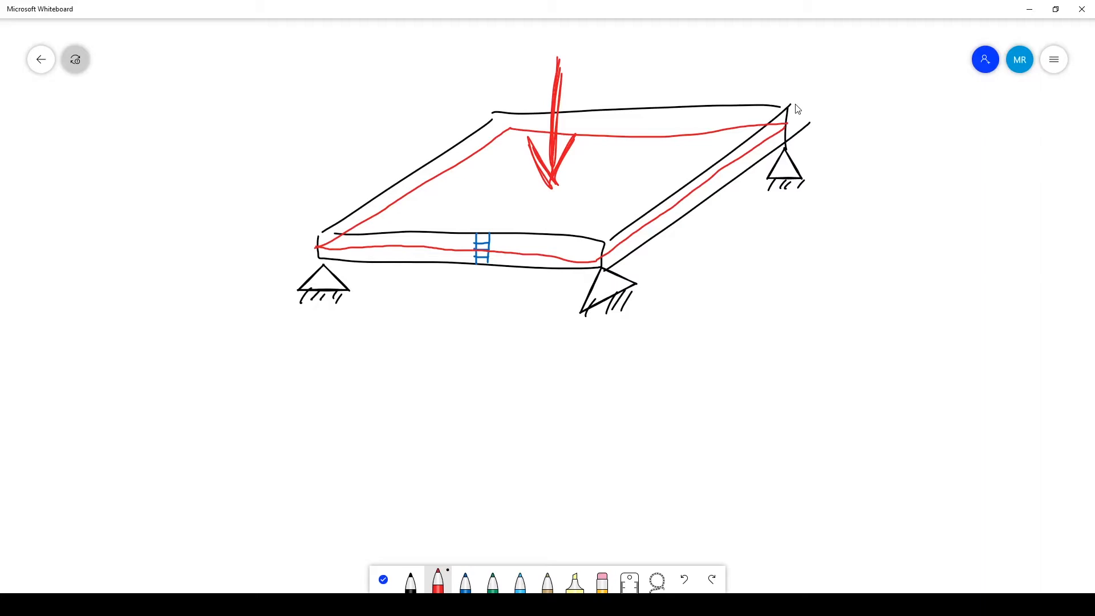
{"action": "mouse_move", "coordinate": [468, 289]}
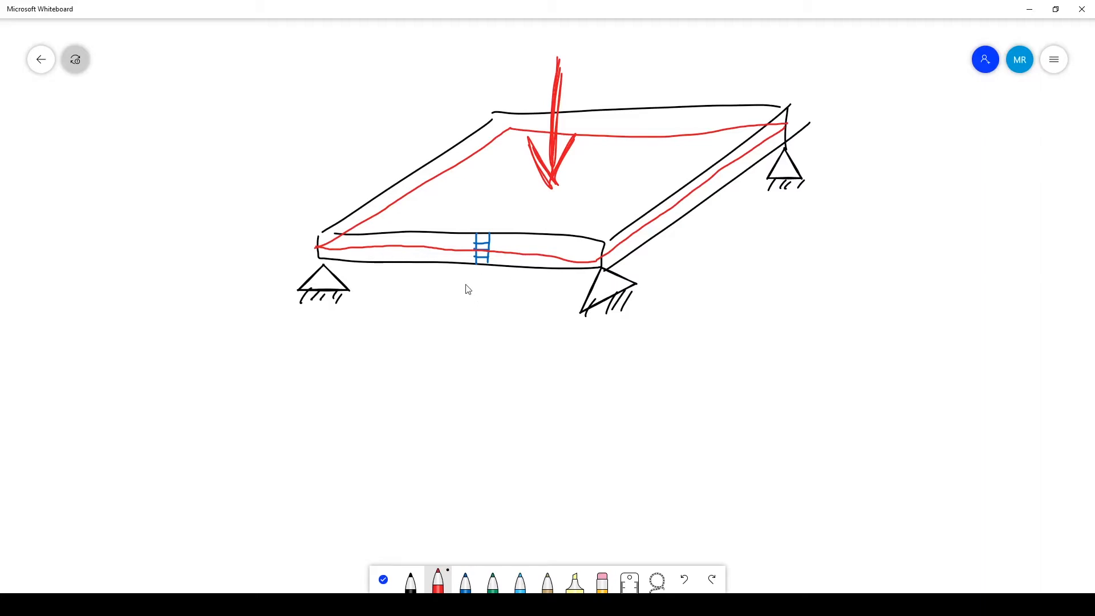
{"action": "left_click_drag", "start_coordinate": [418, 247], "coordinate": [388, 419]}
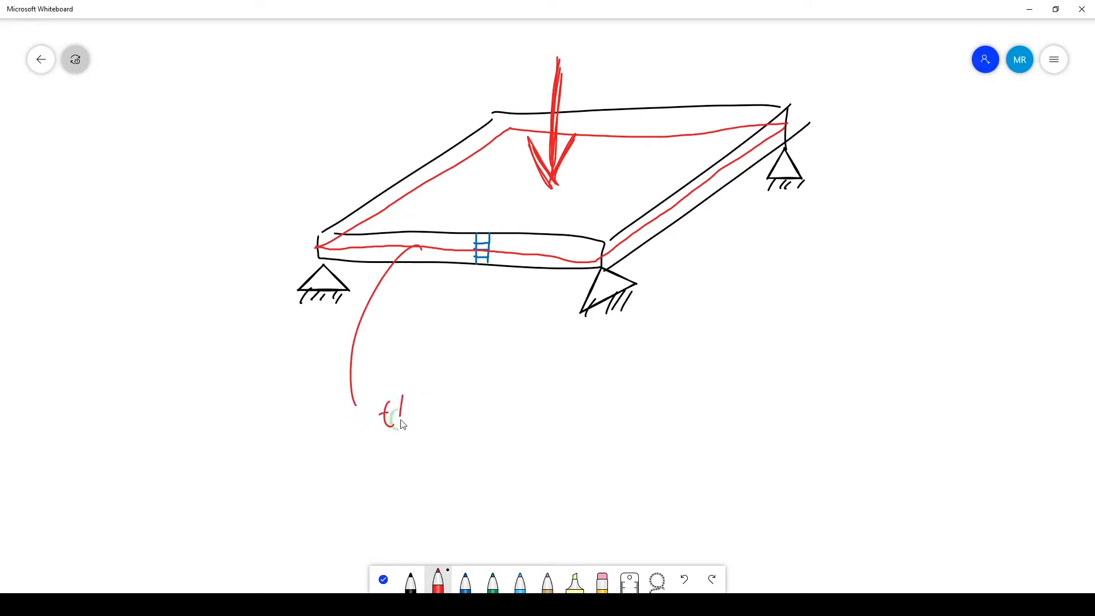
{"action": "type", "text": "thickness?"}
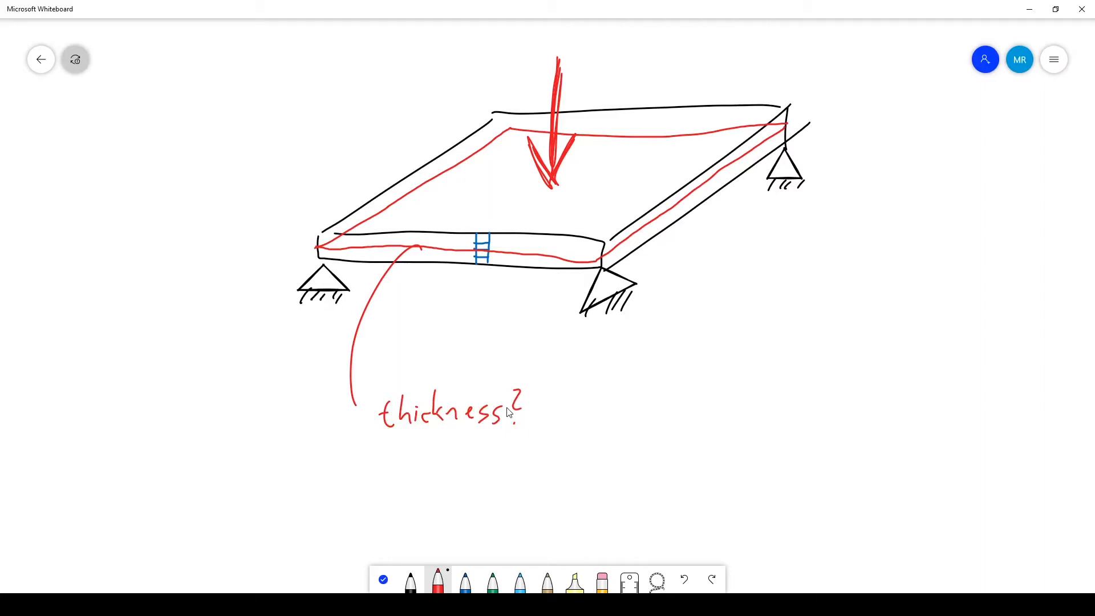
{"action": "left_click_drag", "start_coordinate": [543, 411], "coordinate": [590, 403]}
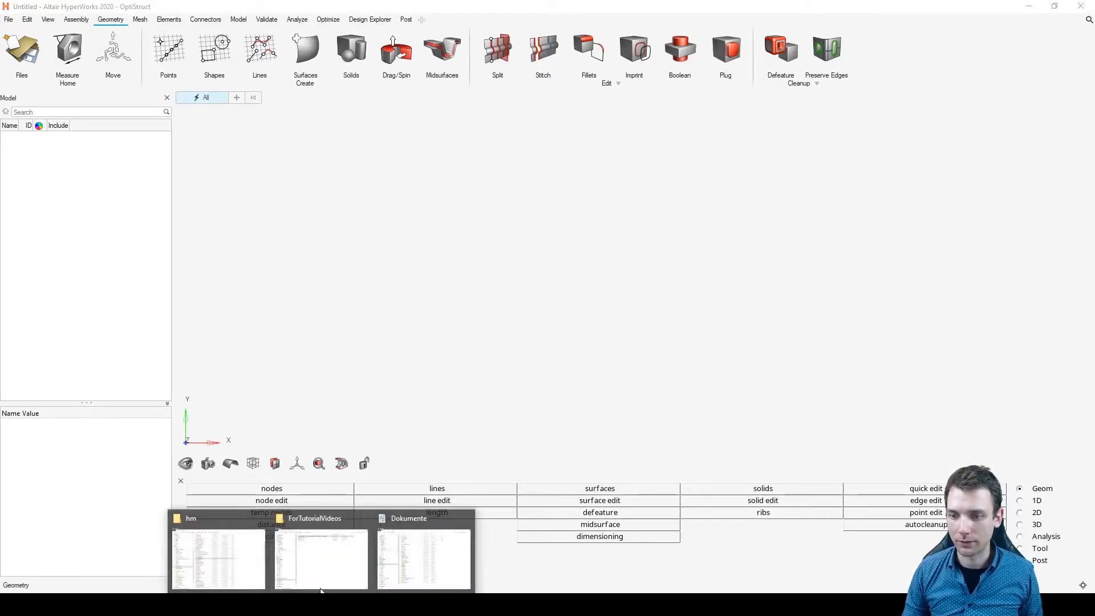
- Browse to the Altair > 2020 > tutorials > hwdesktop > hm folder
{"action": "left_click", "coordinate": [218, 555]}
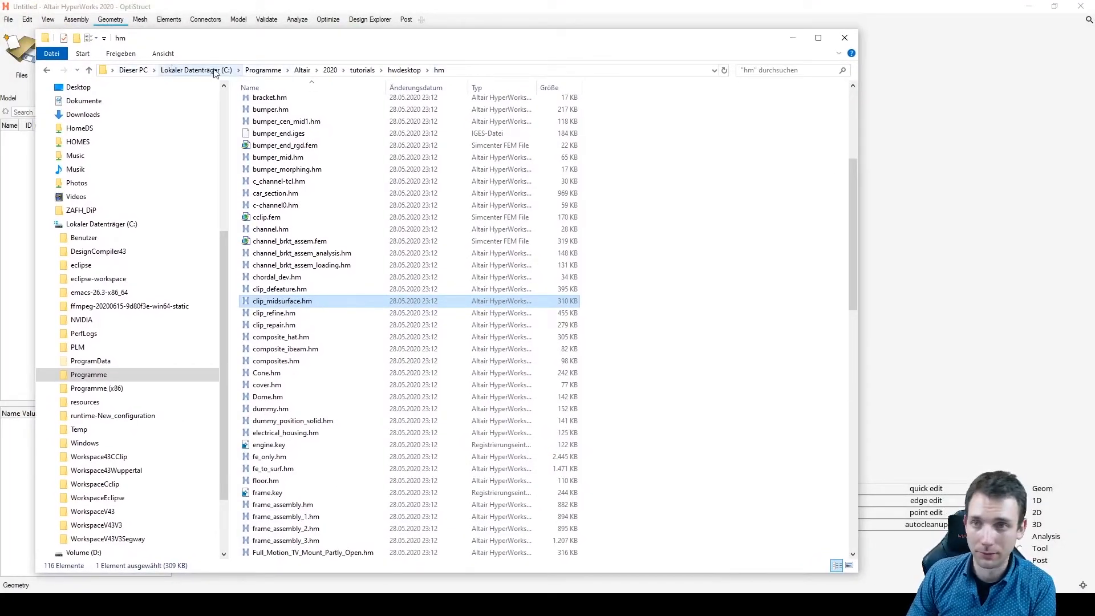
{"action": "left_click", "coordinate": [302, 69]}
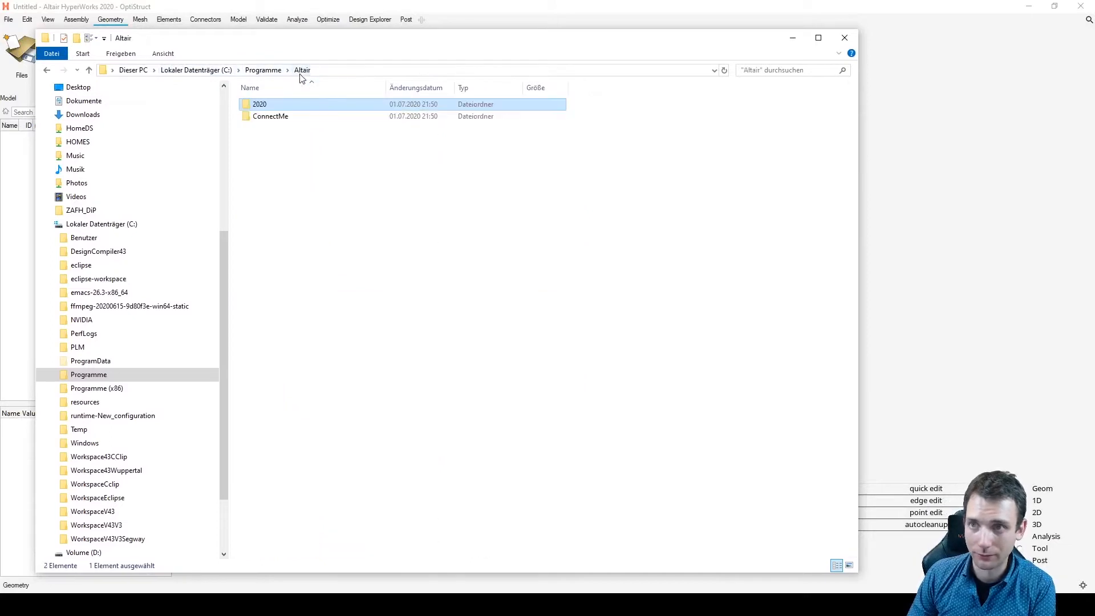
{"action": "double_click", "coordinate": [259, 103]}
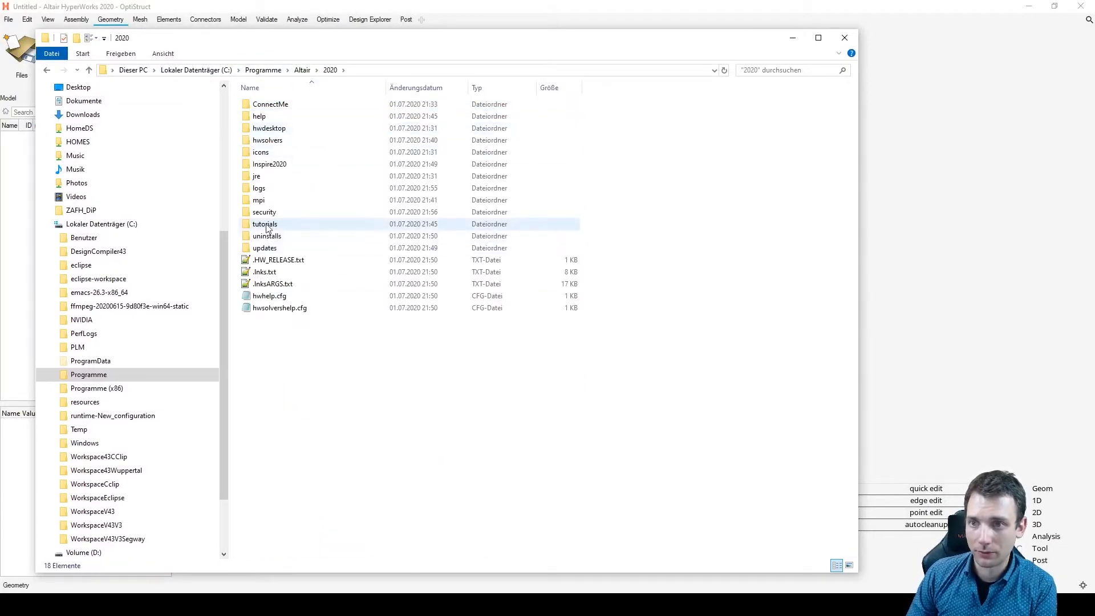
{"action": "double_click", "coordinate": [265, 224]}
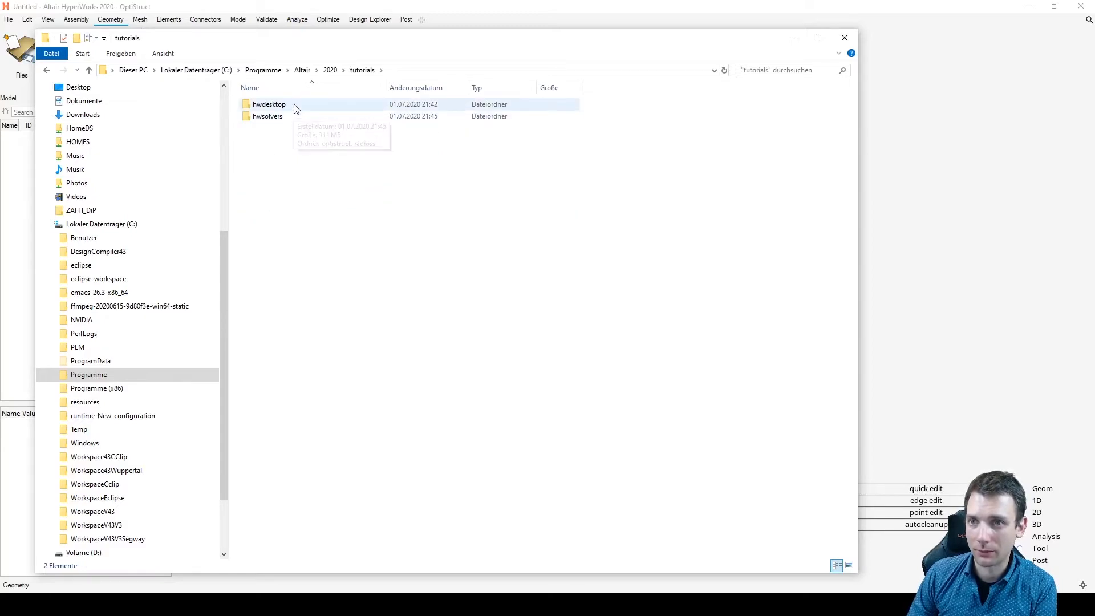
{"action": "double_click", "coordinate": [269, 104]}
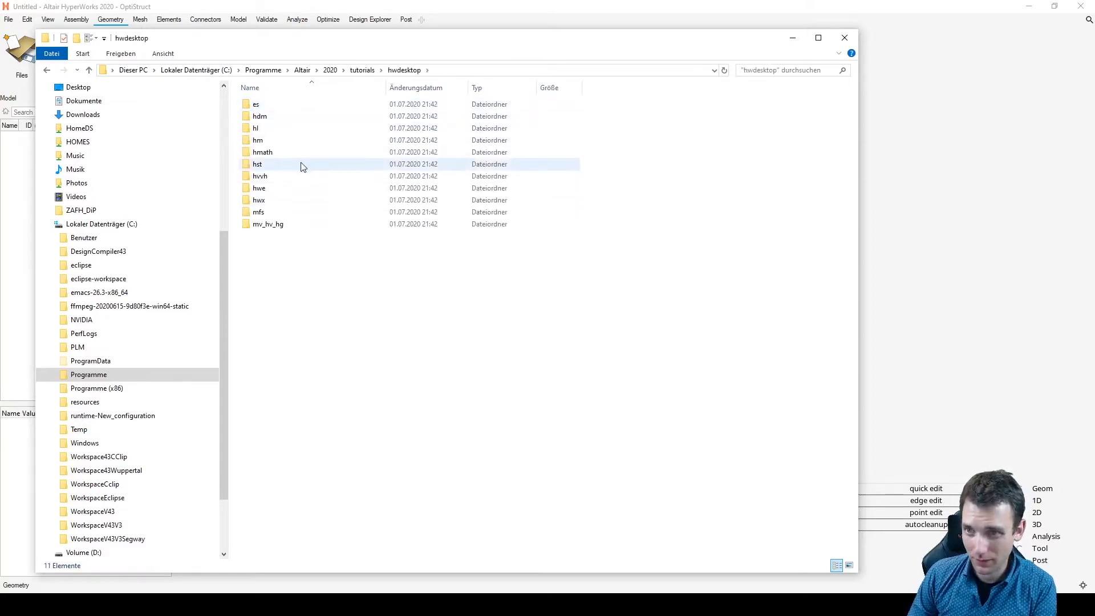
{"action": "double_click", "coordinate": [256, 139]}
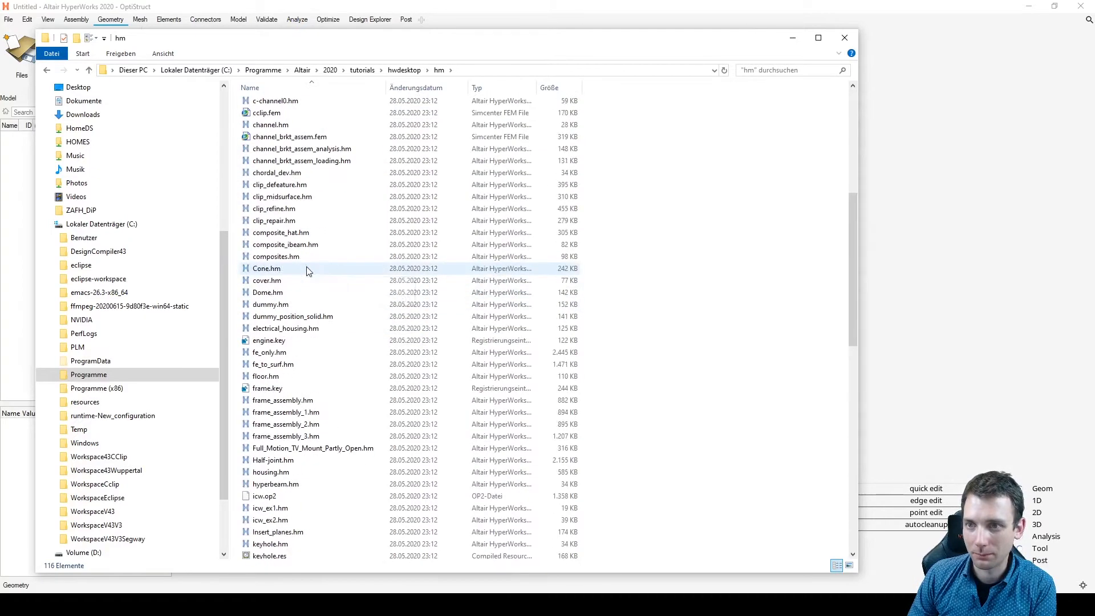
- Load clip_midsurface.hm into HyperMesh
{"action": "left_click", "coordinate": [281, 197]}
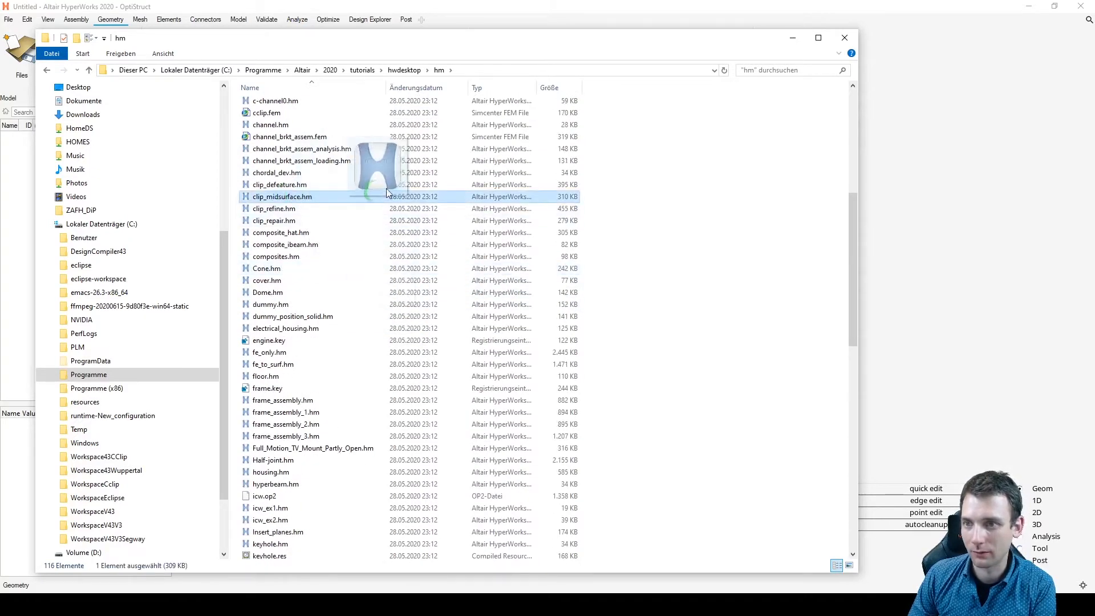
{"action": "mouse_move", "coordinate": [941, 176]}
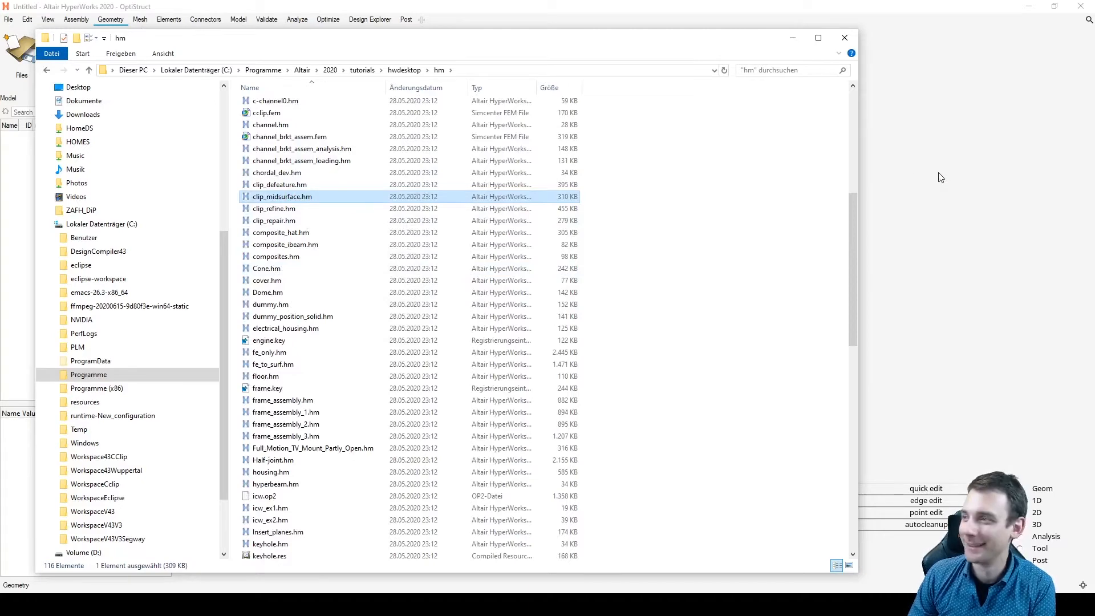
{"action": "double_click", "coordinate": [282, 196]}
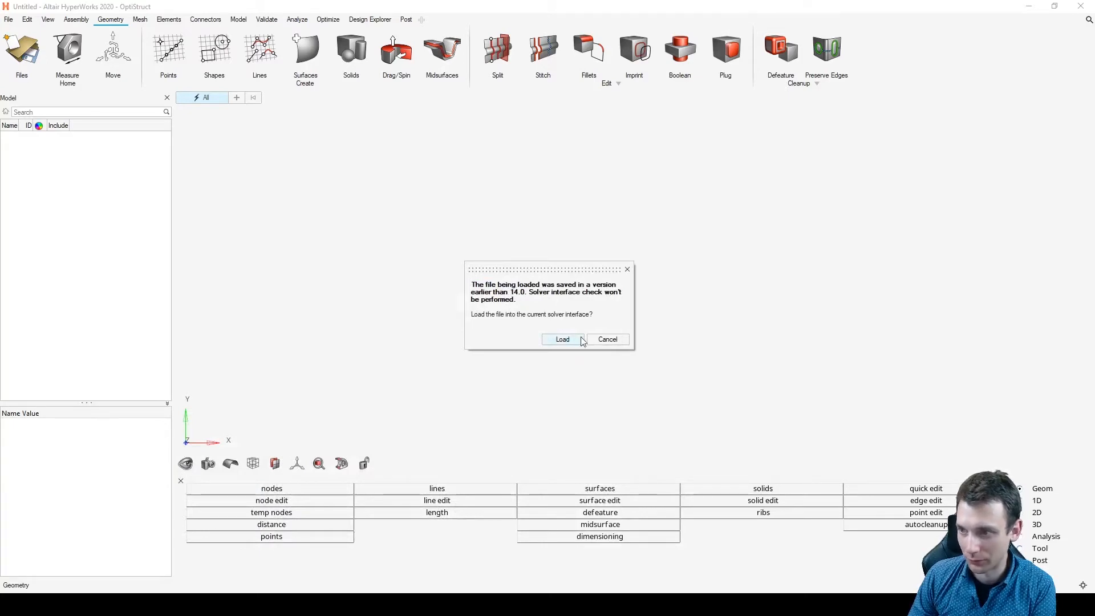
- Accept the older-version warning so the blue solid clip loads, then inspect it
{"action": "left_click", "coordinate": [562, 340]}
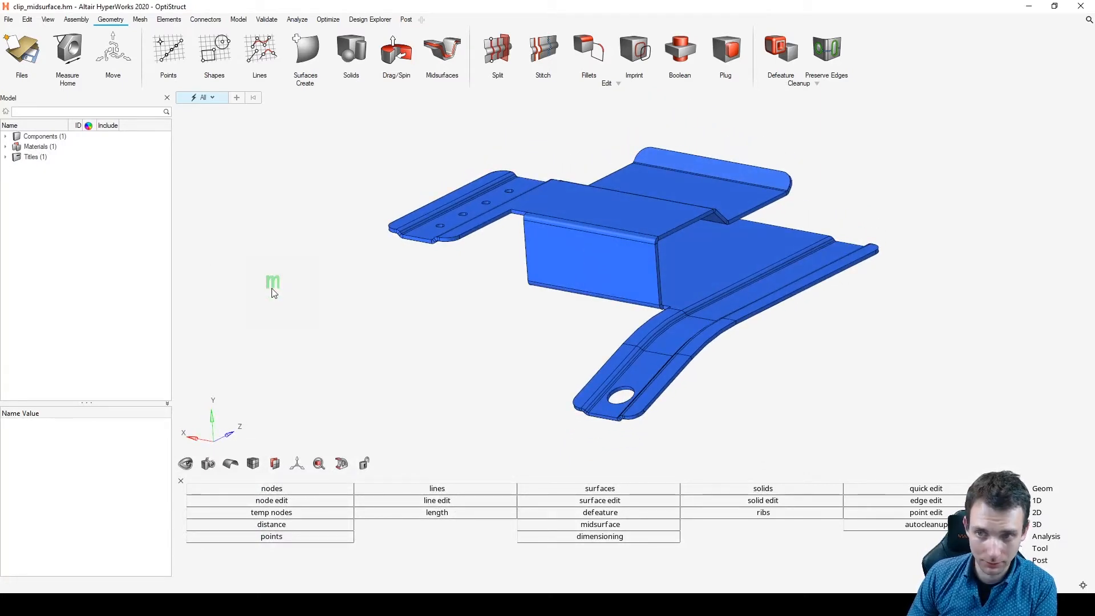
{"action": "right_click", "coordinate": [272, 286]}
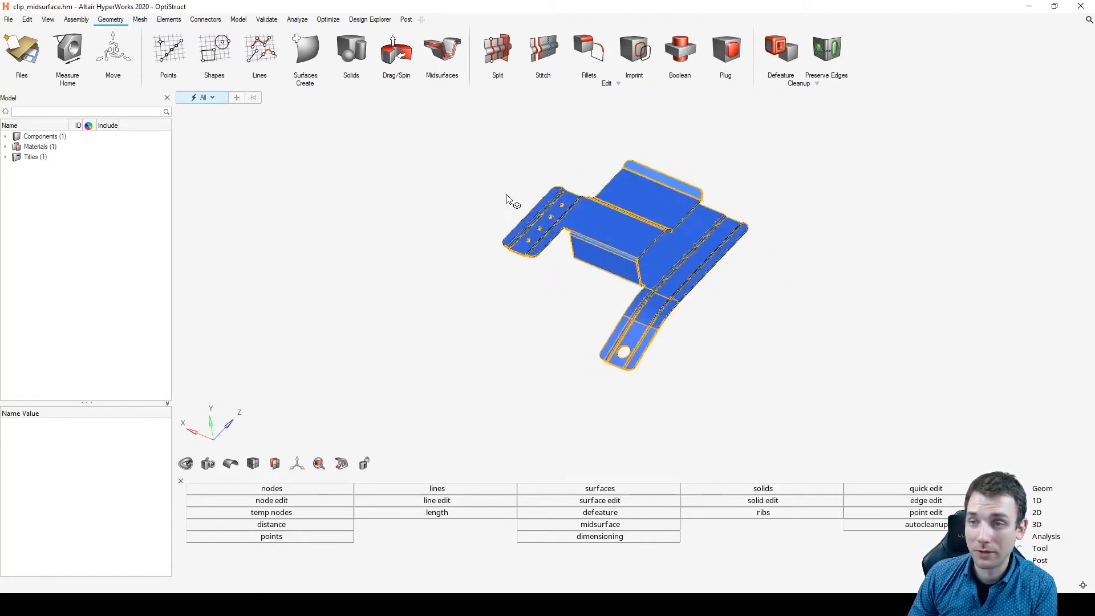
{"action": "left_click", "coordinate": [351, 52]}
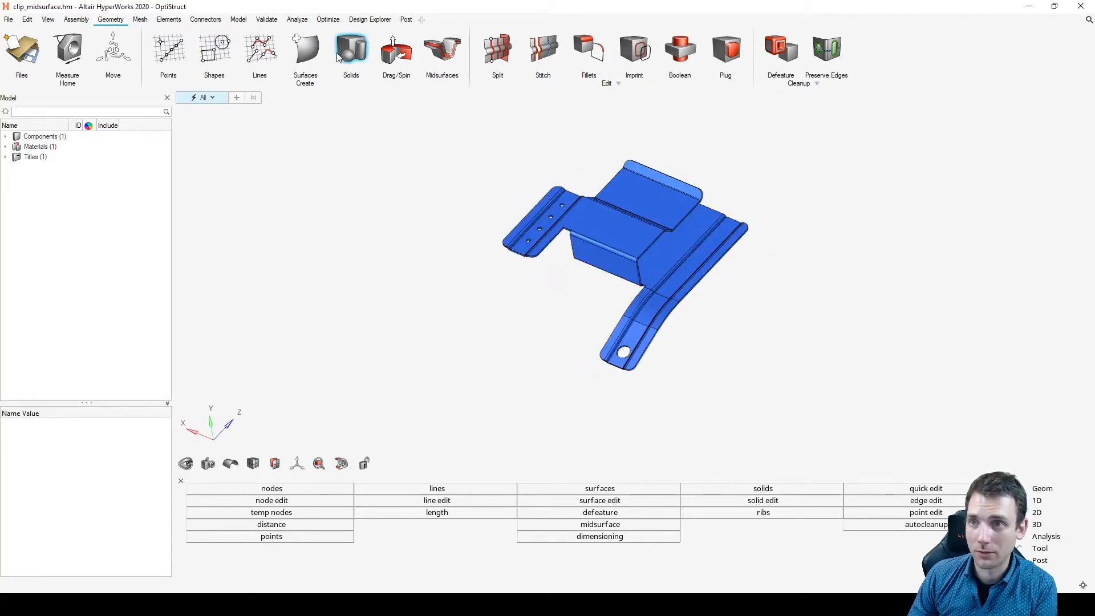
- Generate an automatic midsurface from the solid, adding a Middle Surface component
{"action": "left_click", "coordinate": [441, 55]}
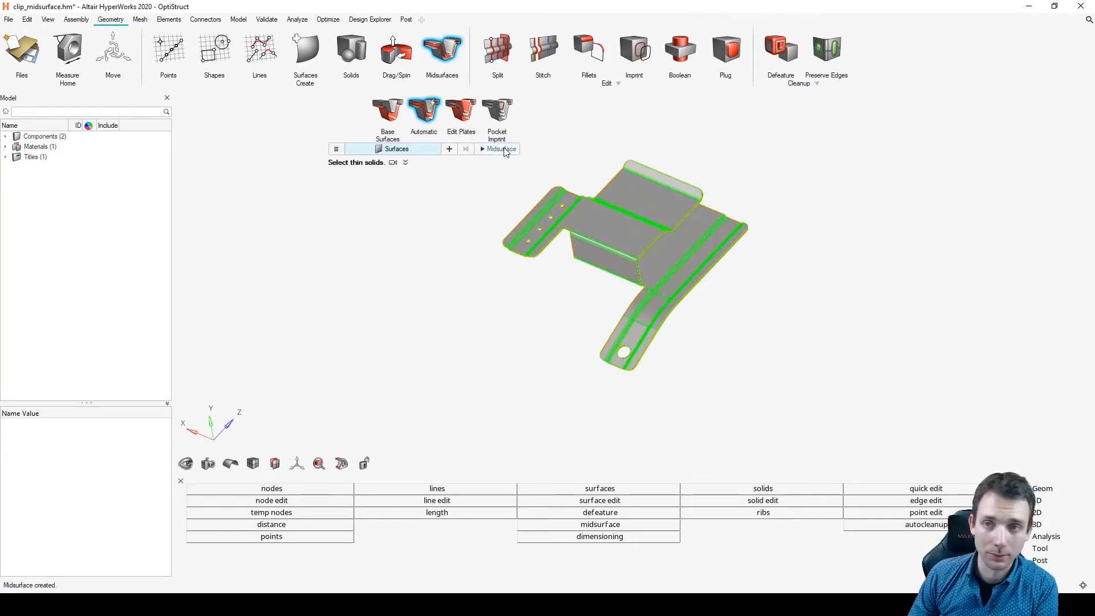
{"action": "mouse_move", "coordinate": [467, 250]}
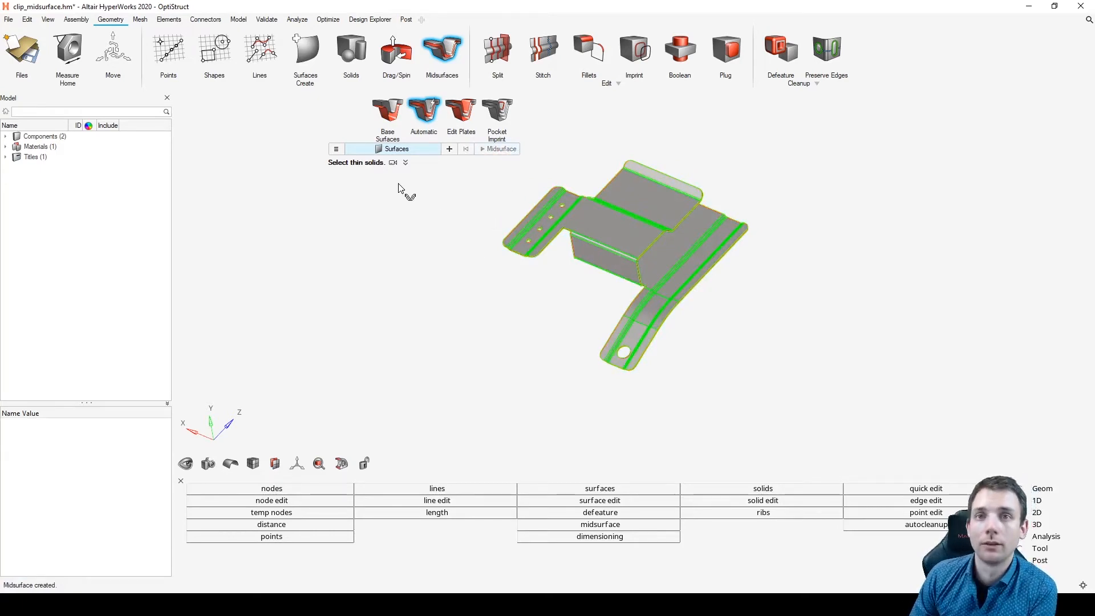
{"action": "left_click", "coordinate": [38, 146]}
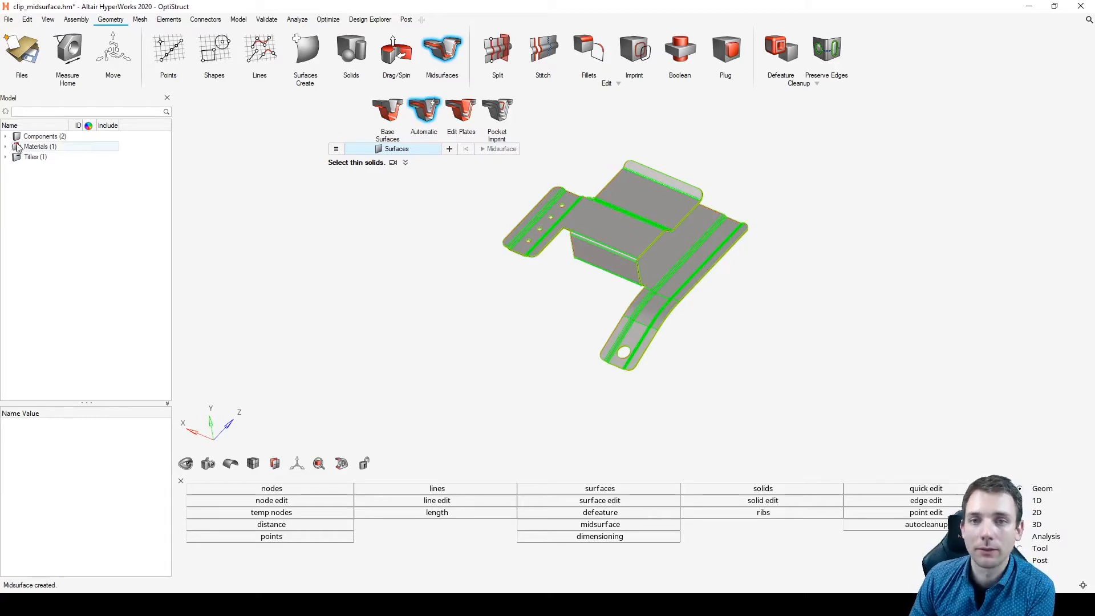
{"action": "left_click", "coordinate": [7, 136]}
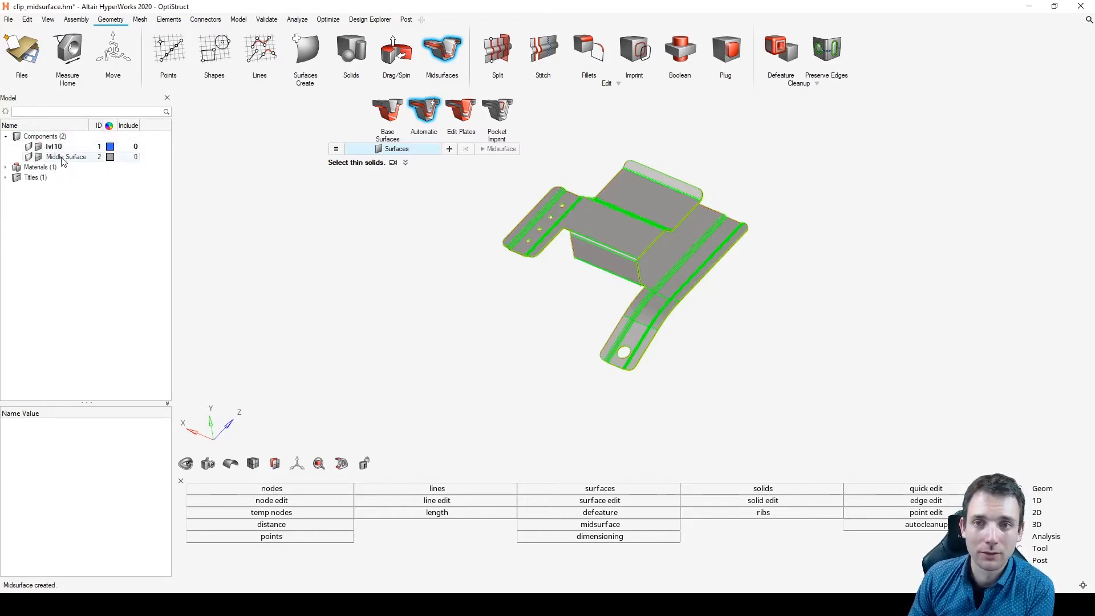
{"action": "left_click", "coordinate": [53, 146]}
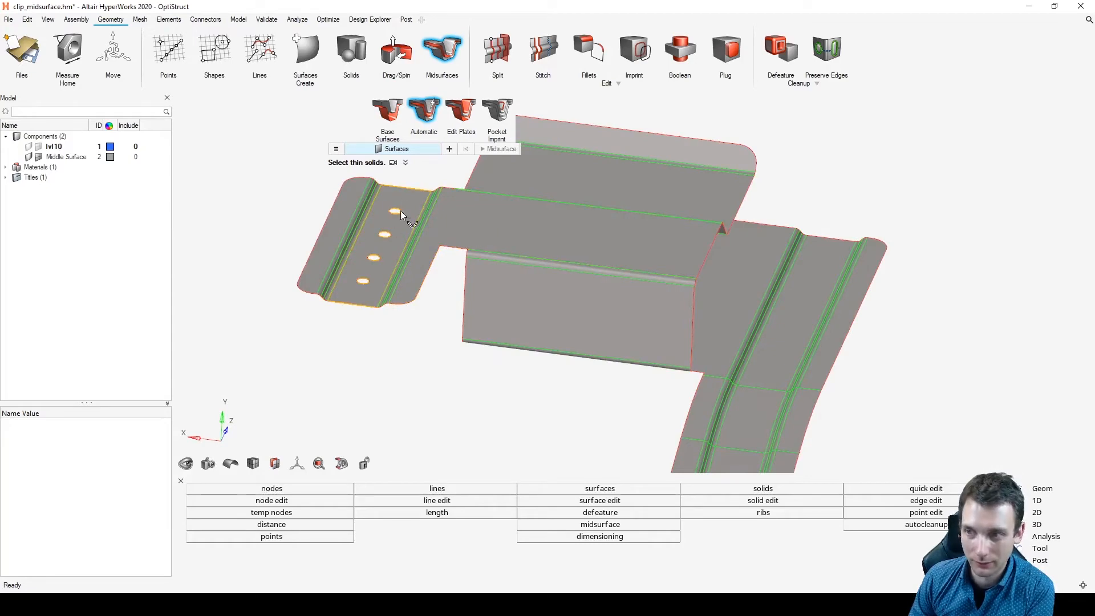
{"action": "left_click", "coordinate": [426, 271]}
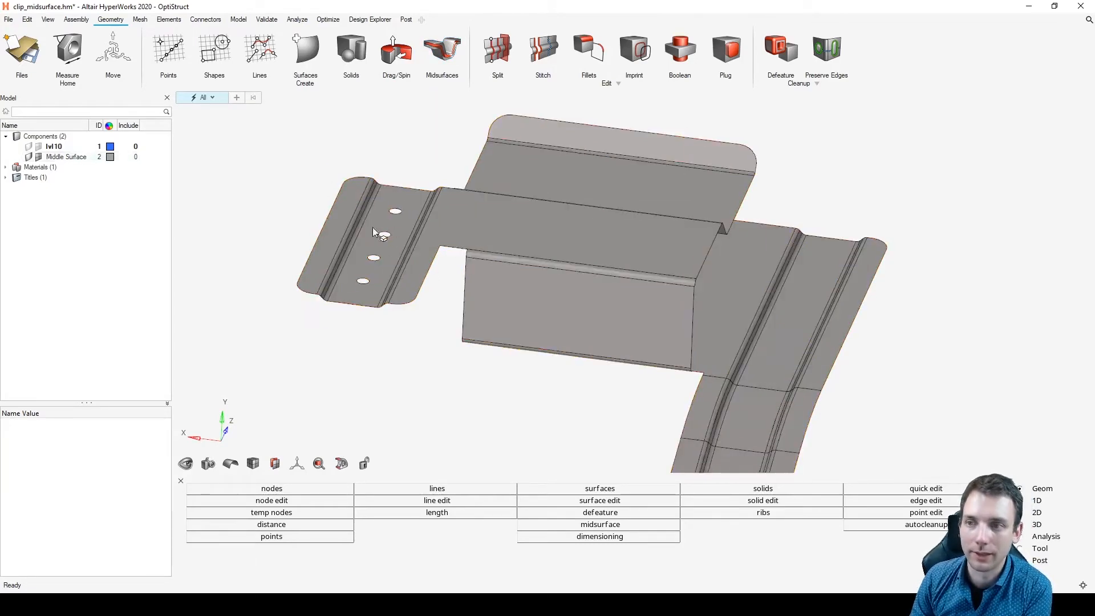
{"action": "left_click", "coordinate": [211, 97]}
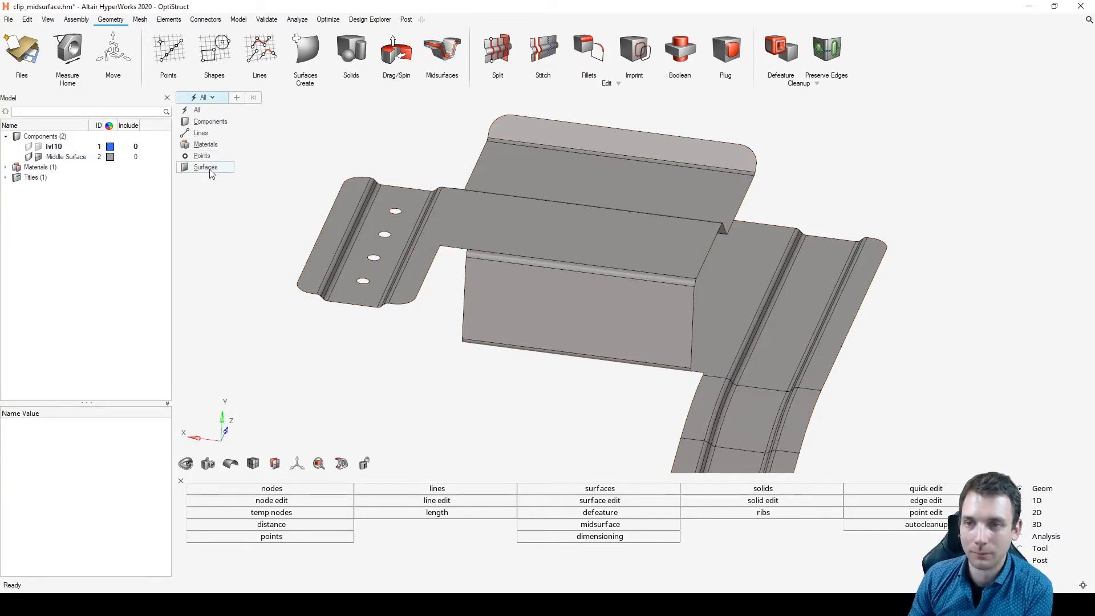
{"action": "left_click", "coordinate": [205, 166]}
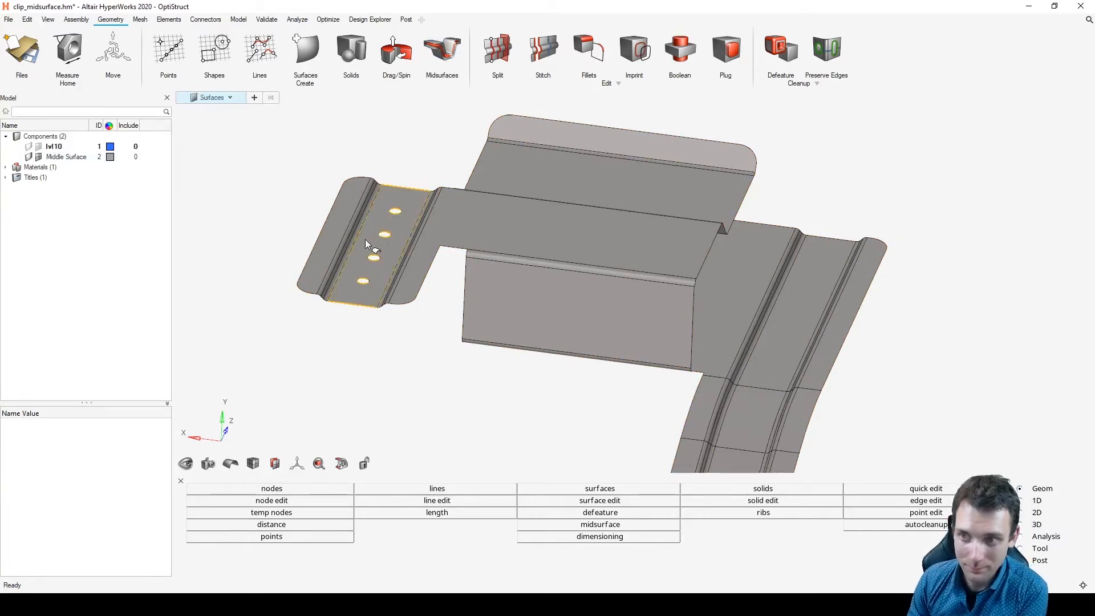
{"action": "left_click", "coordinate": [378, 259]}
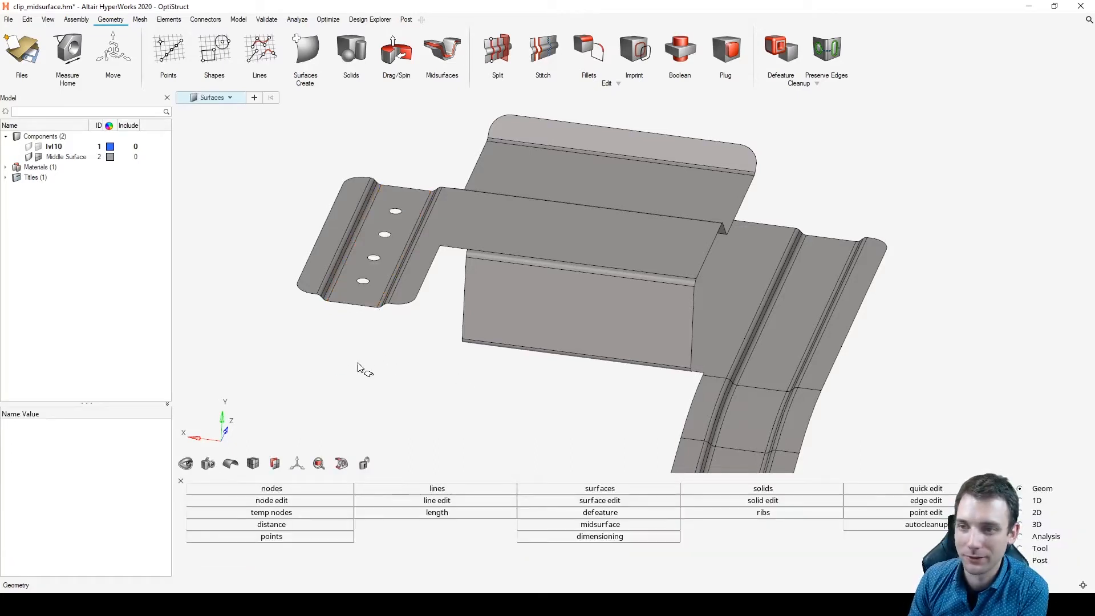
{"action": "left_click", "coordinate": [352, 296]}
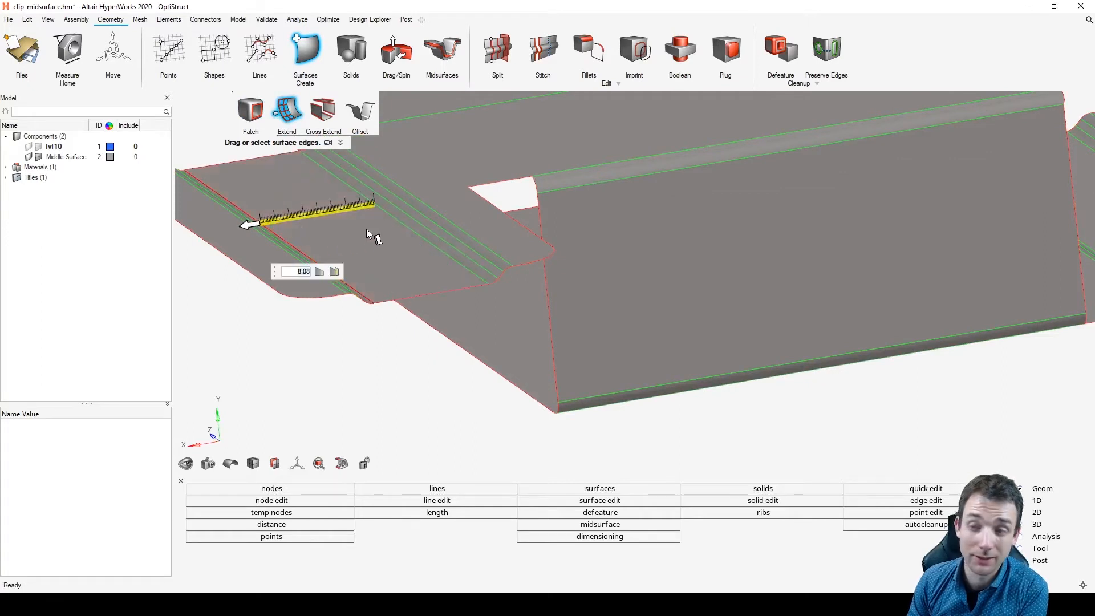
{"action": "mouse_move", "coordinate": [286, 181]}
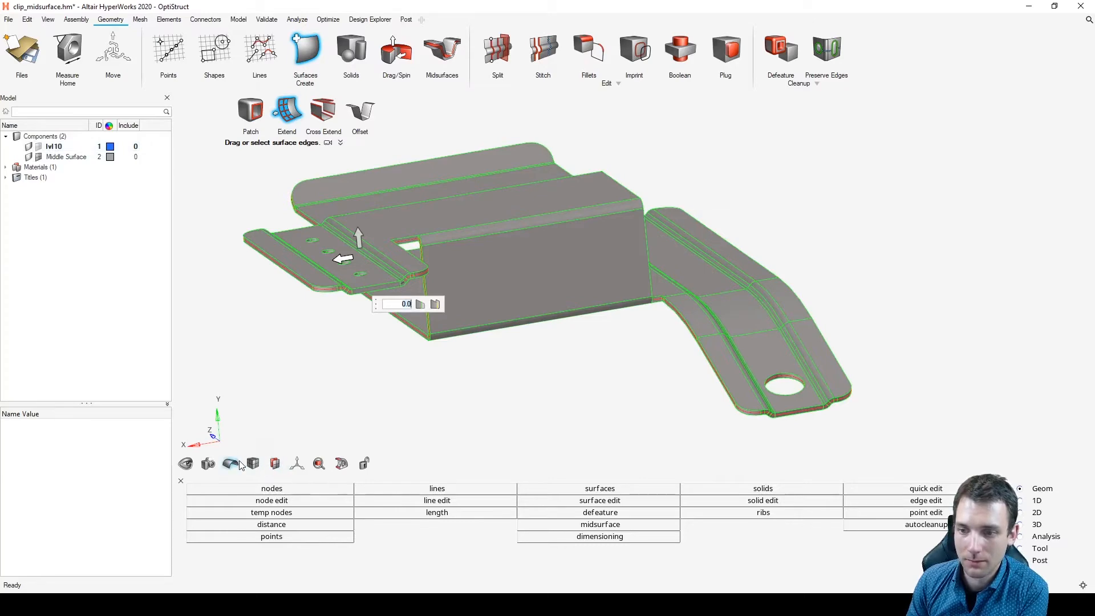
- In wireframe, pick a free midsurface edge on the left flange to extend
{"action": "left_click", "coordinate": [231, 463]}
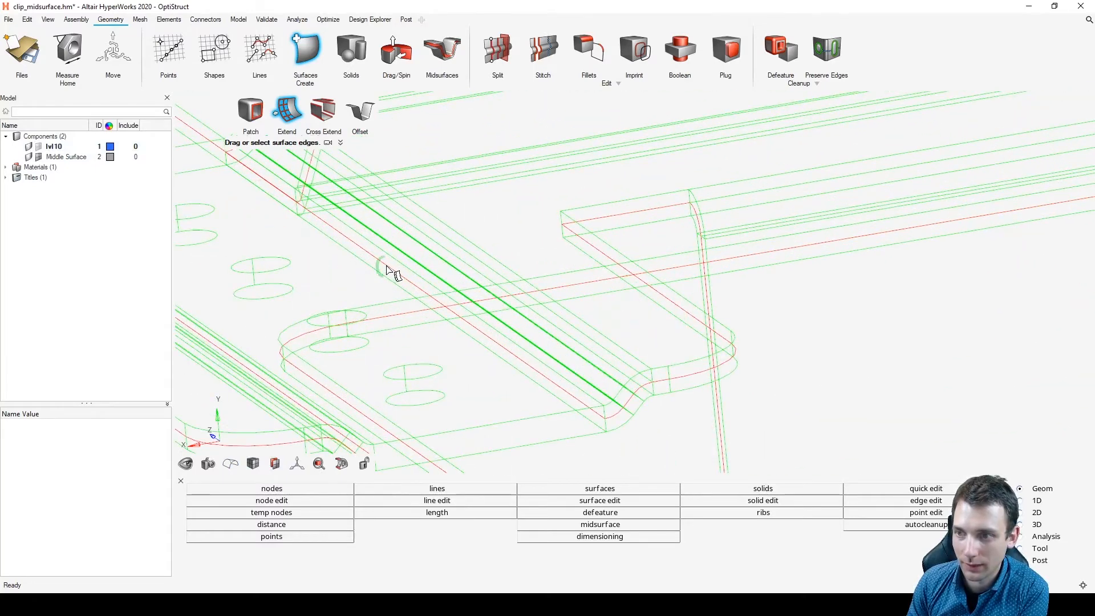
{"action": "left_click", "coordinate": [395, 272]}
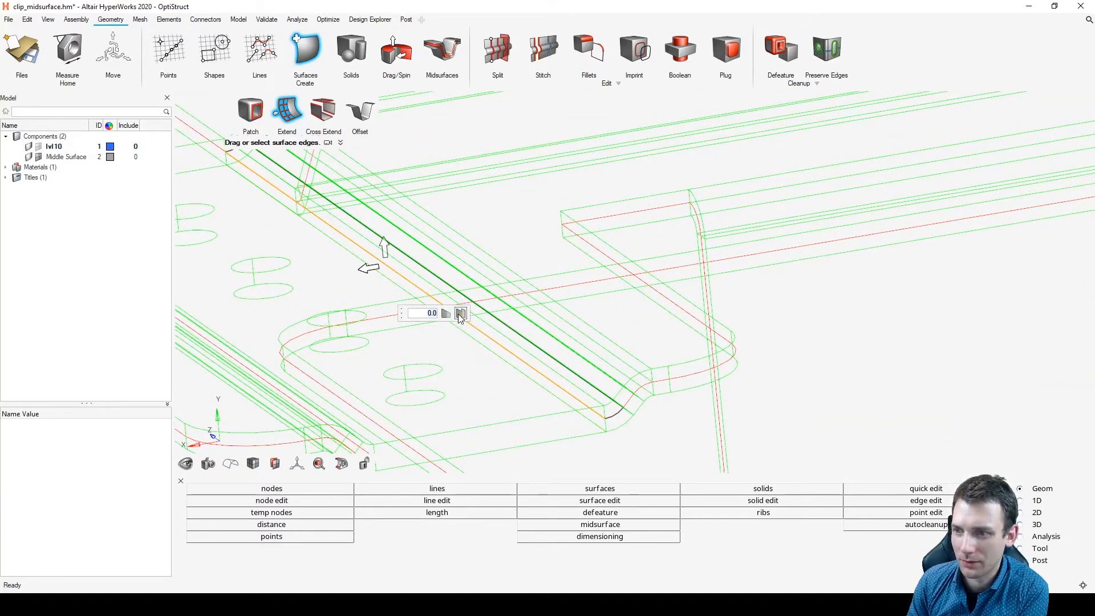
{"action": "mouse_move", "coordinate": [446, 312]}
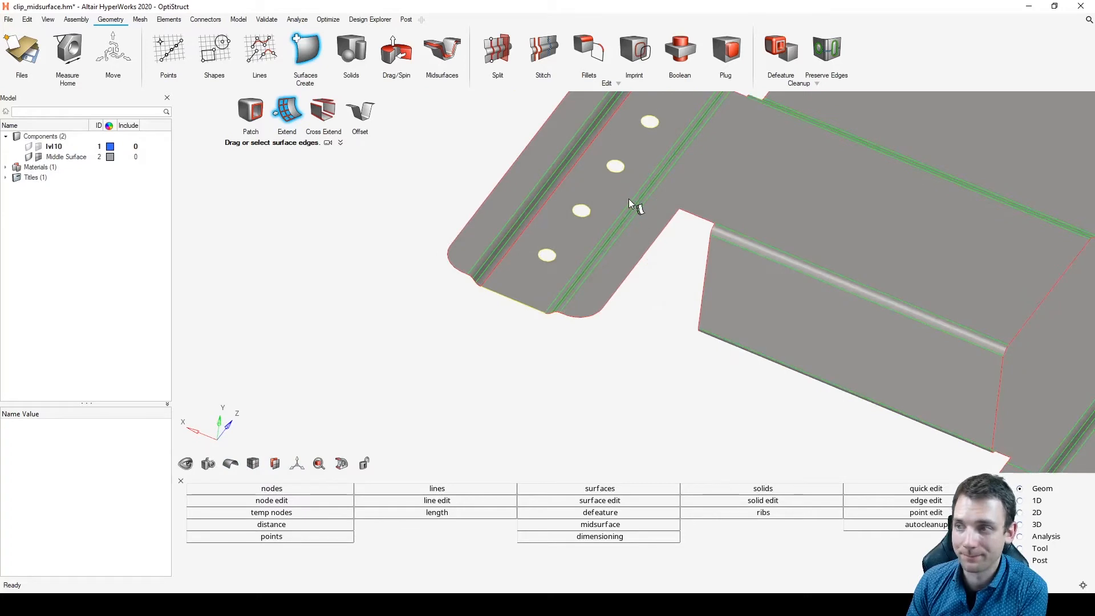
- Stitch the free edges at the corner gap with a 0.04 maximum stitching distance
{"action": "left_click_drag", "start_coordinate": [628, 203], "coordinate": [636, 251]}
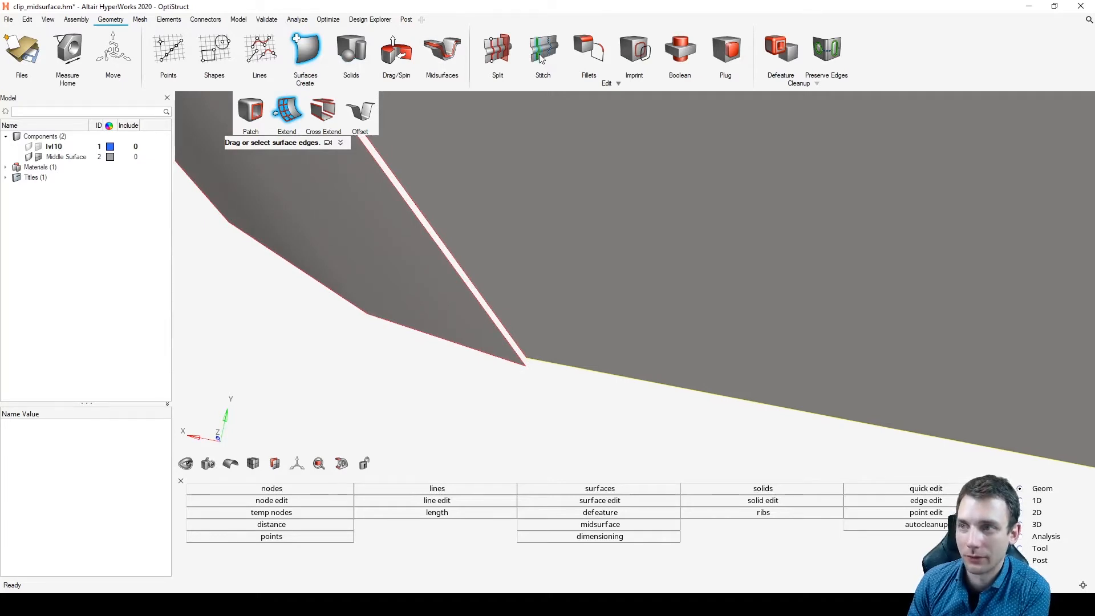
{"action": "left_click", "coordinate": [543, 52]}
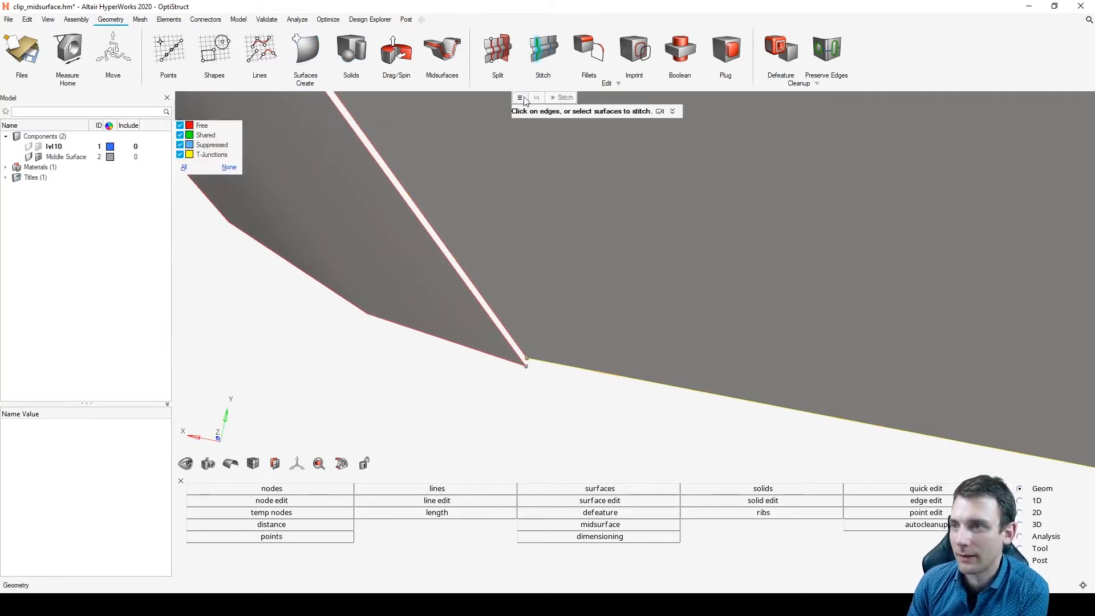
{"action": "left_click", "coordinate": [520, 97]}
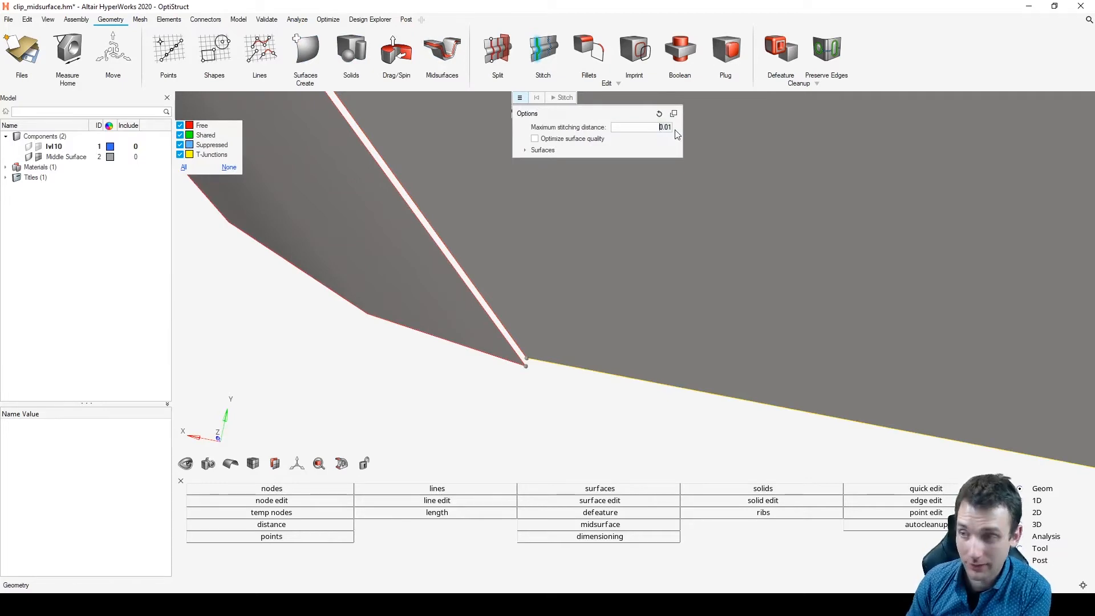
{"action": "type", "text": "0.0"}
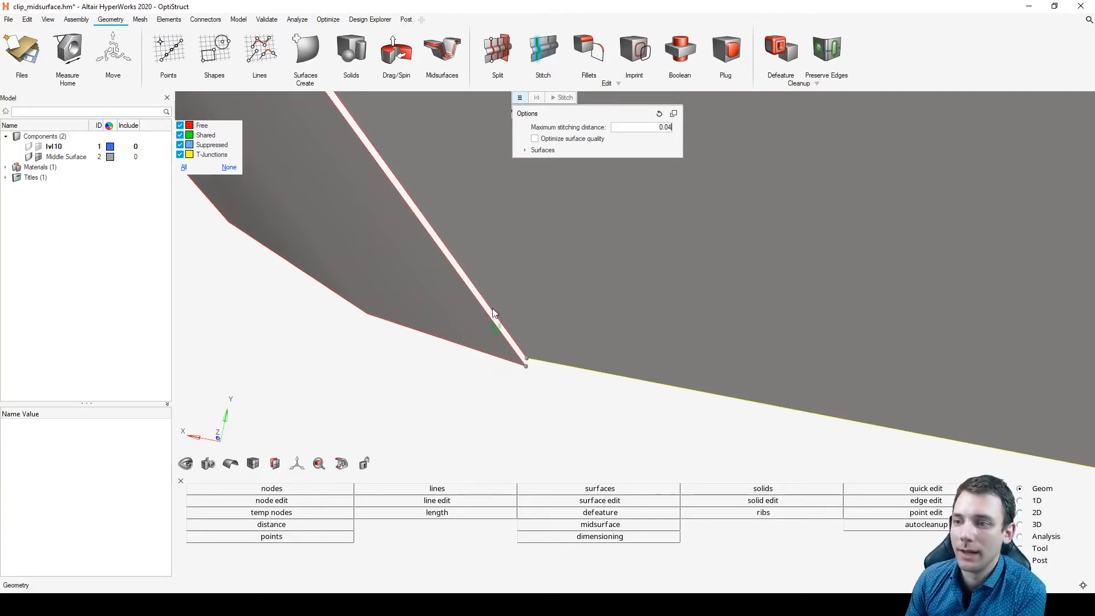
{"action": "left_click", "coordinate": [520, 97]}
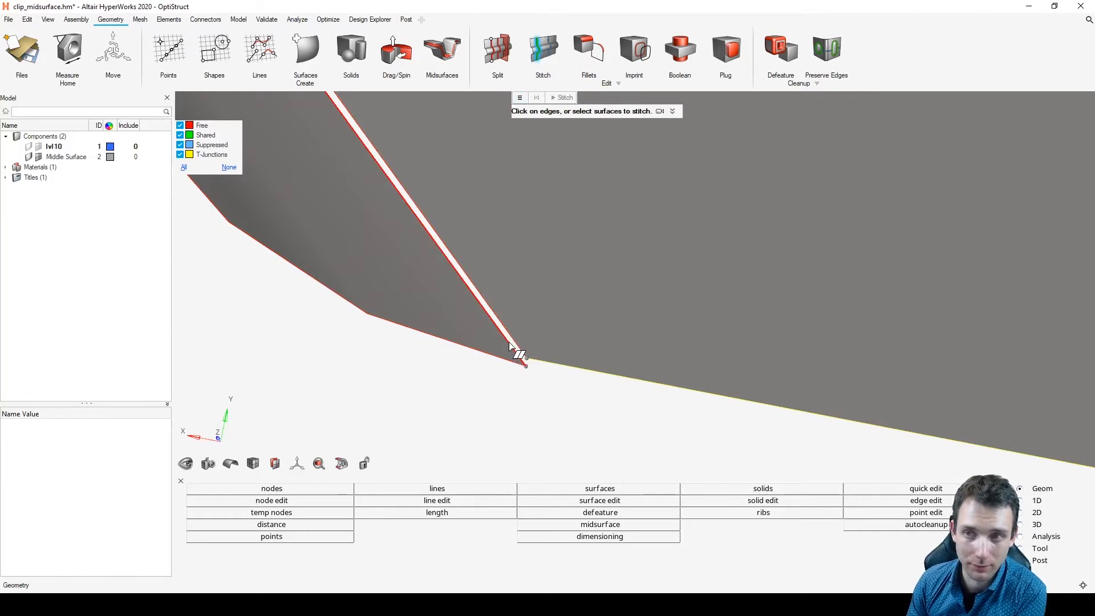
{"action": "mouse_move", "coordinate": [506, 342]}
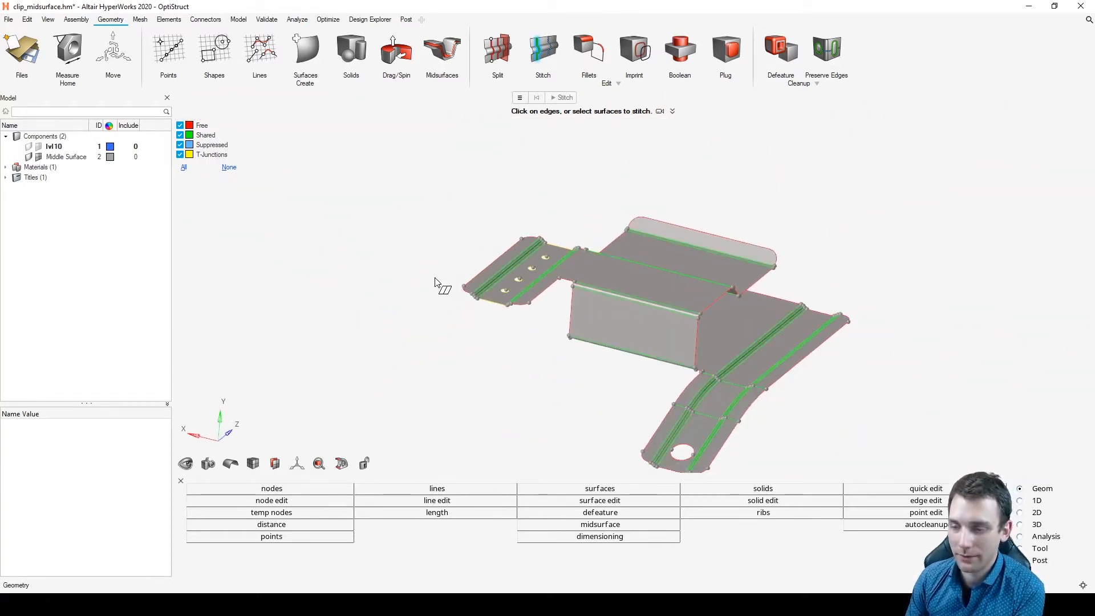
{"action": "mouse_move", "coordinate": [398, 346]}
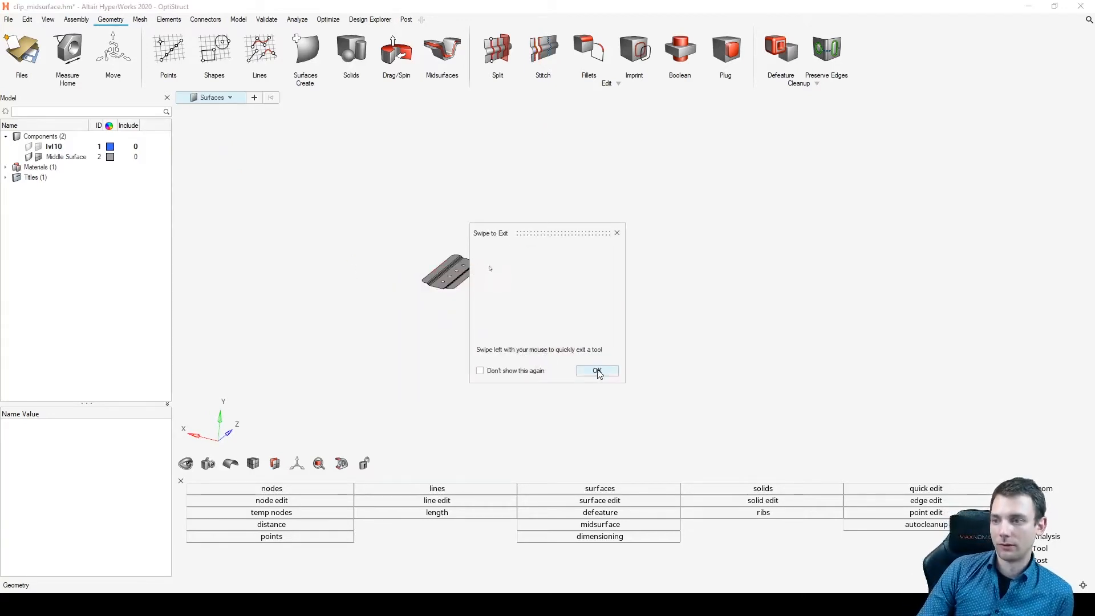
- Leave Stitch and set automesh (F12) to batchmesh/QI optimize mode
{"action": "left_click", "coordinate": [596, 370]}
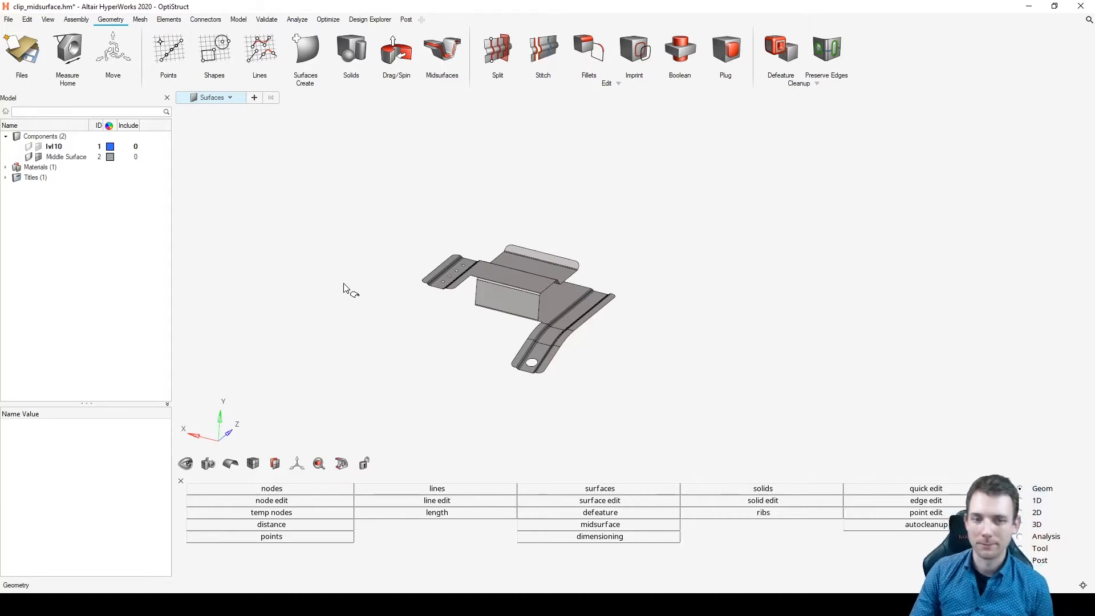
{"action": "key", "text": "f12"}
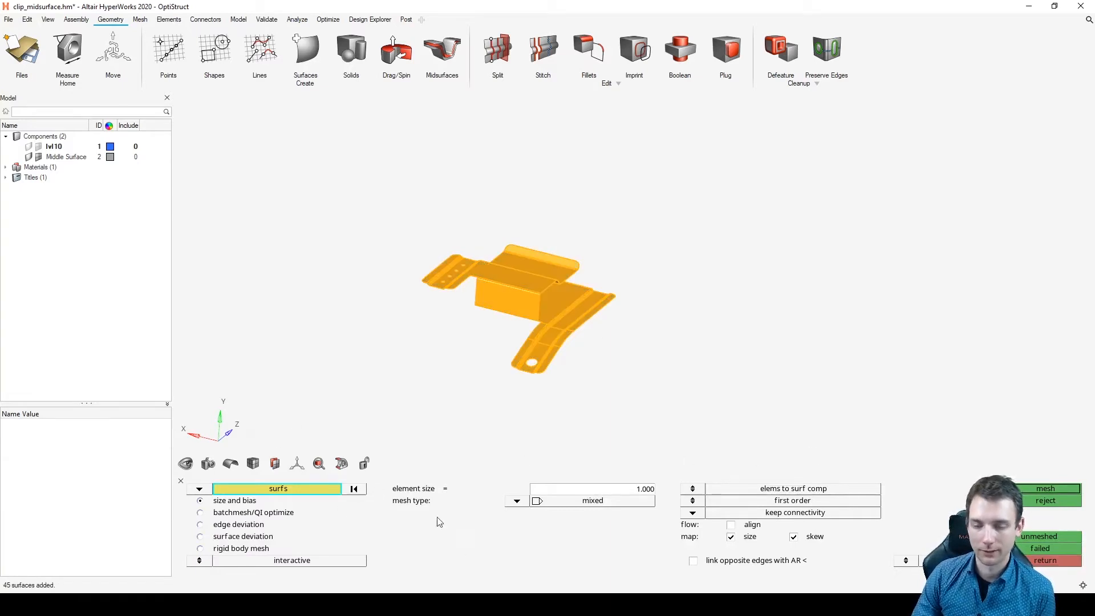
{"action": "left_click", "coordinate": [200, 512]}
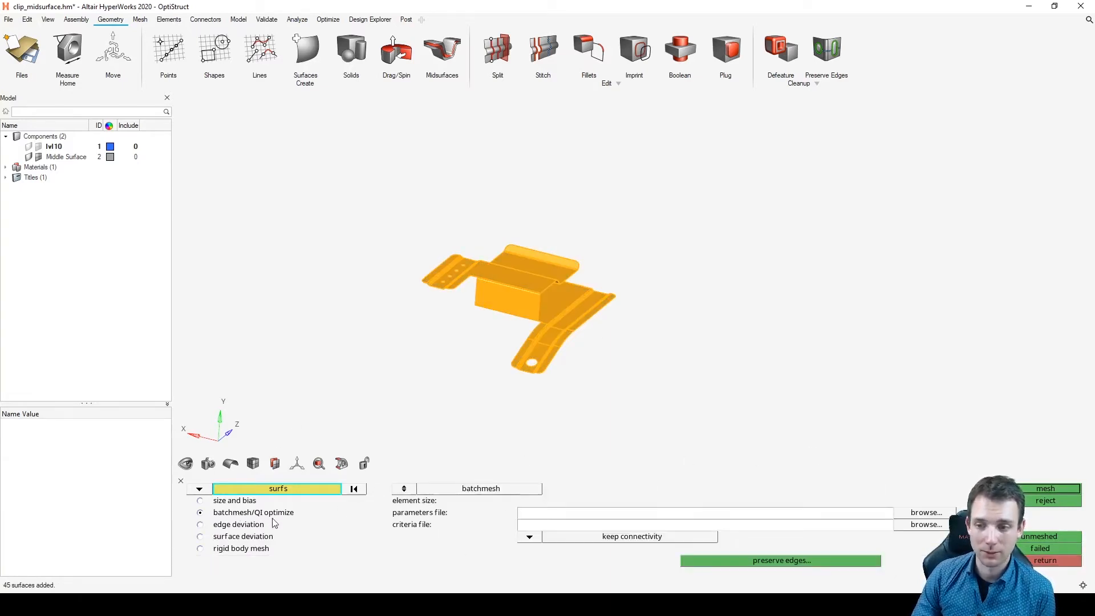
{"action": "mouse_move", "coordinate": [696, 547]}
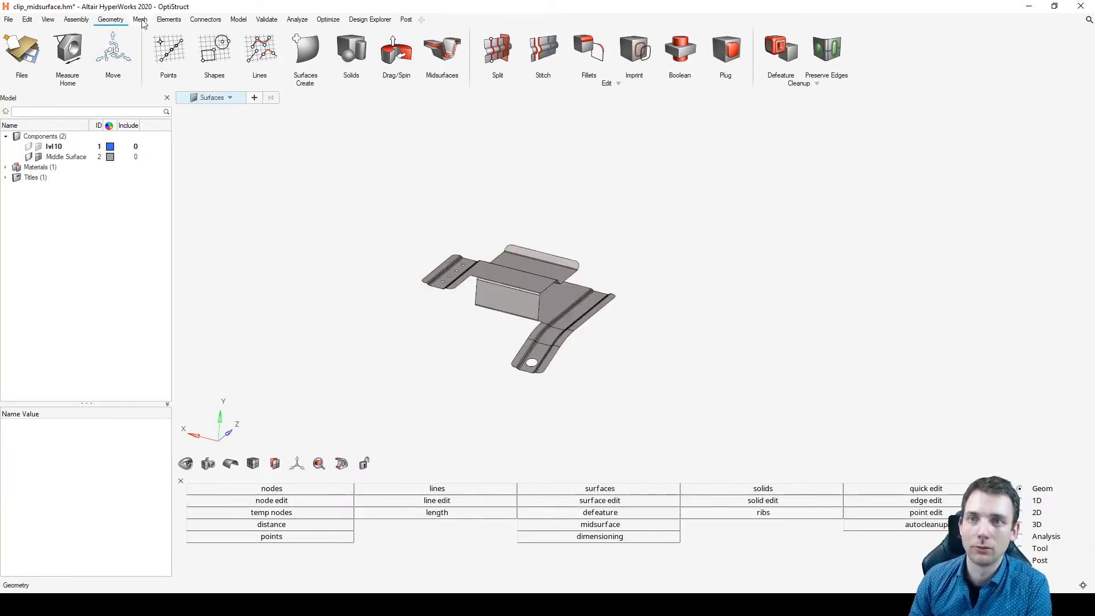
- Load the general_8mm parameter file for editing in the BatchMesher options
{"action": "left_click", "coordinate": [139, 20]}
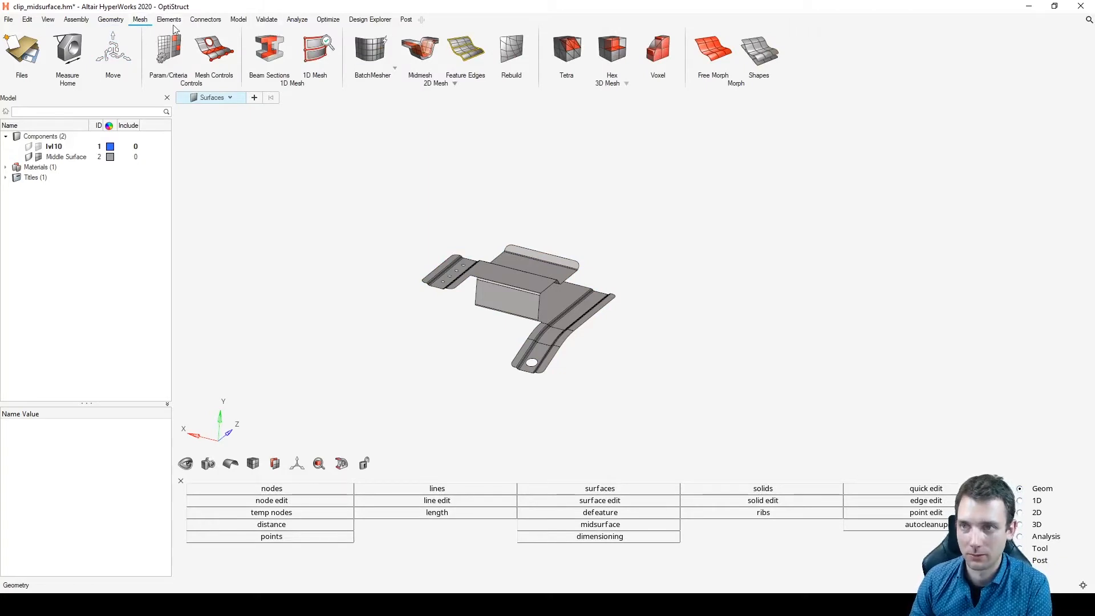
{"action": "left_click", "coordinate": [372, 56]}
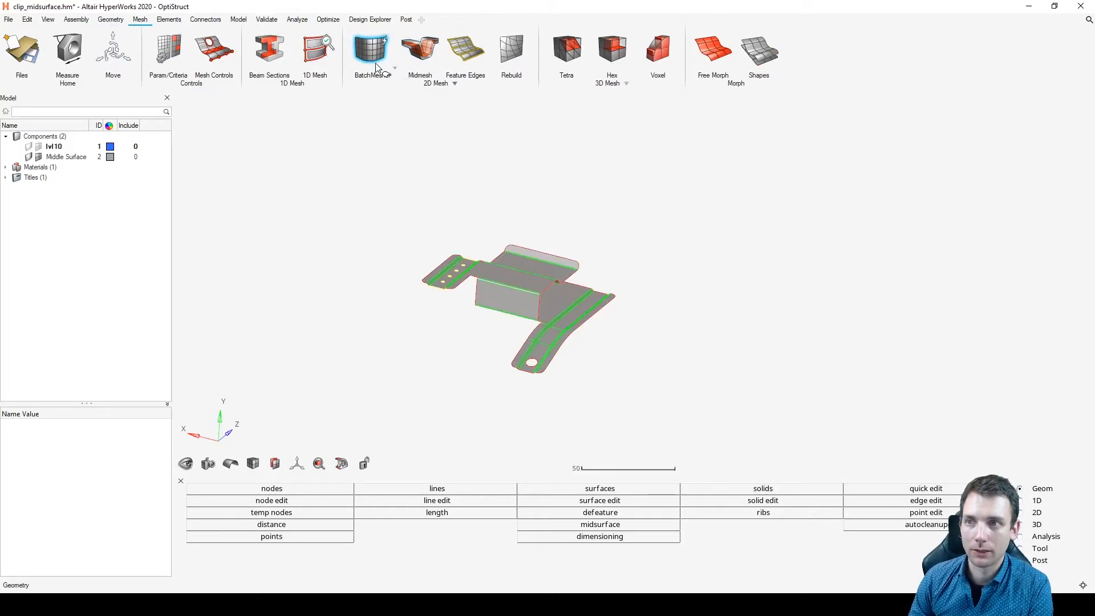
{"action": "left_click", "coordinate": [372, 49]}
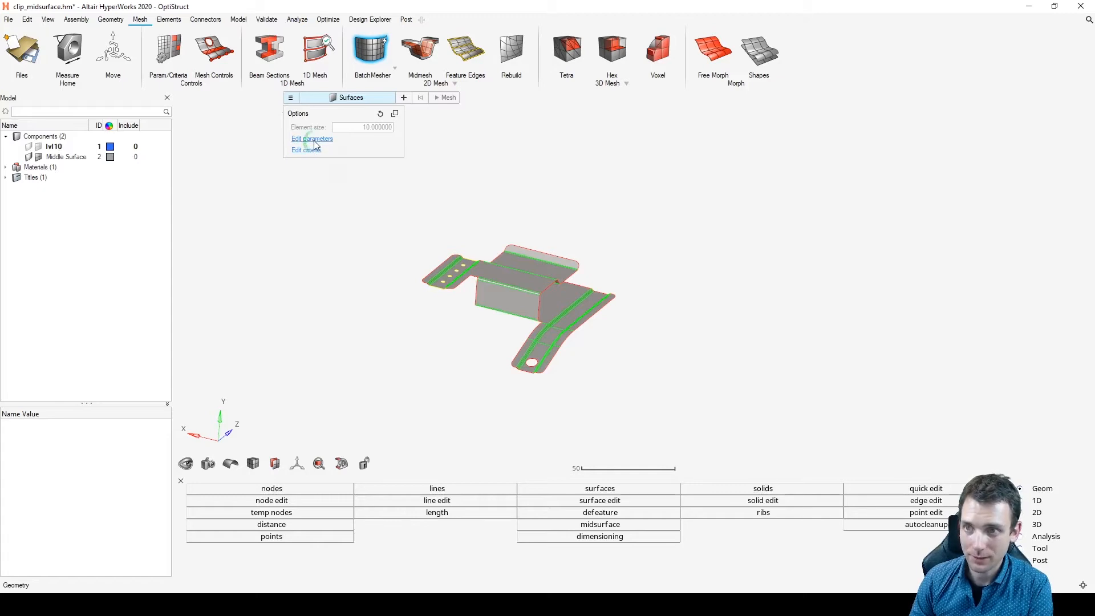
{"action": "left_click", "coordinate": [311, 138]}
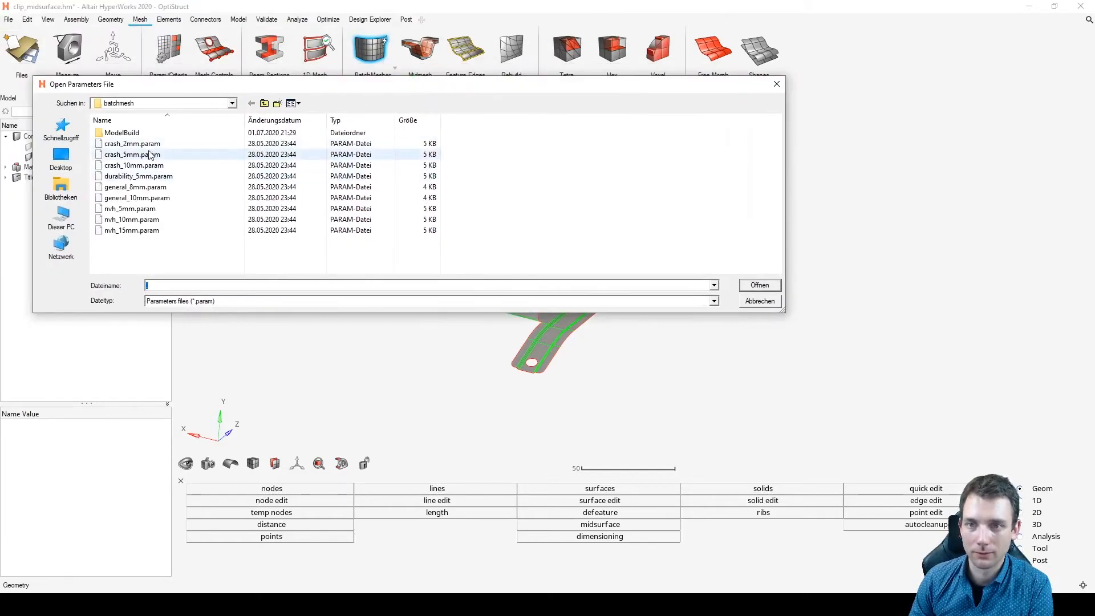
{"action": "left_click", "coordinate": [135, 186]}
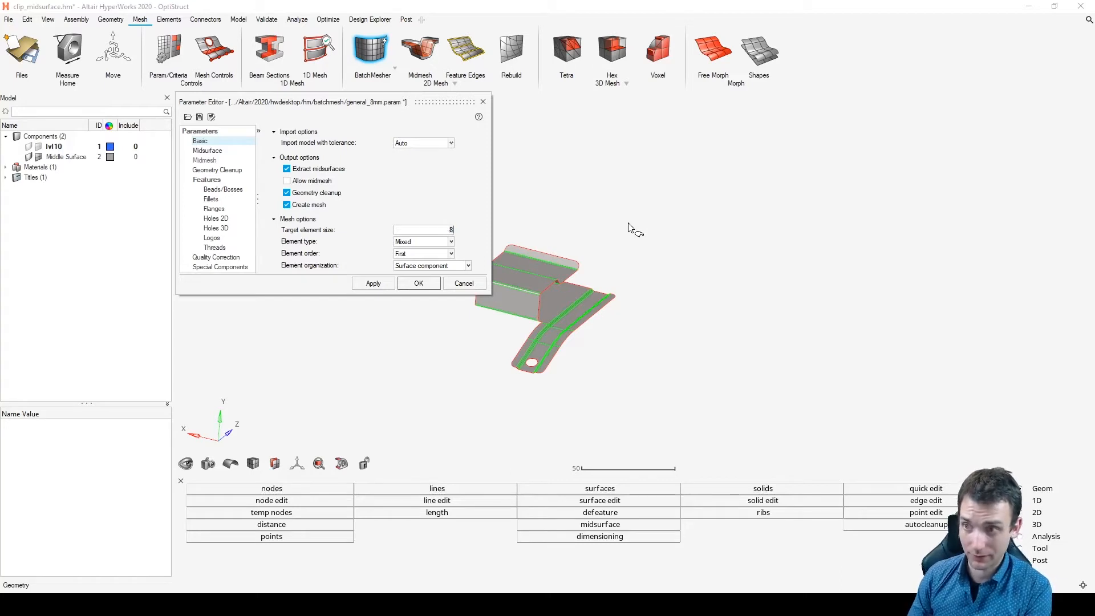
- Set target element size to 1 and show the 2D hole recognition settings
{"action": "type", "text": "1"}
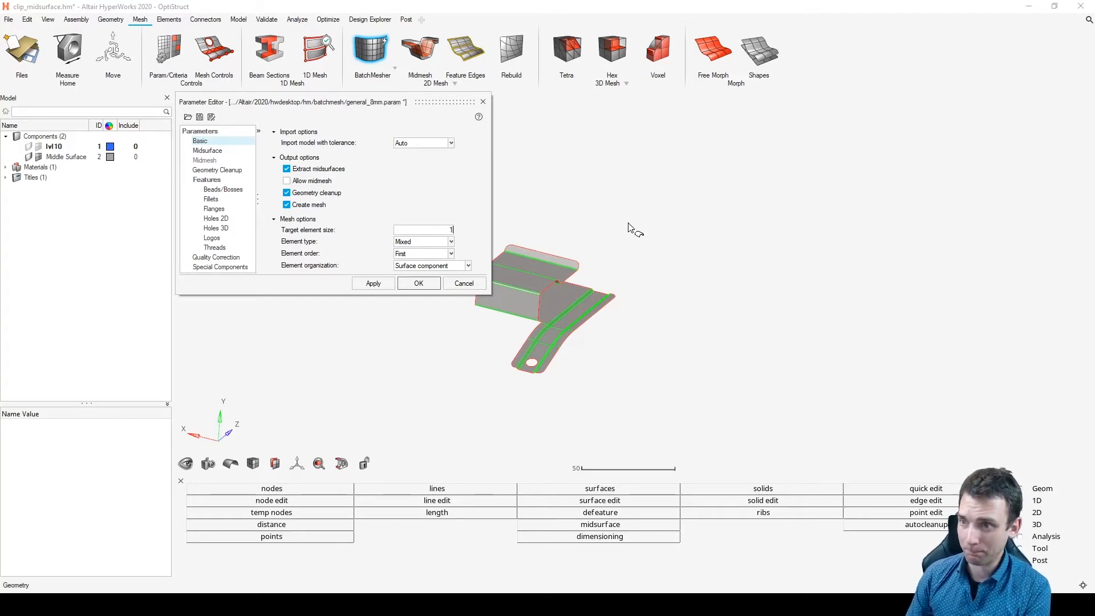
{"action": "mouse_move", "coordinate": [454, 231]}
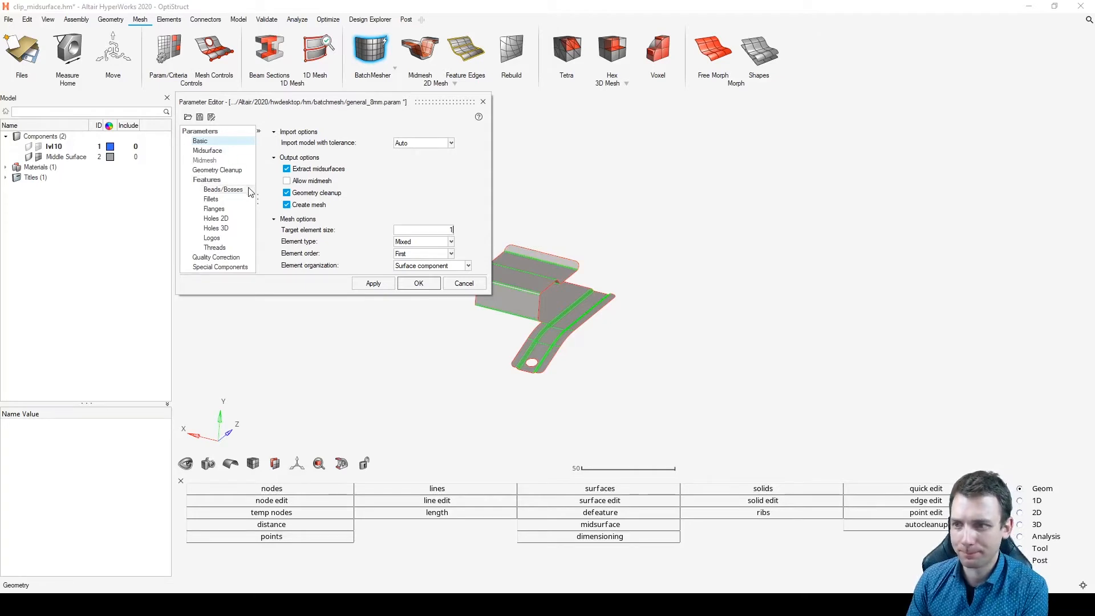
{"action": "mouse_move", "coordinate": [223, 199]}
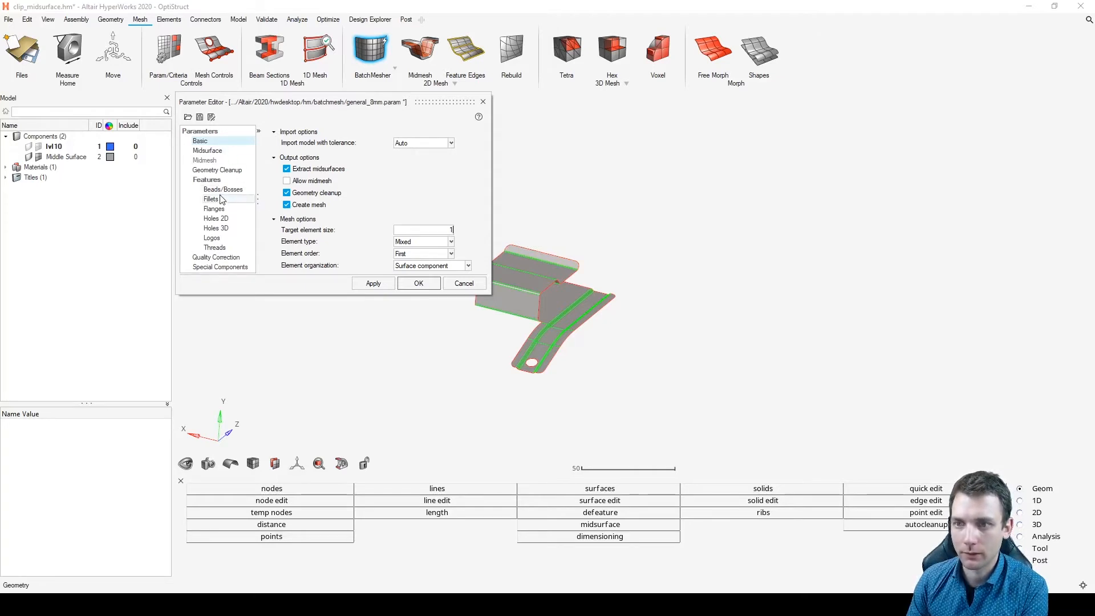
{"action": "left_click", "coordinate": [216, 218]}
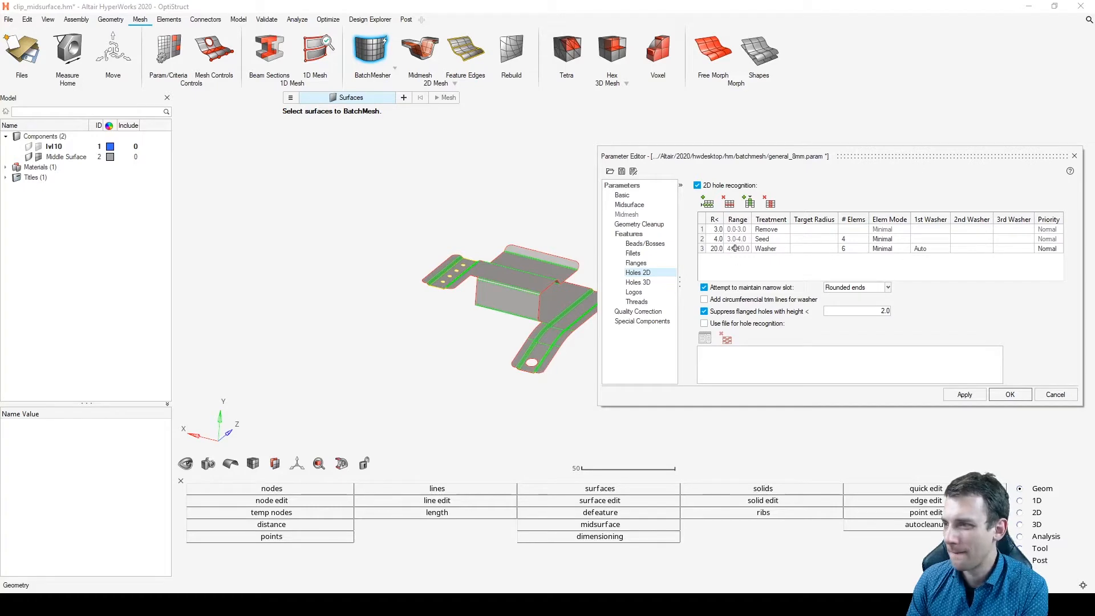
- Edit the hole size thresholds and make hole element counts automatic
{"action": "left_click", "coordinate": [714, 228]}
{"action": "type", "text": "1.5"}
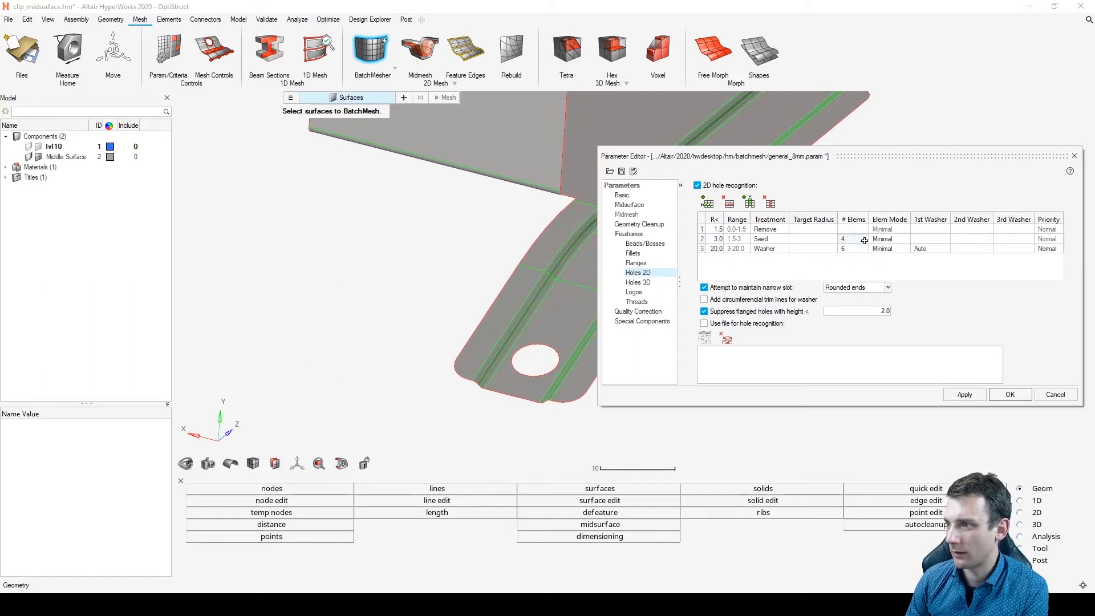
{"action": "left_click", "coordinate": [865, 239]}
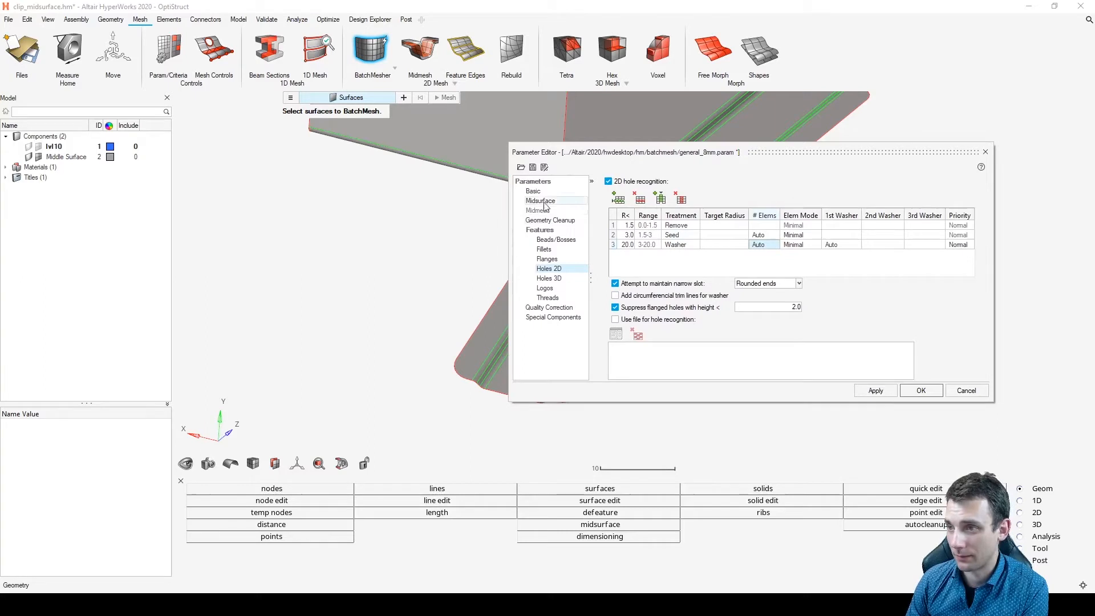
{"action": "left_click", "coordinate": [533, 191]}
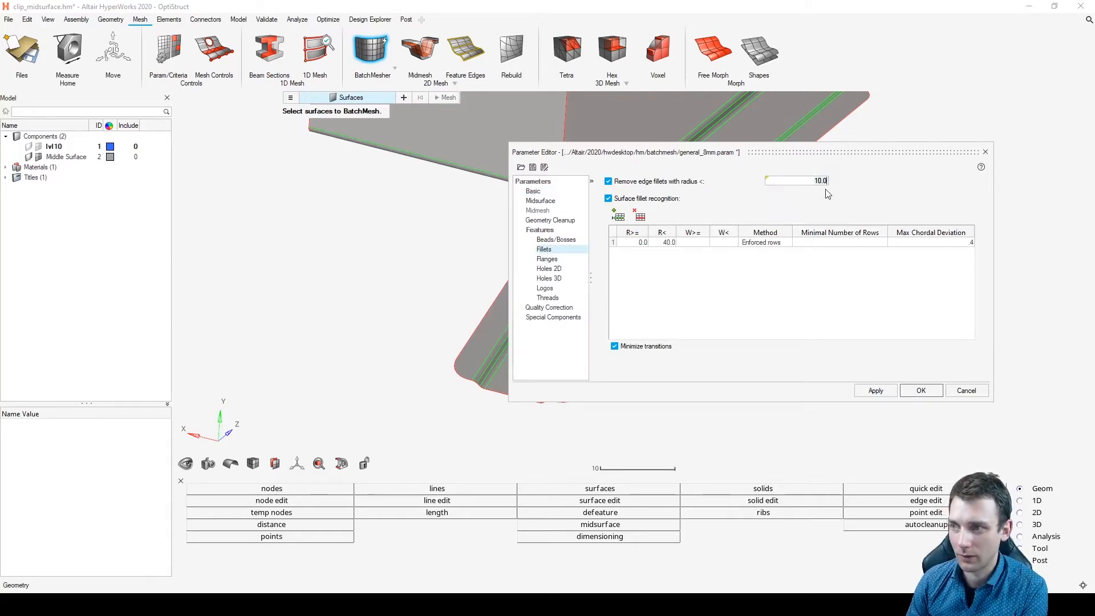
- Set the fillet removal radius to 2, apply the fillet rules and close the meshing parameters
{"action": "type", "text": "2"}
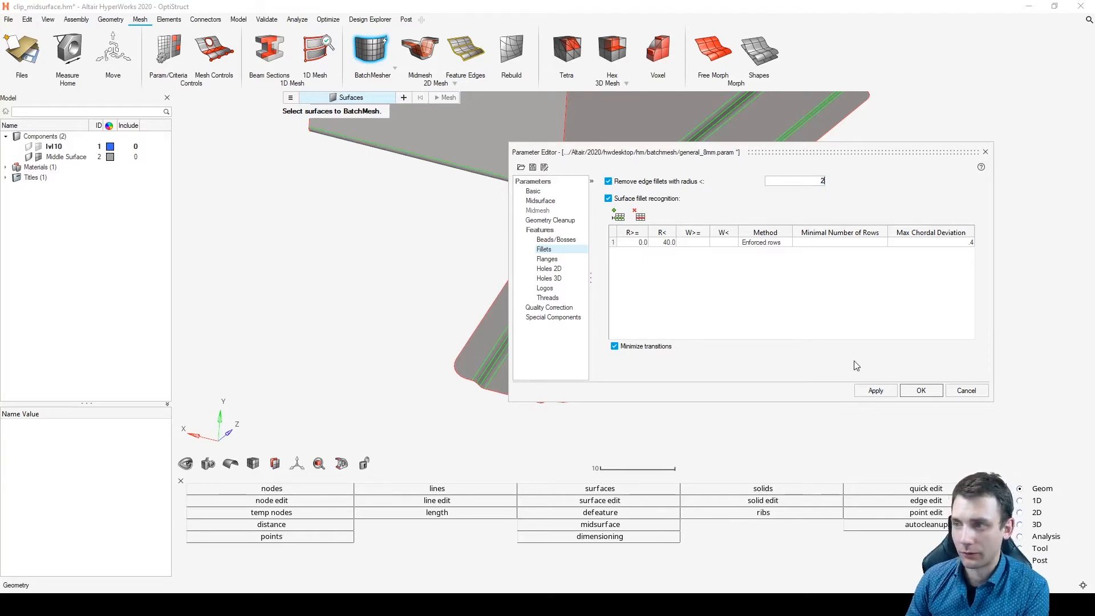
{"action": "left_click", "coordinate": [875, 390]}
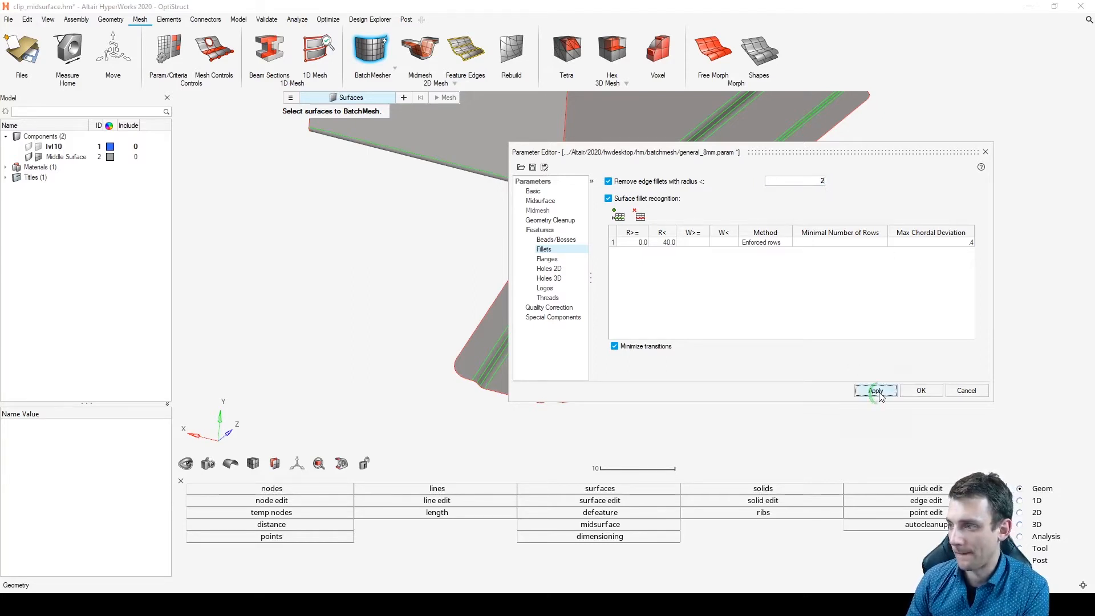
{"action": "left_click", "coordinate": [875, 390]}
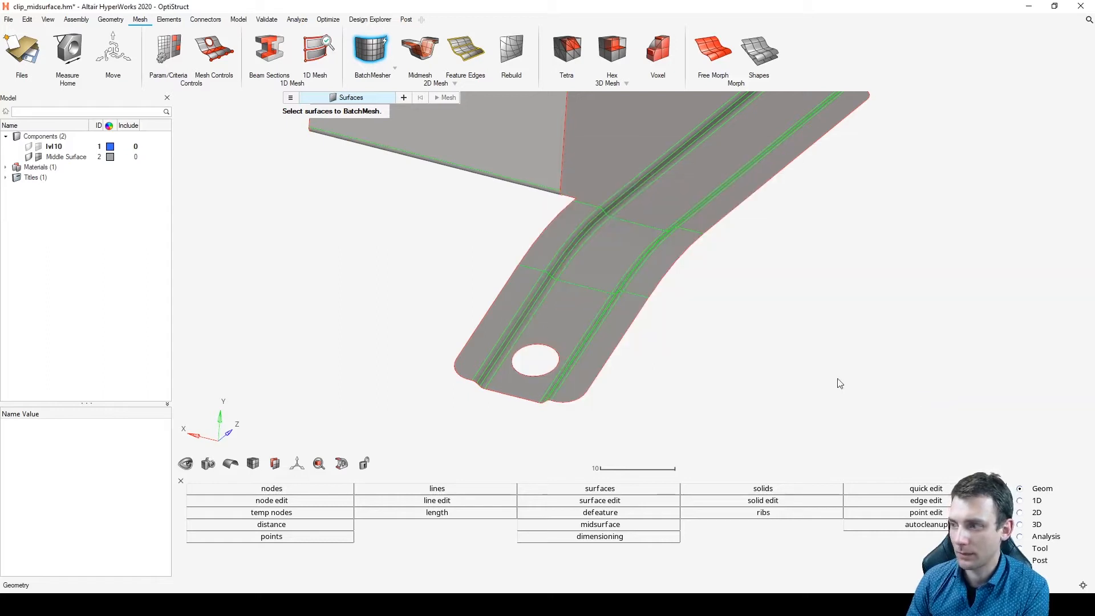
{"action": "mouse_move", "coordinate": [314, 157]}
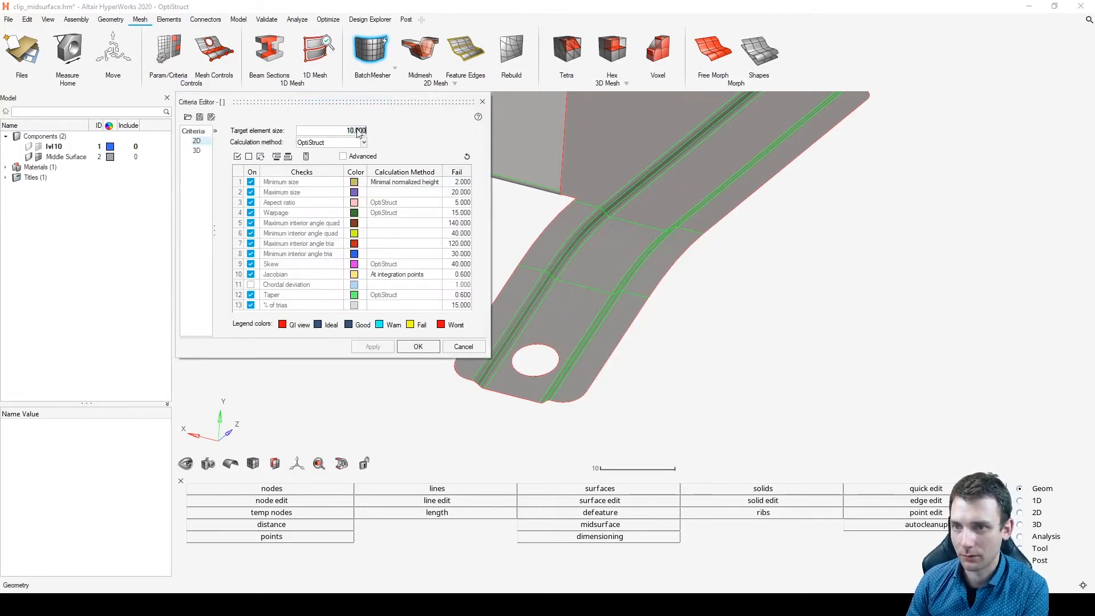
- Set target element size to 1, show advanced columns and start lowering the minimum-size good value
{"action": "type", "text": "1"}
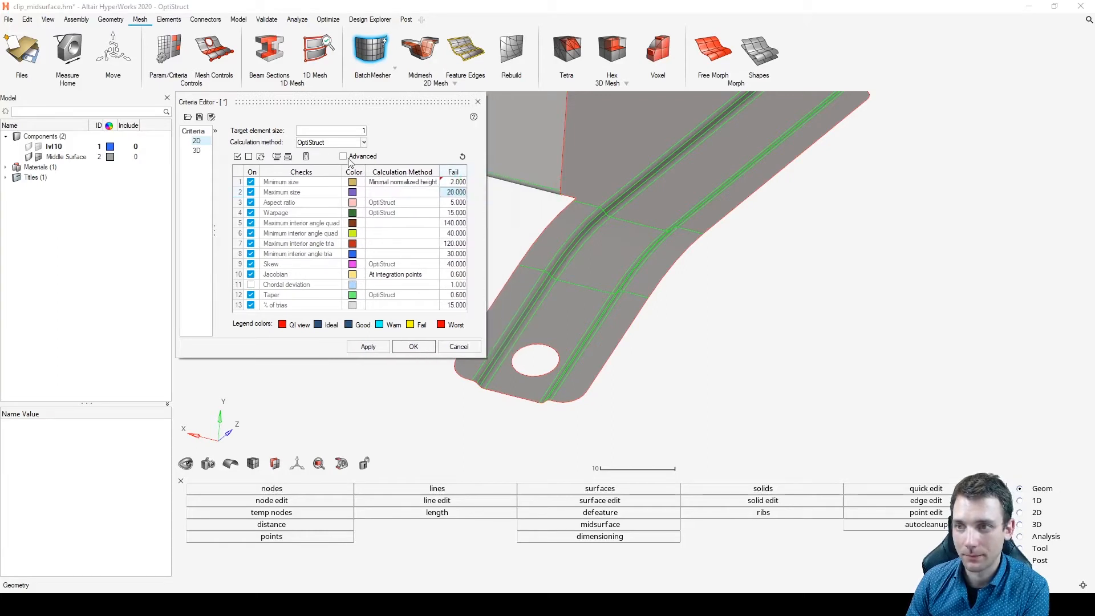
{"action": "left_click", "coordinate": [342, 156]}
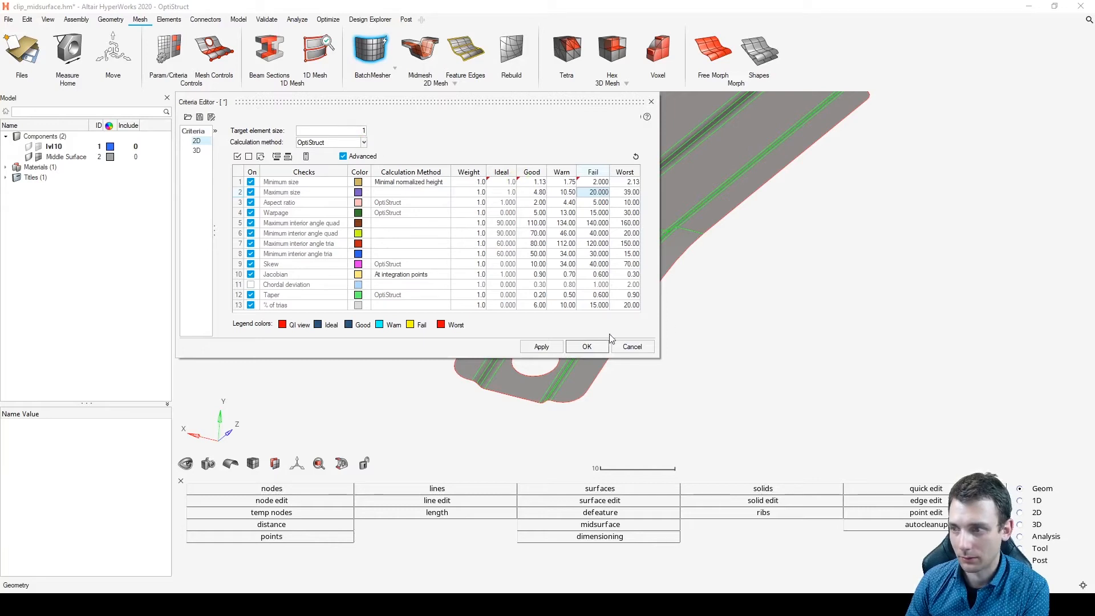
{"action": "mouse_move", "coordinate": [498, 122]}
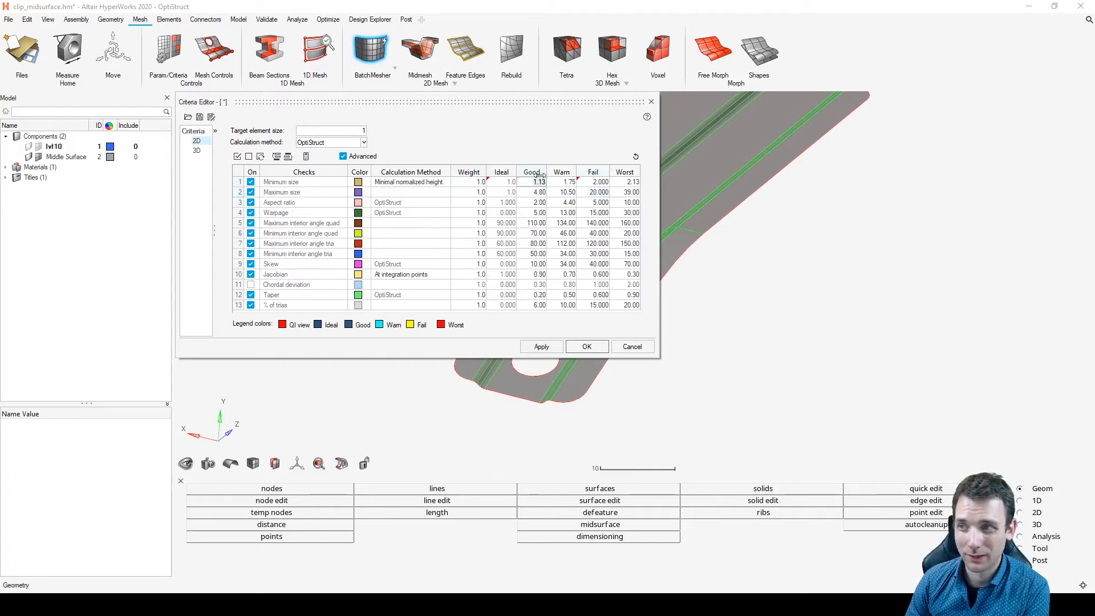
{"action": "left_click", "coordinate": [467, 181]}
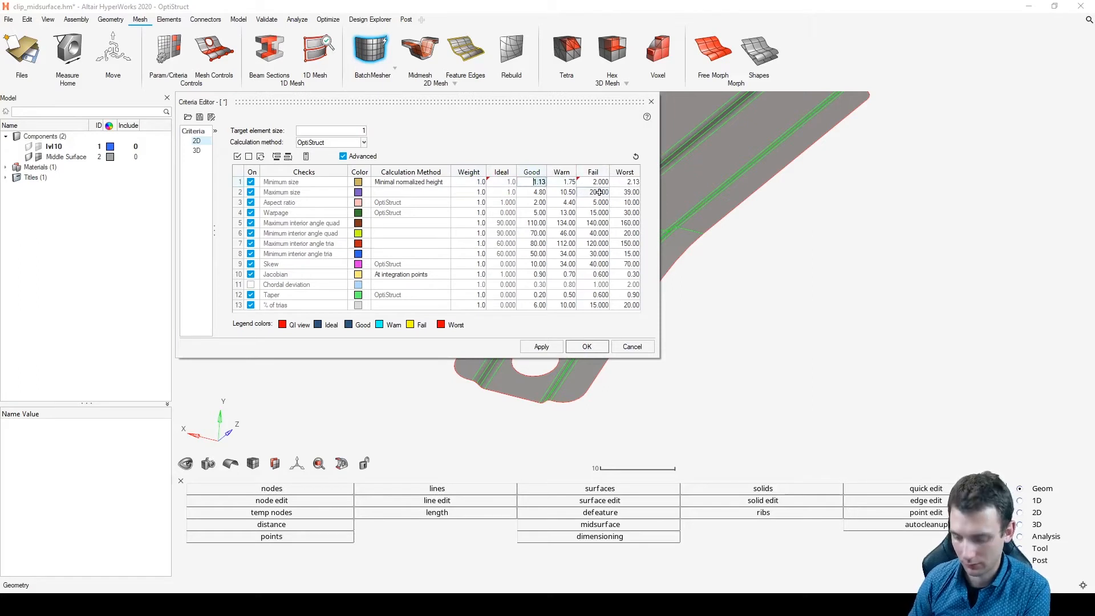
{"action": "type", "text": "0.6"}
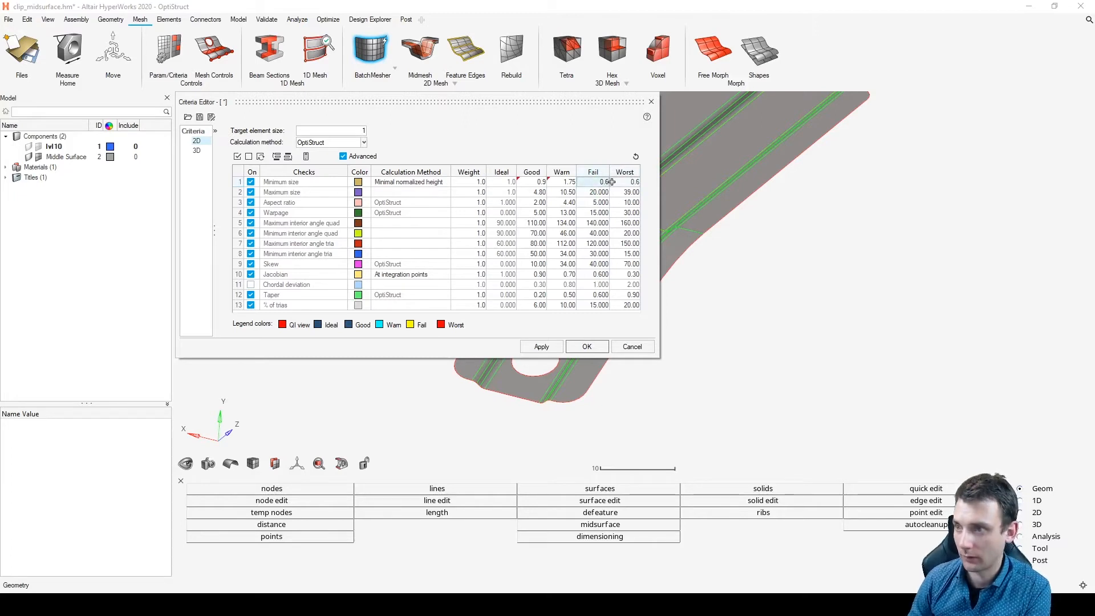
- Enter the lowered minimum-size thresholds (0.7 warn revised, good 0.5, fail 0.25)
{"action": "left_click", "coordinate": [562, 182]}
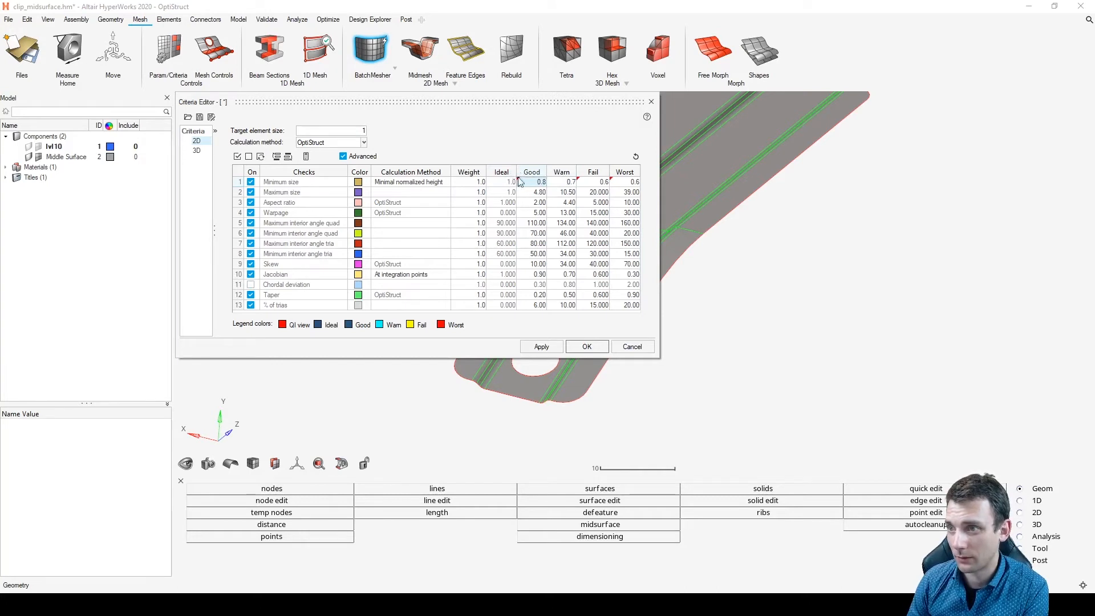
{"action": "mouse_move", "coordinate": [519, 181]}
{"action": "type", "text": "0.5"}
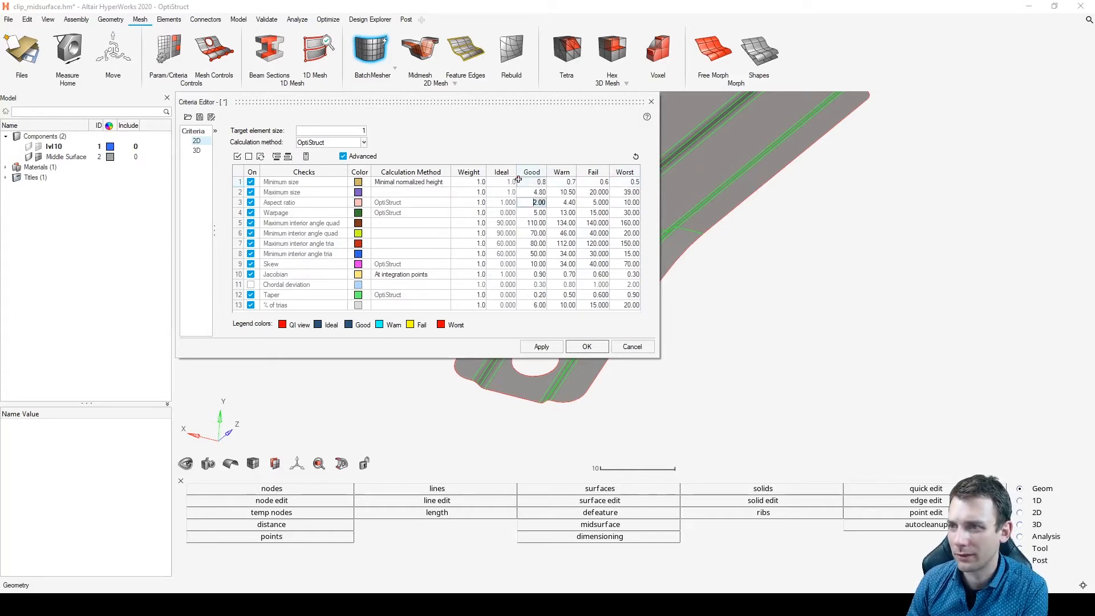
{"action": "mouse_move", "coordinate": [530, 182]}
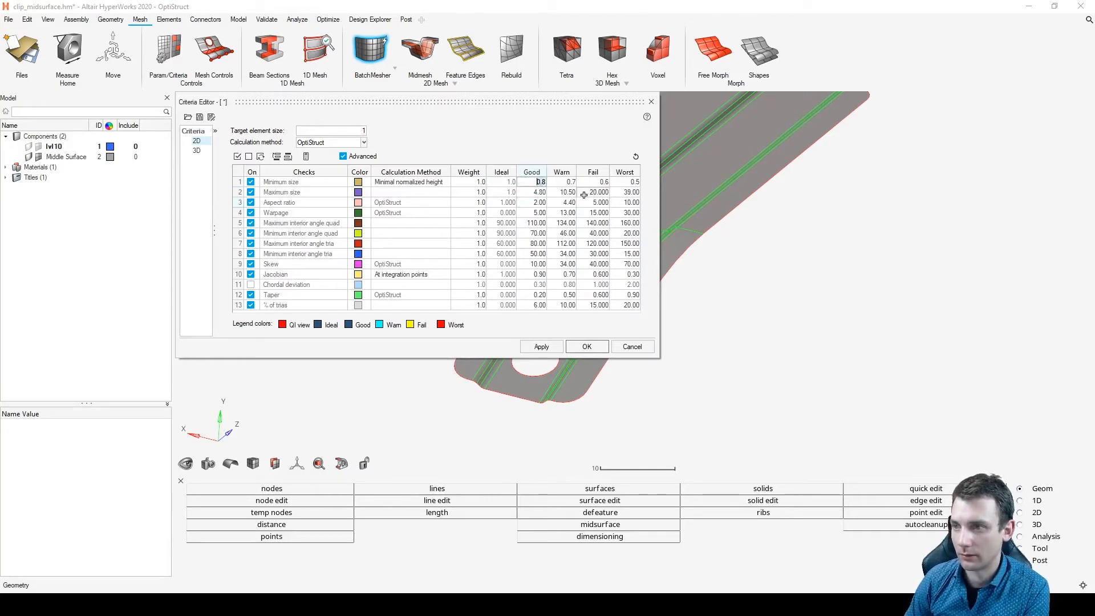
{"action": "type", "text": "0.7"}
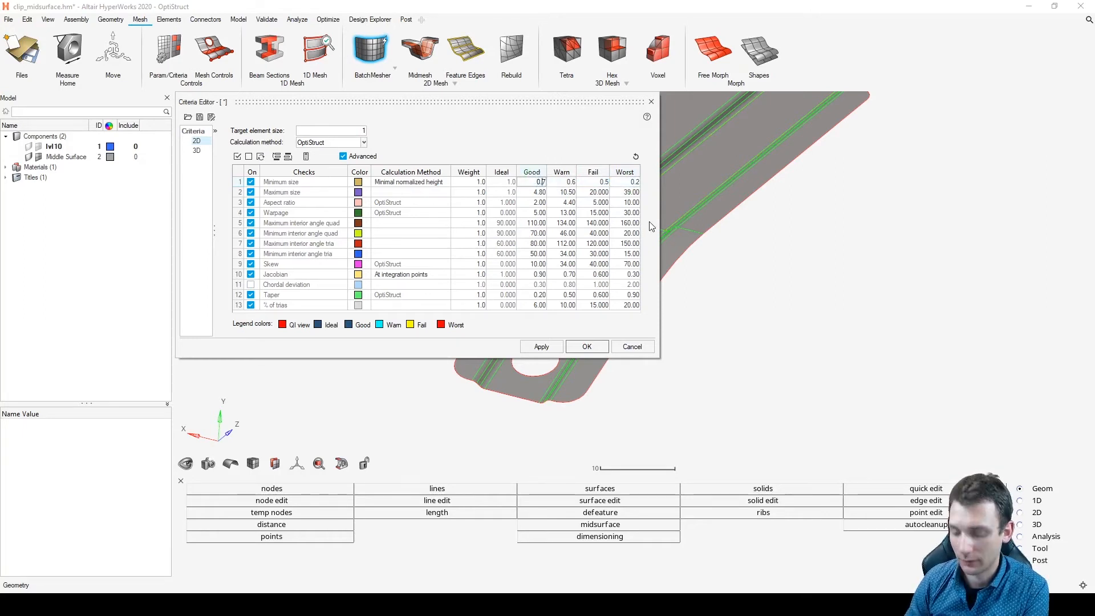
{"action": "left_click", "coordinate": [531, 182]}
{"action": "type", "text": "0.65"}
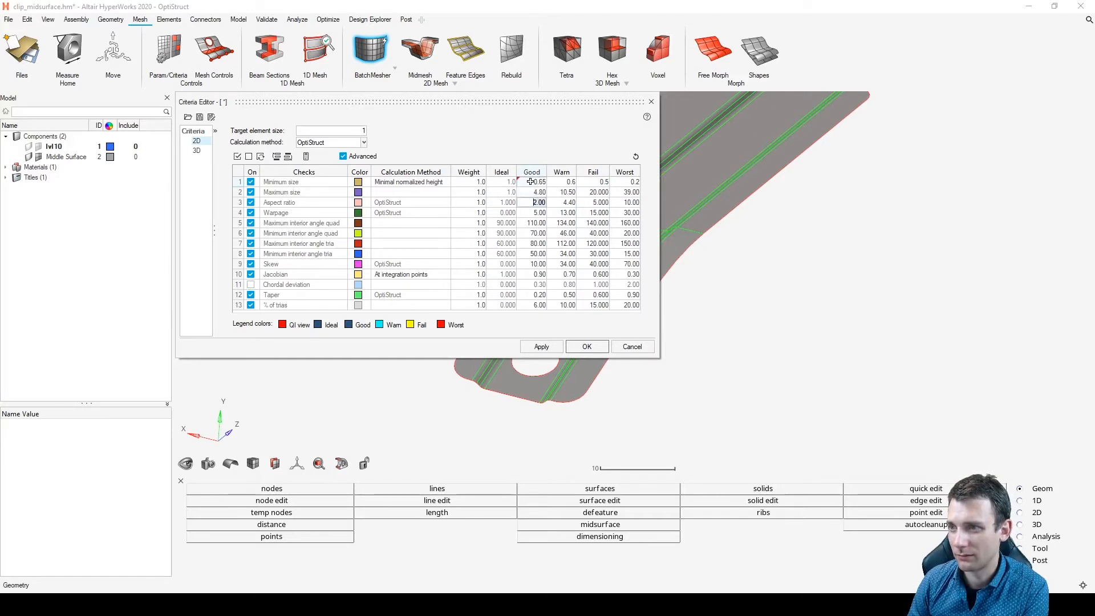
{"action": "mouse_move", "coordinate": [532, 181]}
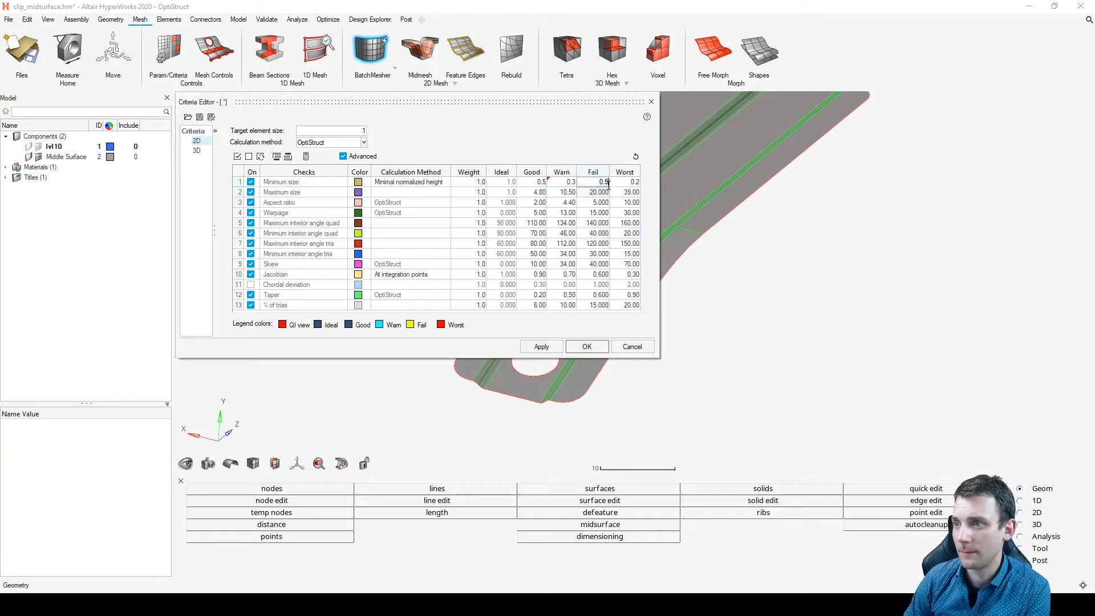
{"action": "type", "text": "0.25"}
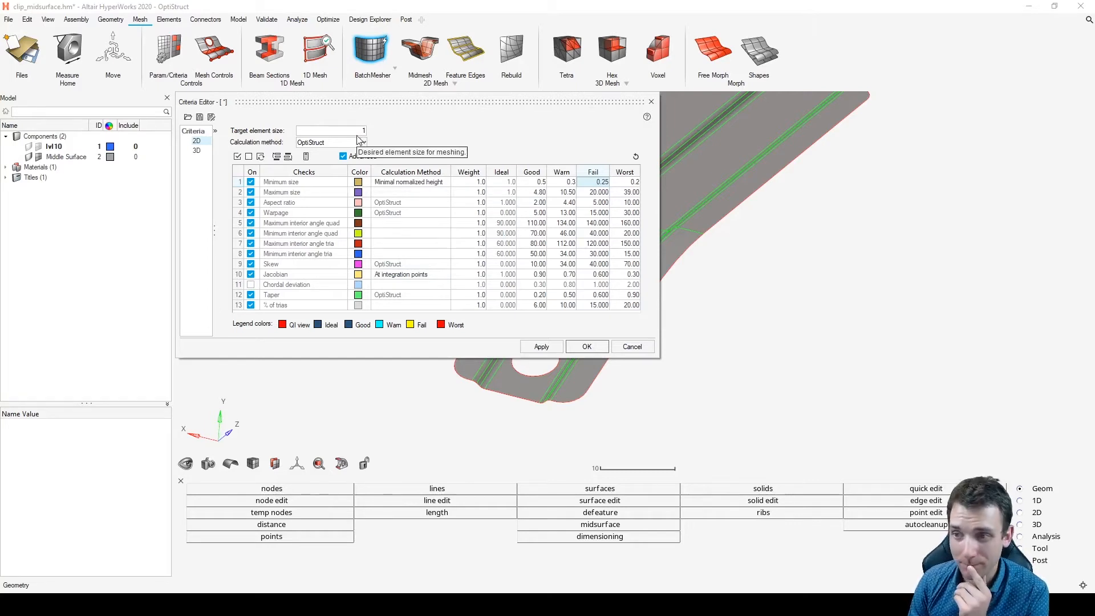
{"action": "mouse_move", "coordinate": [409, 152]}
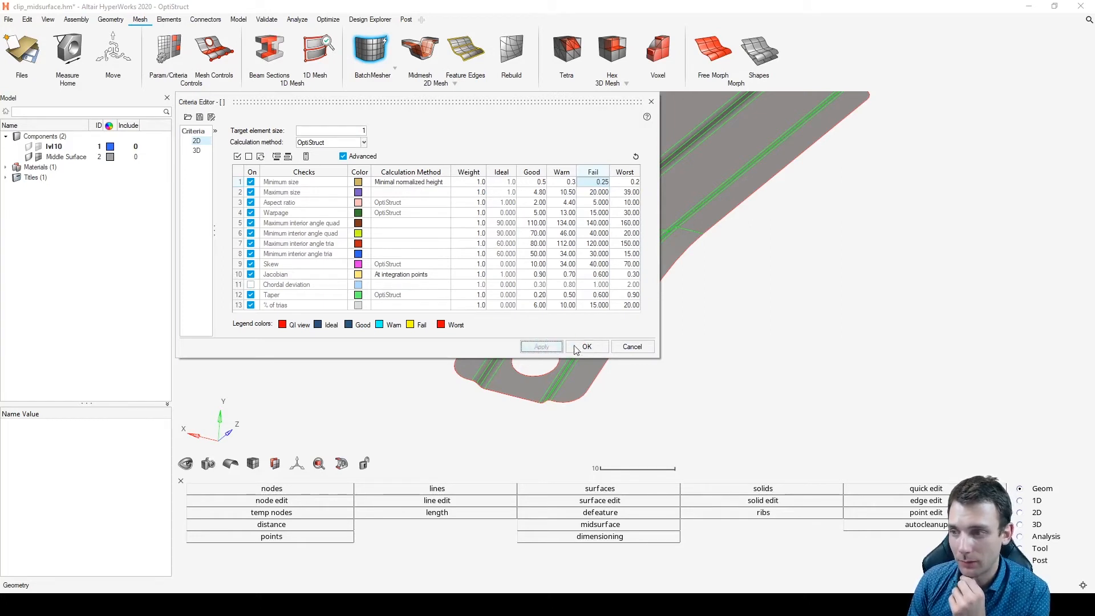
- Save and close the quality criteria, then window-select the upper clip surfaces
{"action": "left_click", "coordinate": [586, 347]}
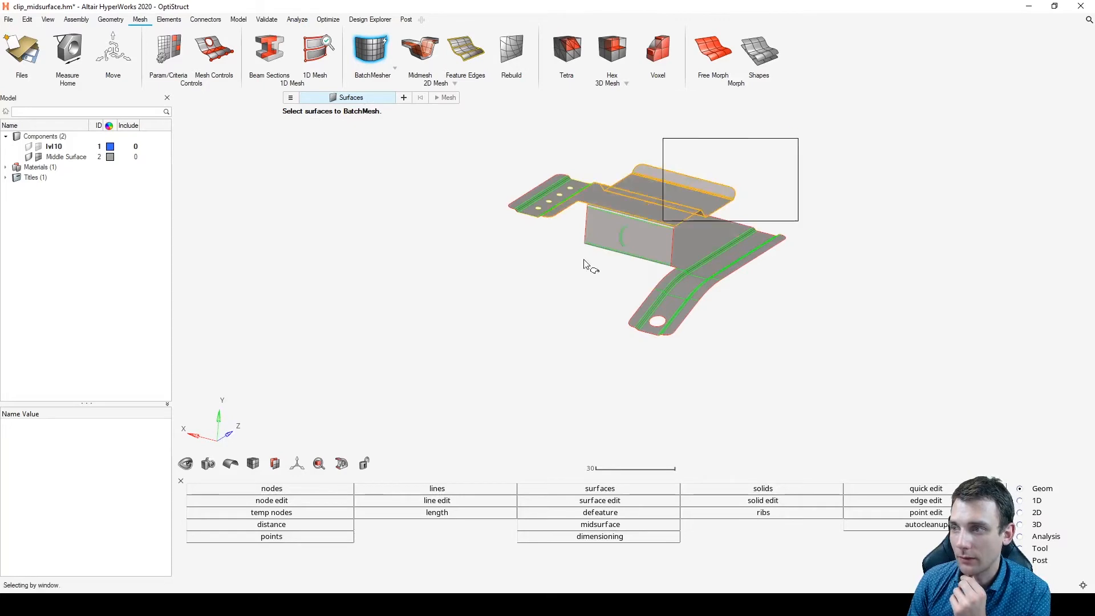
{"action": "left_click", "coordinate": [447, 97]}
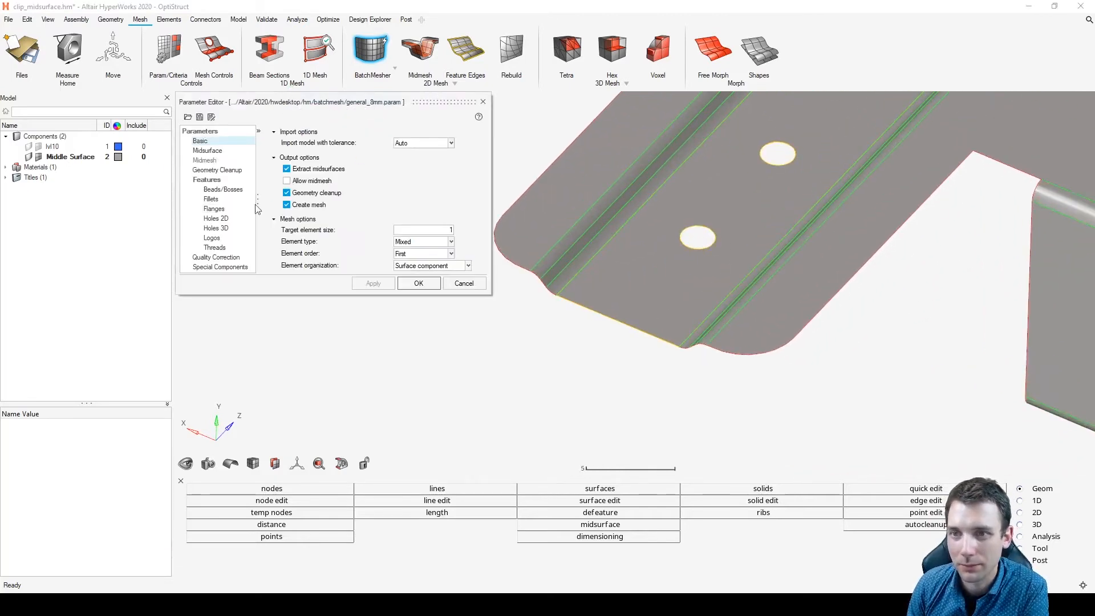
- Review the 2D hole recognition page and close the meshing parameters
{"action": "left_click", "coordinate": [215, 218]}
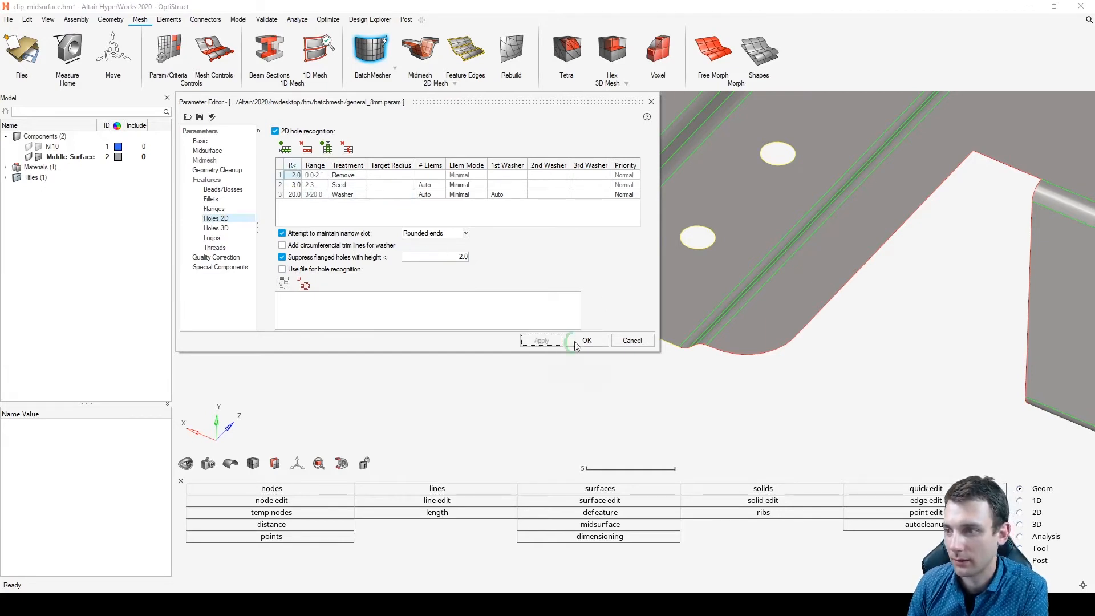
{"action": "left_click", "coordinate": [587, 340]}
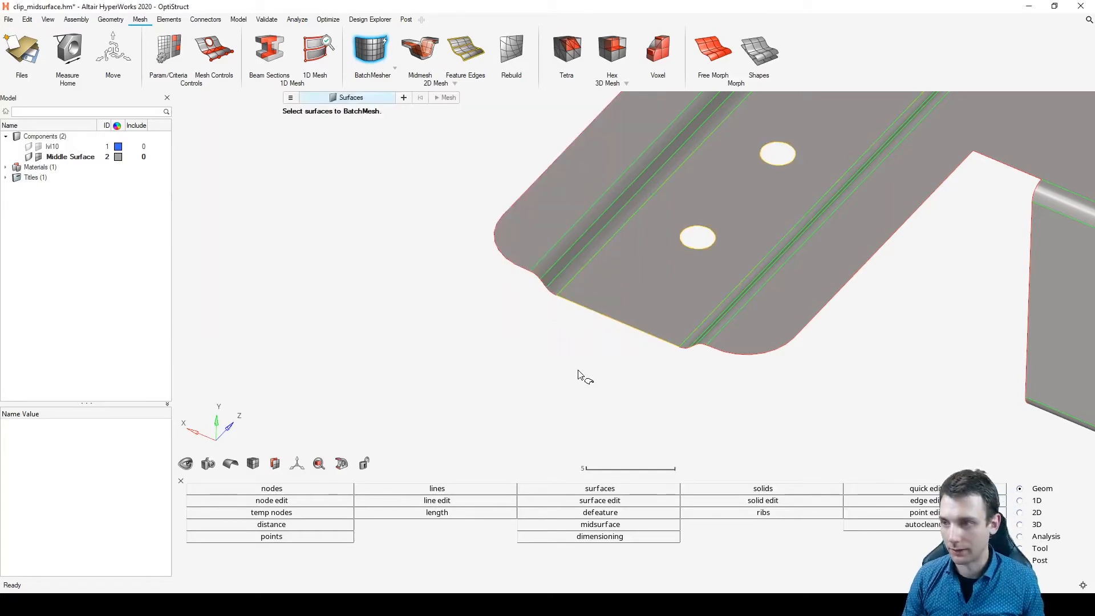
- Measure the small hole as about 1.95 mm between two nodes and start meshing the surfaces
{"action": "left_click", "coordinate": [271, 523]}
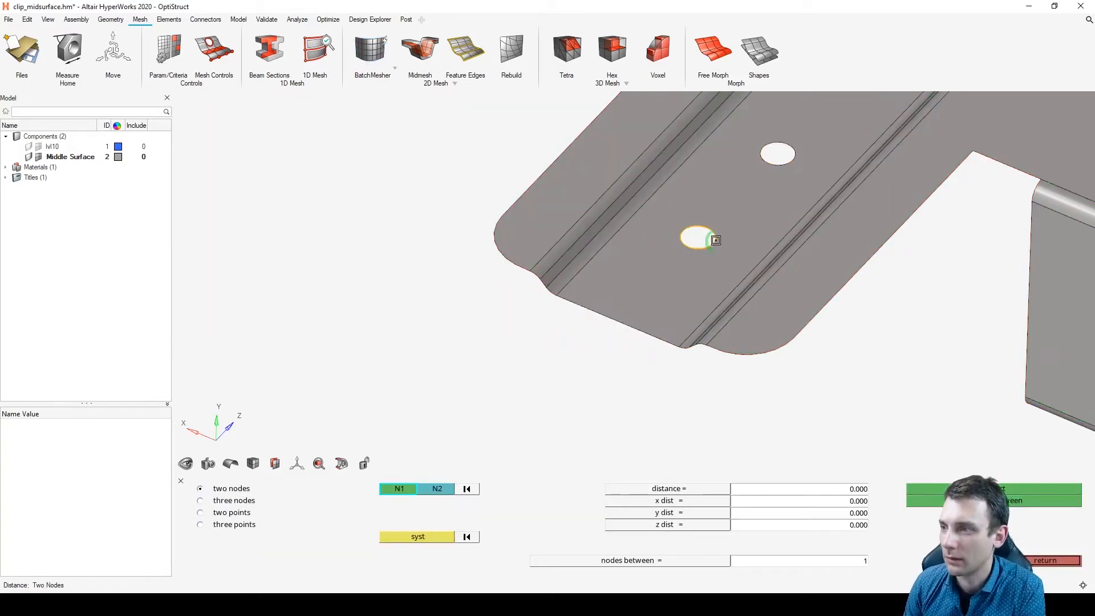
{"action": "left_click", "coordinate": [717, 241]}
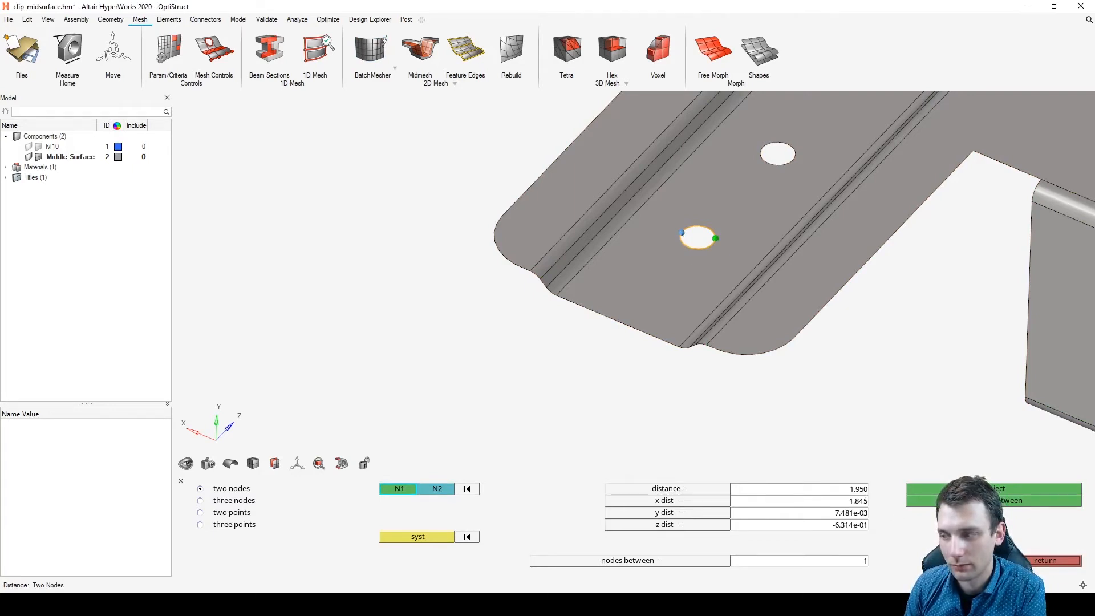
{"action": "left_click", "coordinate": [372, 49]}
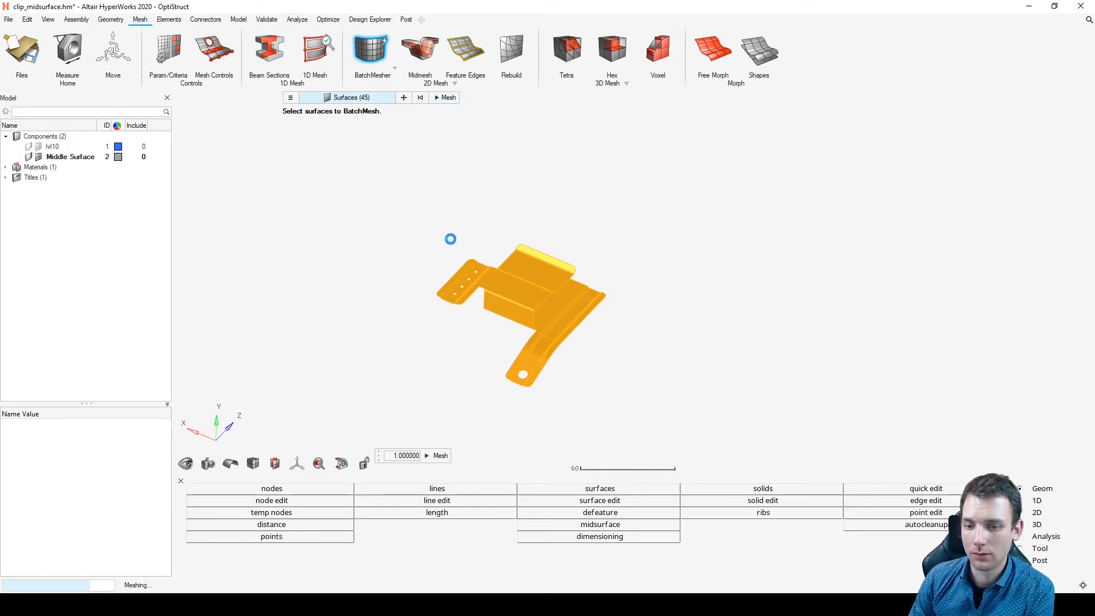
{"action": "mouse_move", "coordinate": [417, 241]}
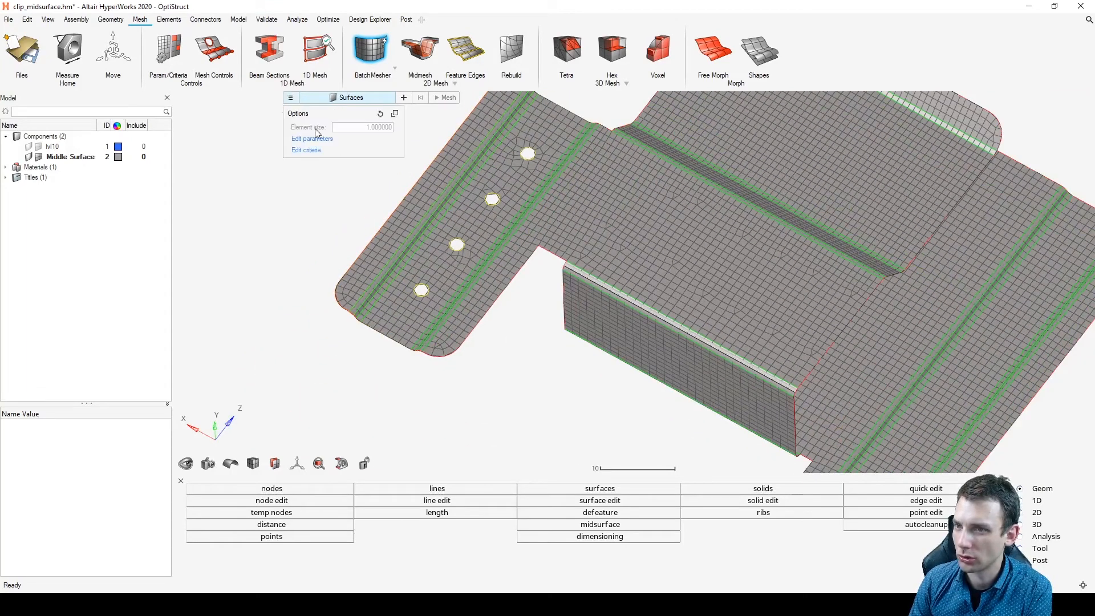
- Delete the 2–3 mm seed row from the 2D hole rules and apply them
{"action": "left_click", "coordinate": [311, 138]}
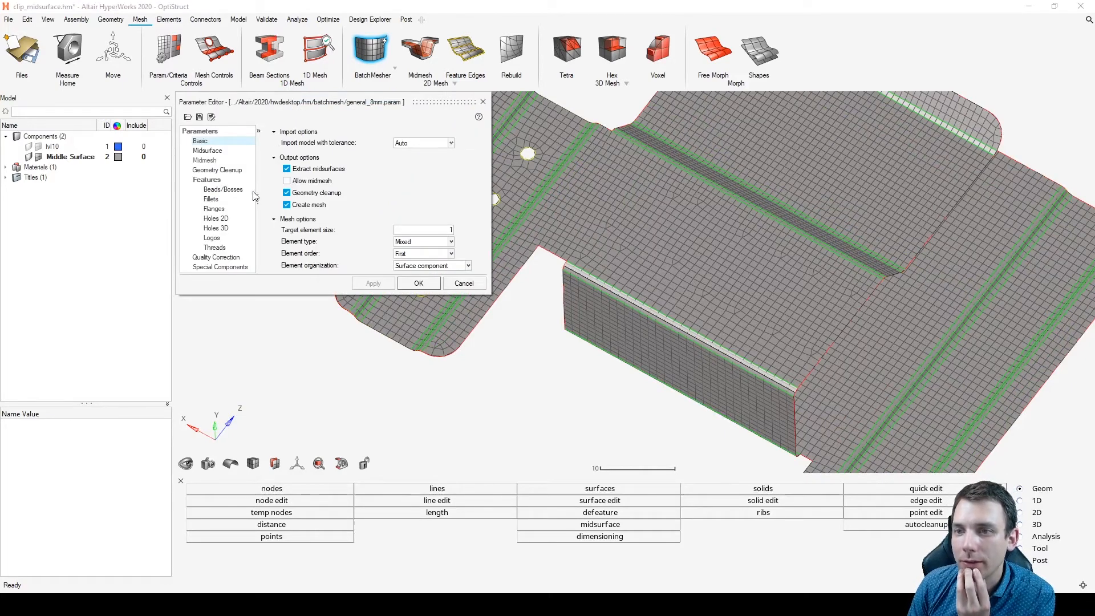
{"action": "left_click", "coordinate": [216, 218]}
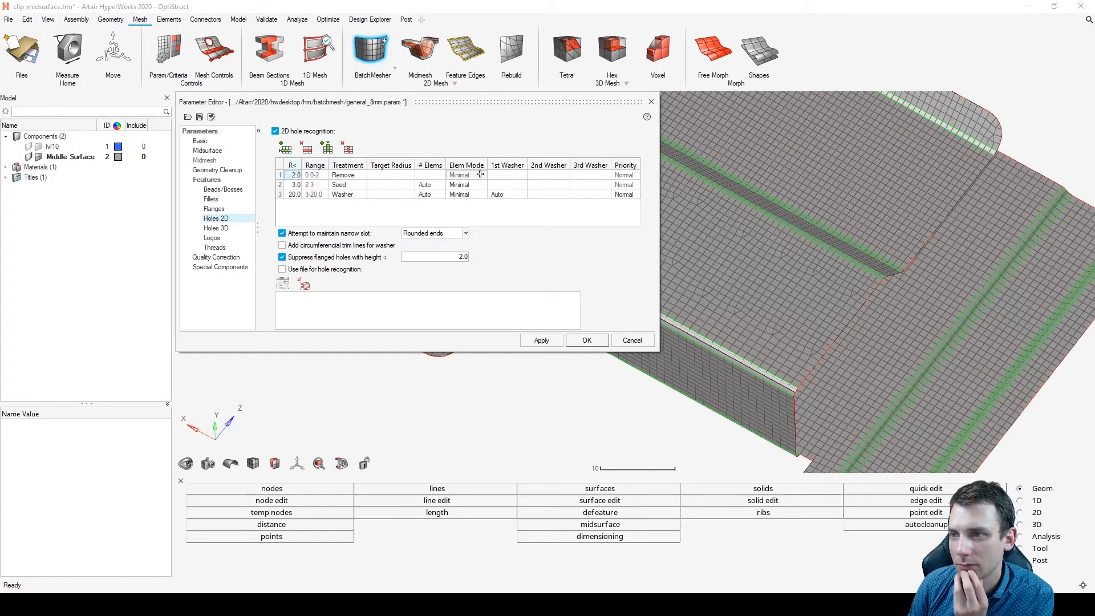
{"action": "mouse_move", "coordinate": [637, 175]}
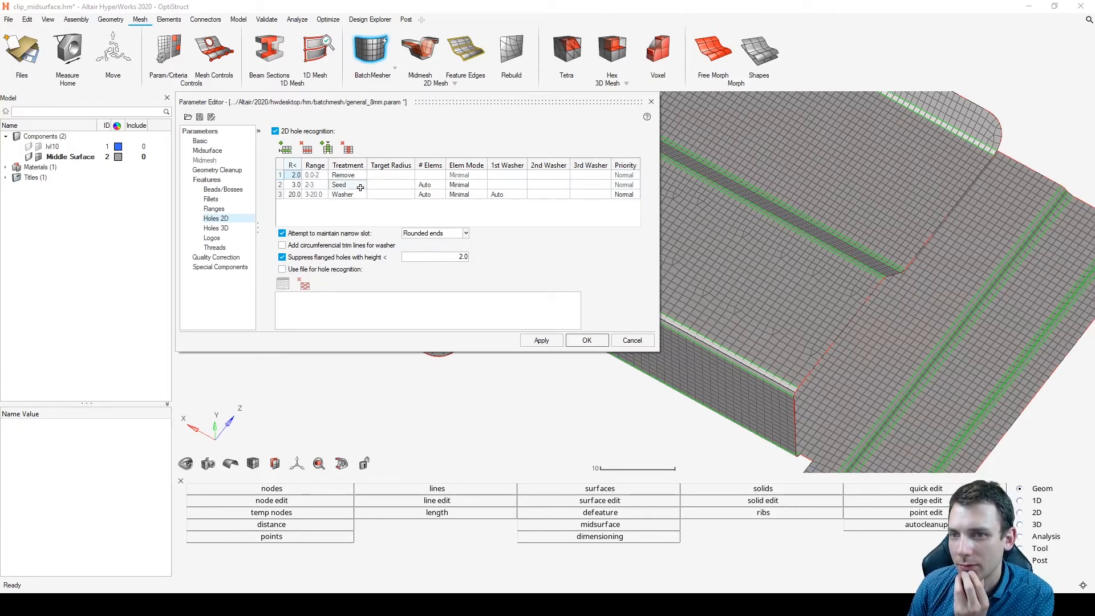
{"action": "left_click", "coordinate": [301, 147]}
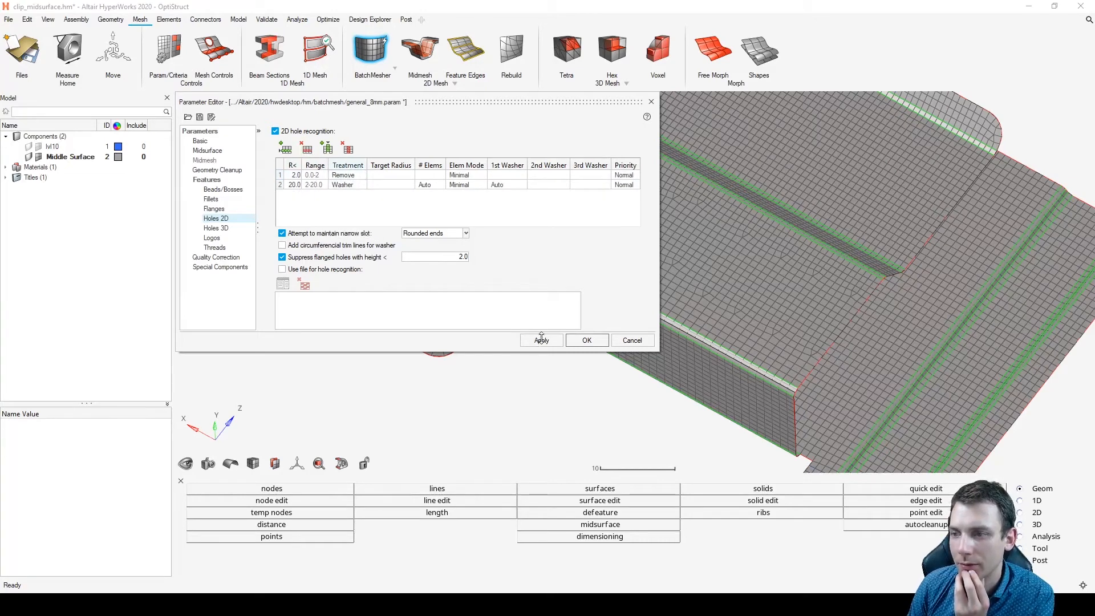
{"action": "left_click", "coordinate": [587, 340]}
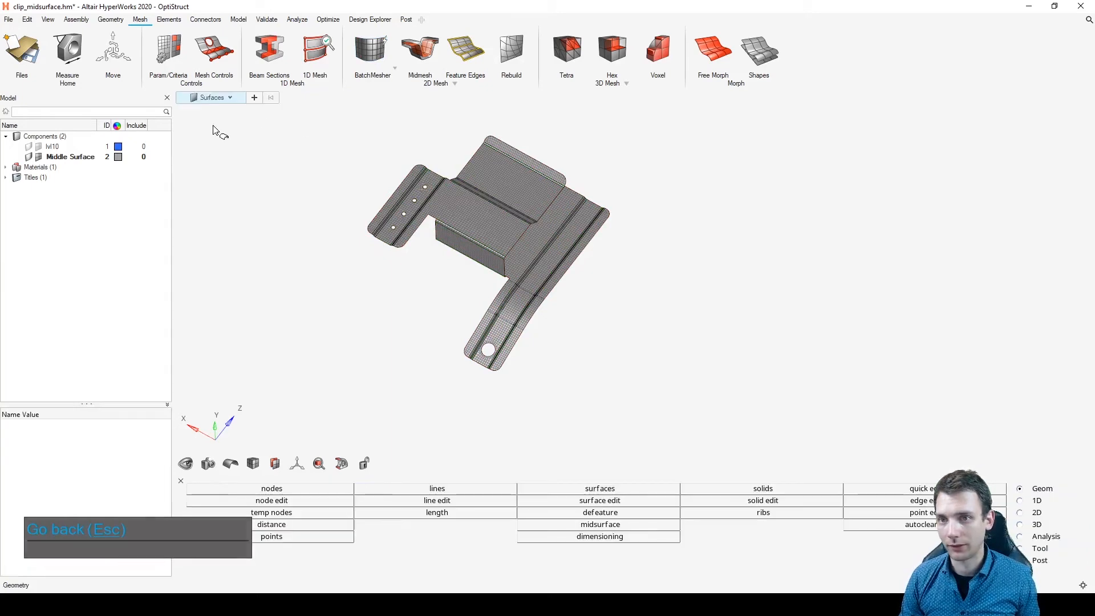
- Switch the entity type to elements and start batch meshing the surfaces again
{"action": "left_click", "coordinate": [211, 97]}
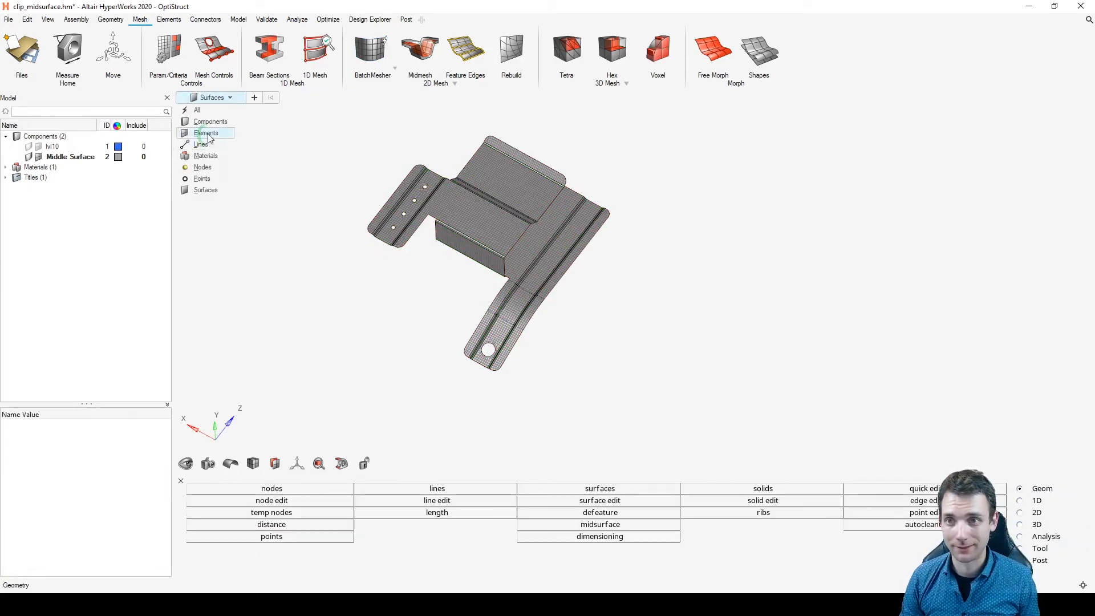
{"action": "left_click", "coordinate": [206, 133]}
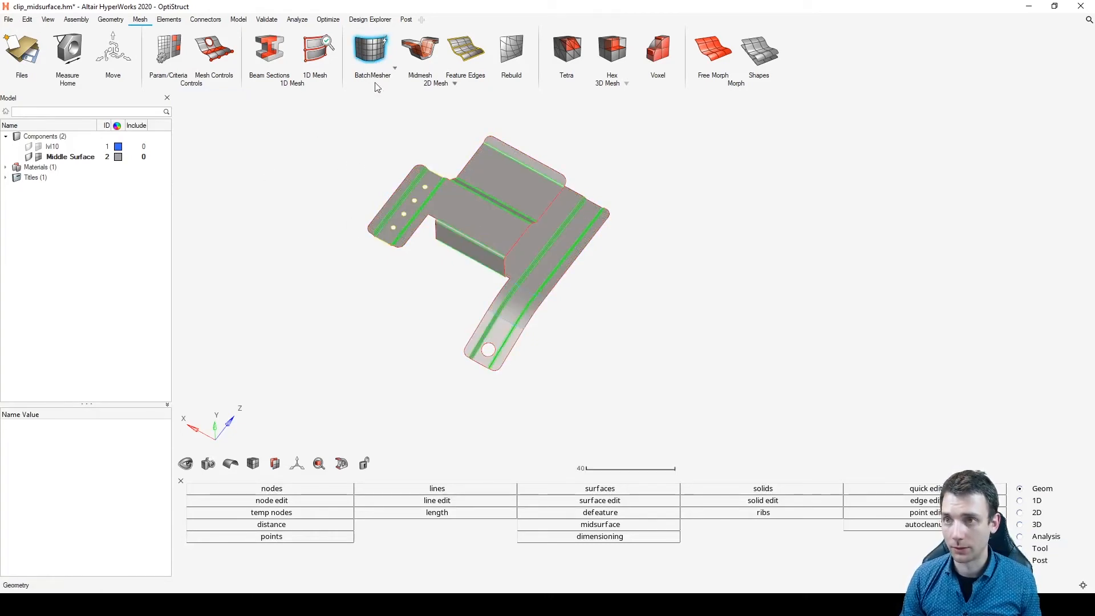
{"action": "left_click", "coordinate": [371, 49]}
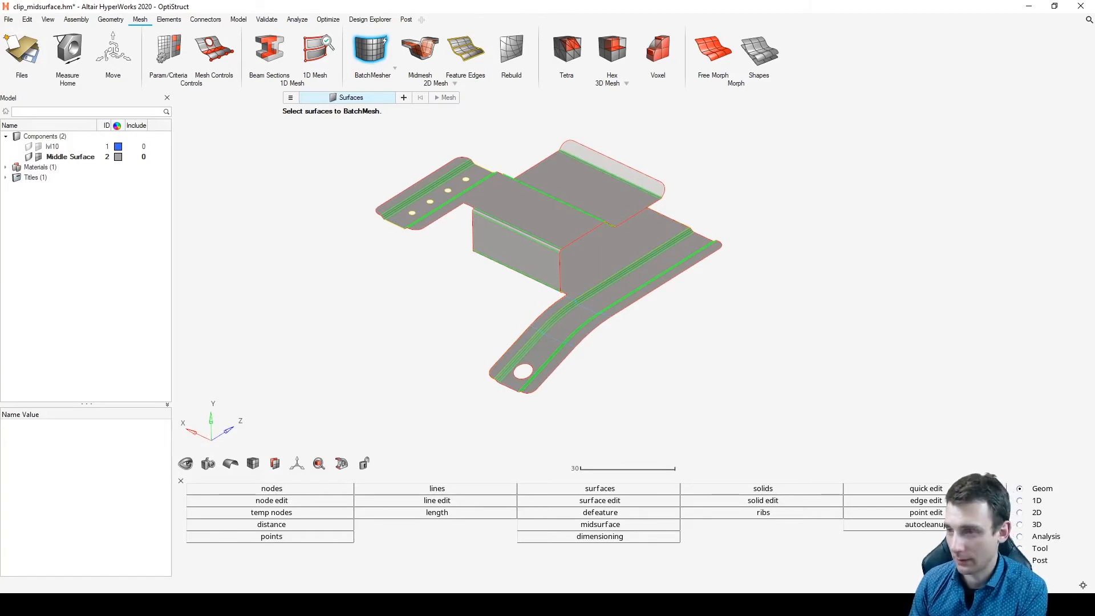
{"action": "mouse_move", "coordinate": [842, 335]}
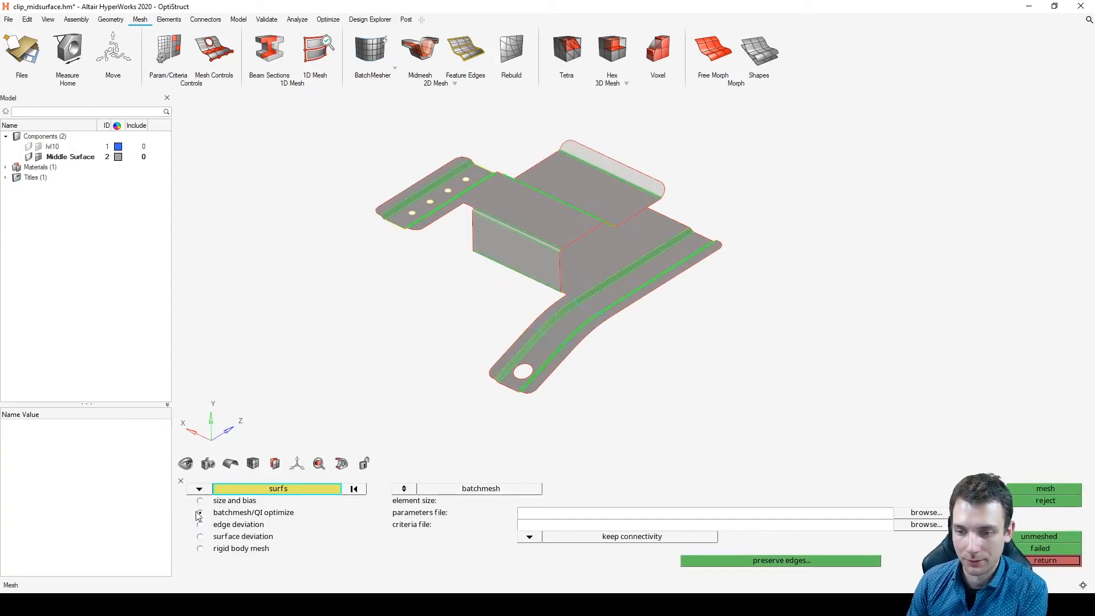
- Mesh with batchmesh/QI optimize at size 0.5 and recompute quality criteria for 0.5
{"action": "left_click", "coordinate": [201, 512]}
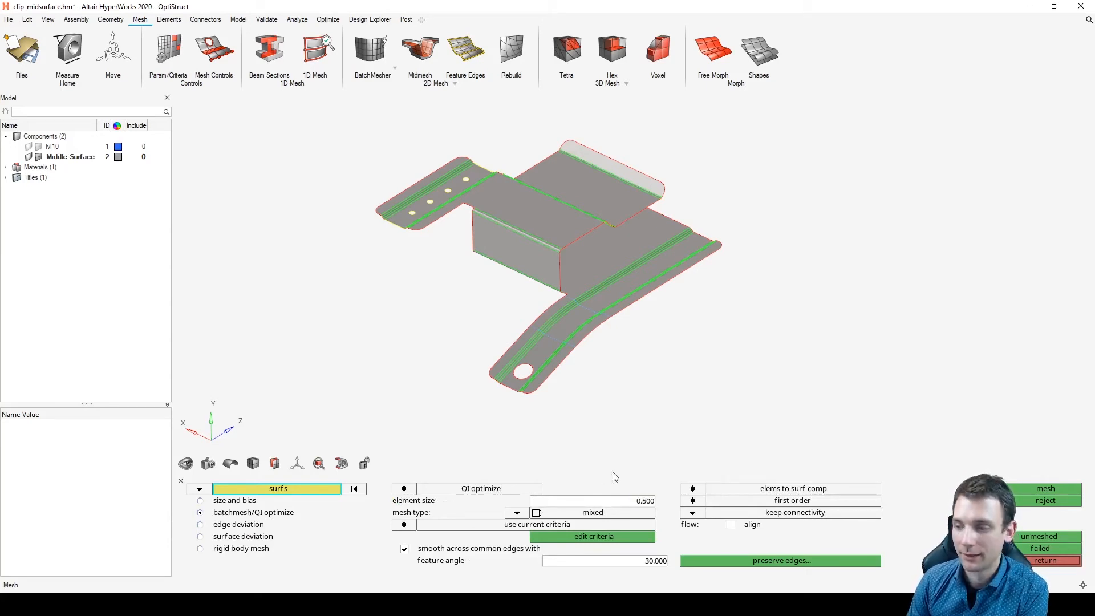
{"action": "mouse_move", "coordinate": [656, 444]}
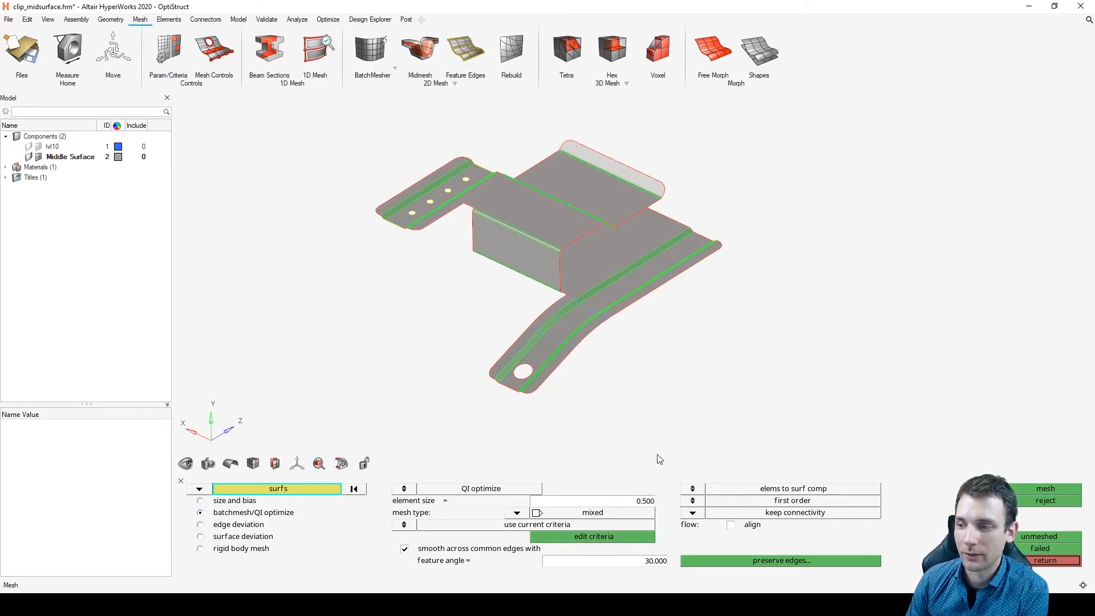
{"action": "mouse_move", "coordinate": [674, 398]}
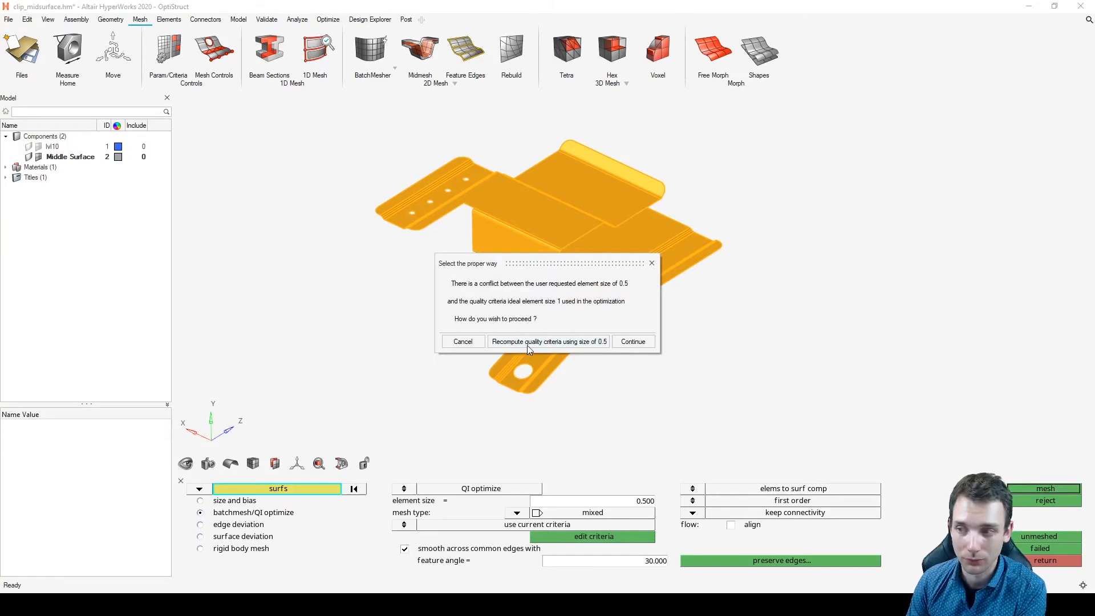
{"action": "mouse_move", "coordinate": [588, 350]}
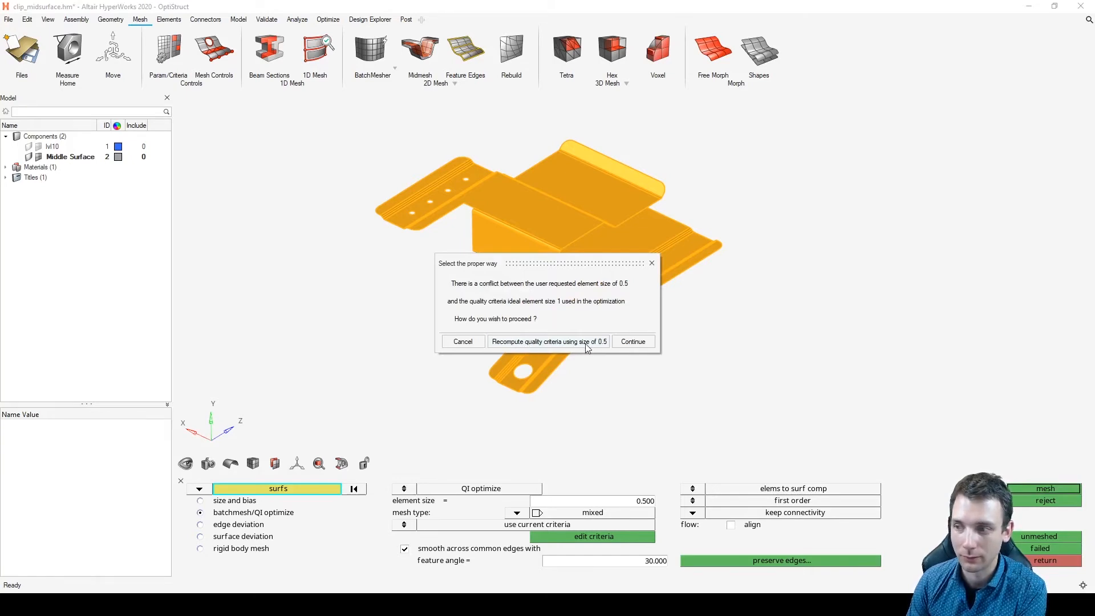
{"action": "mouse_move", "coordinate": [578, 350]}
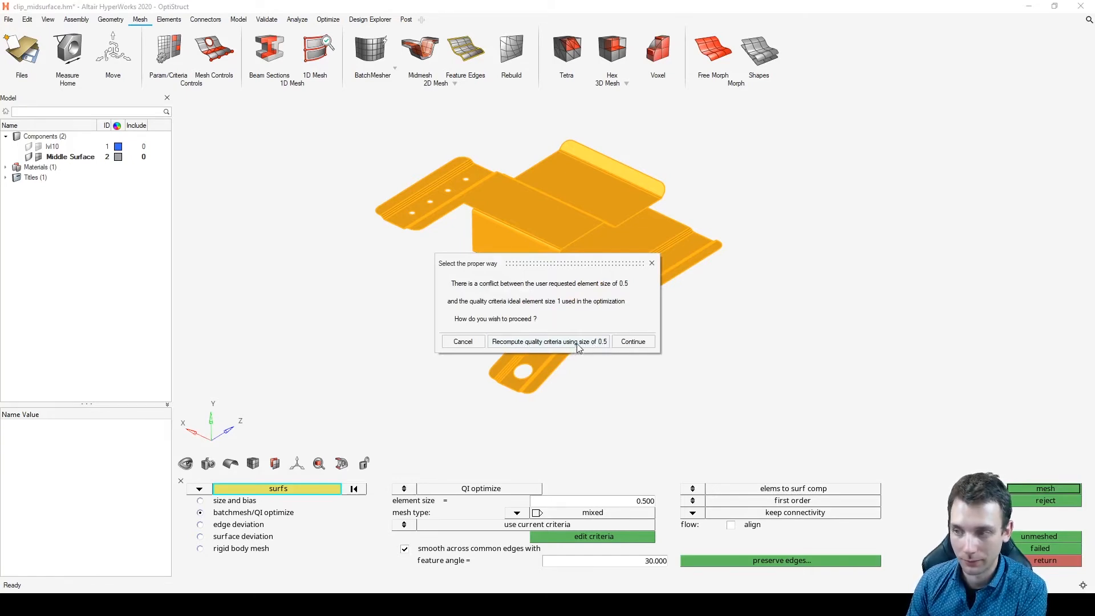
{"action": "left_click", "coordinate": [632, 341]}
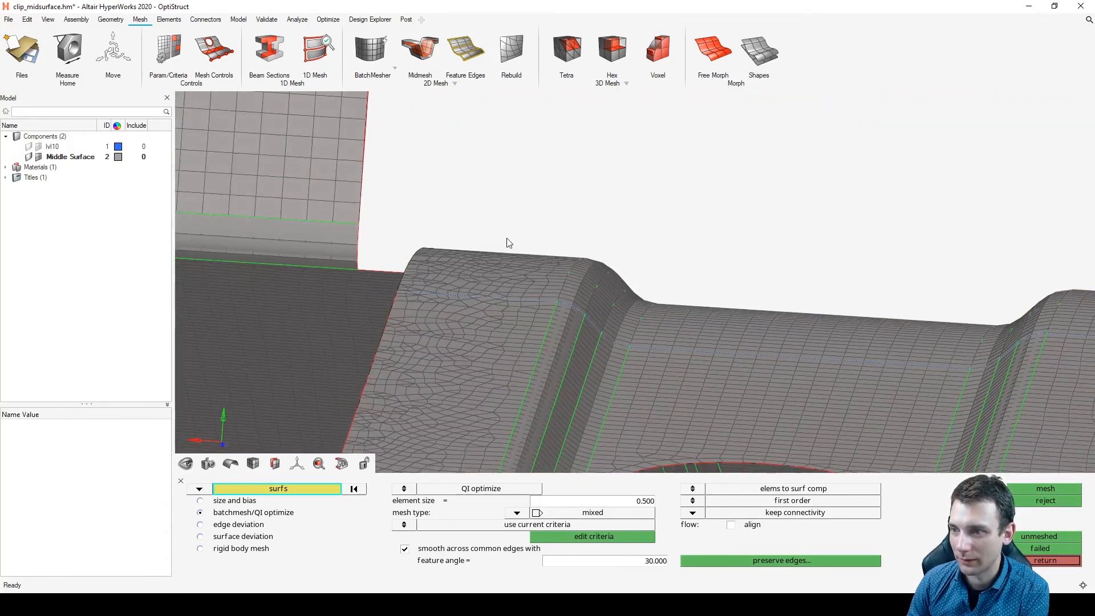
{"action": "left_click_drag", "start_coordinate": [509, 242], "coordinate": [496, 298]}
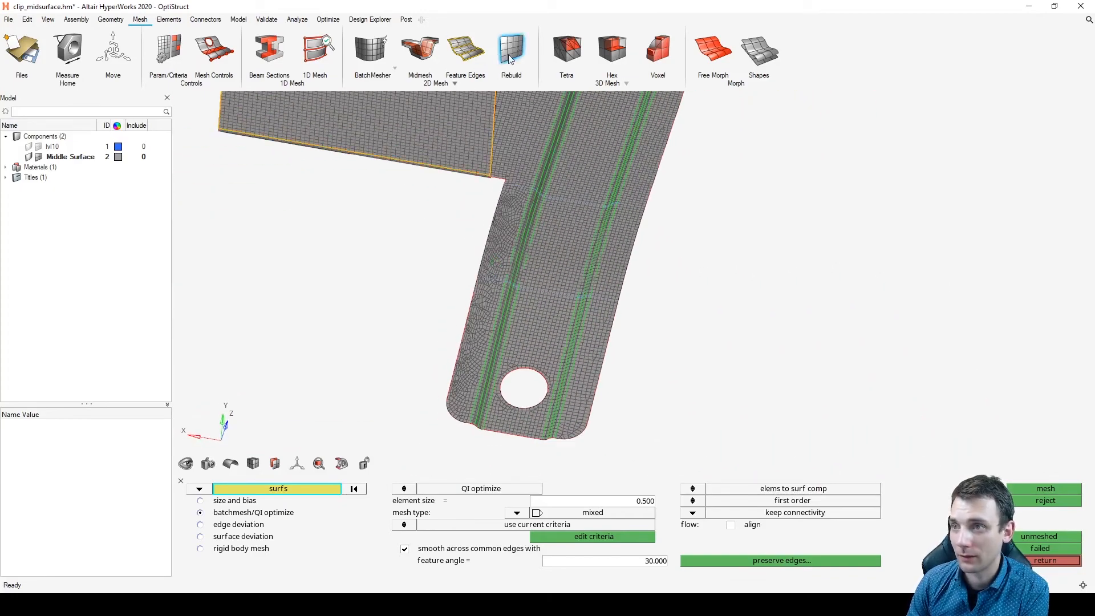
- Rebuild the poor-quality elements of the Middle Surface component
{"action": "left_click", "coordinate": [511, 49]}
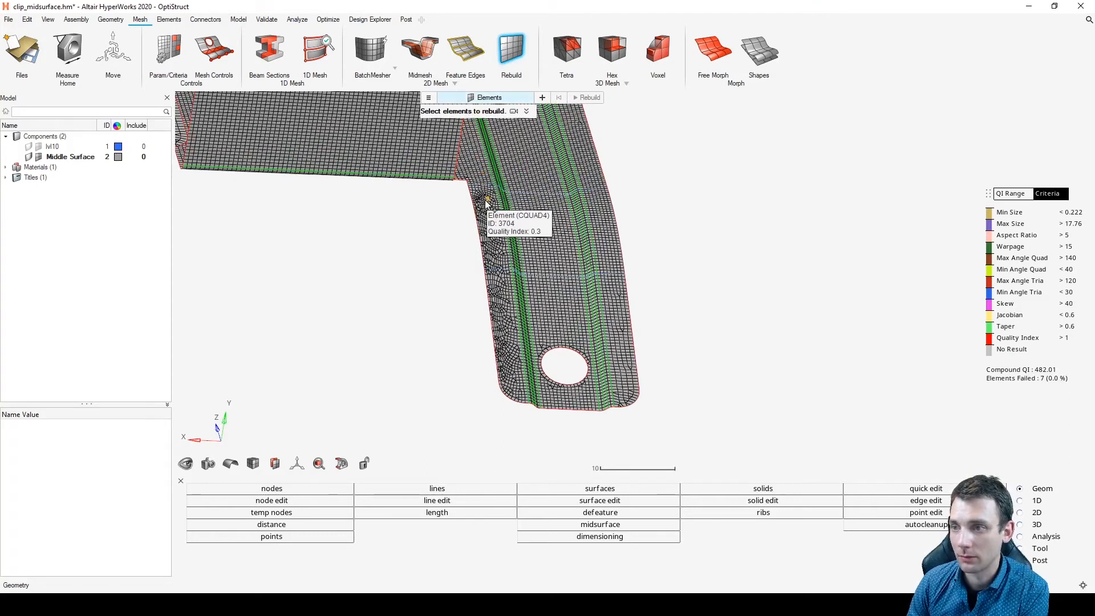
{"action": "mouse_move", "coordinate": [507, 352]}
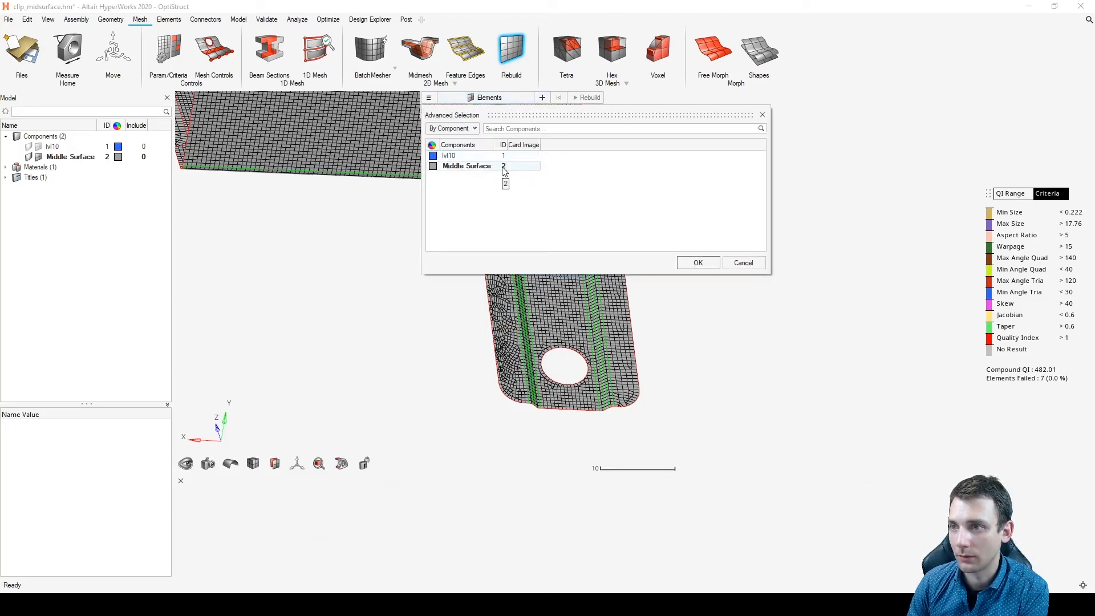
{"action": "left_click", "coordinate": [452, 128]}
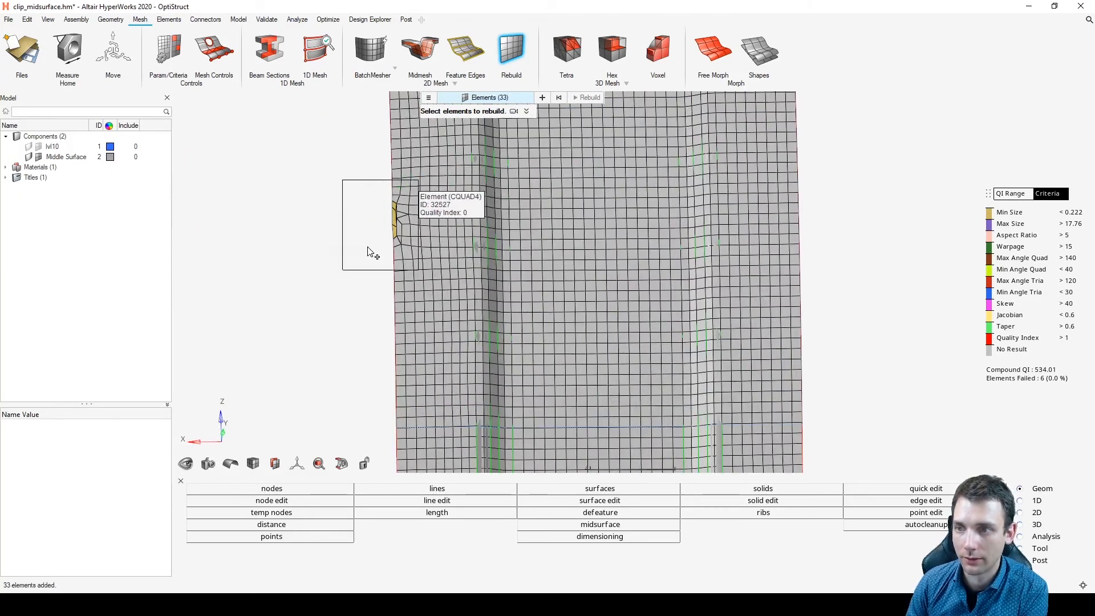
{"action": "left_click", "coordinate": [405, 223]}
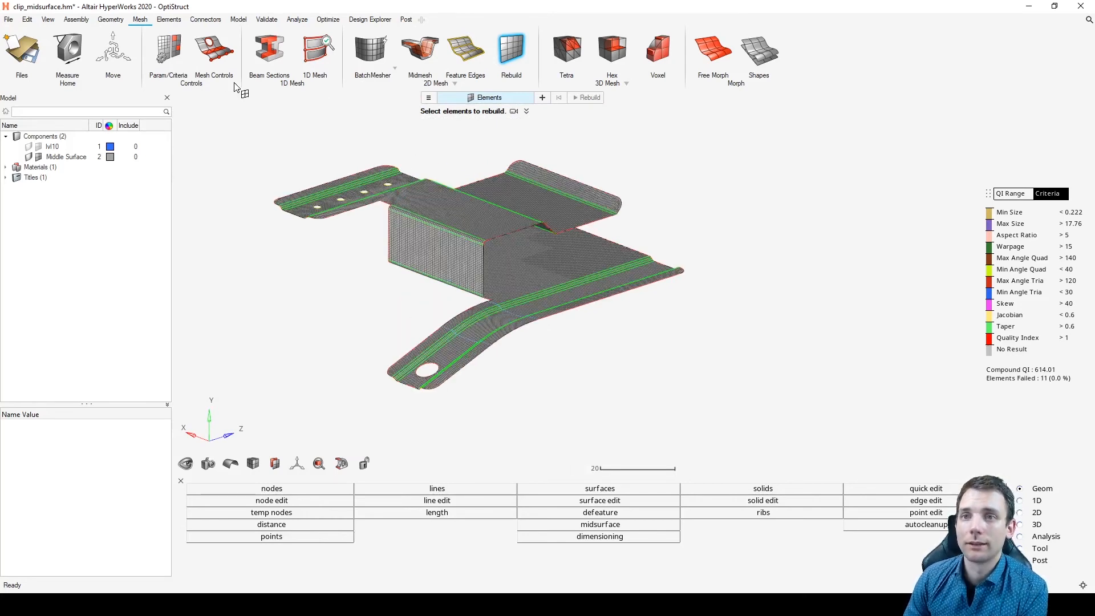
{"action": "mouse_move", "coordinate": [329, 132]}
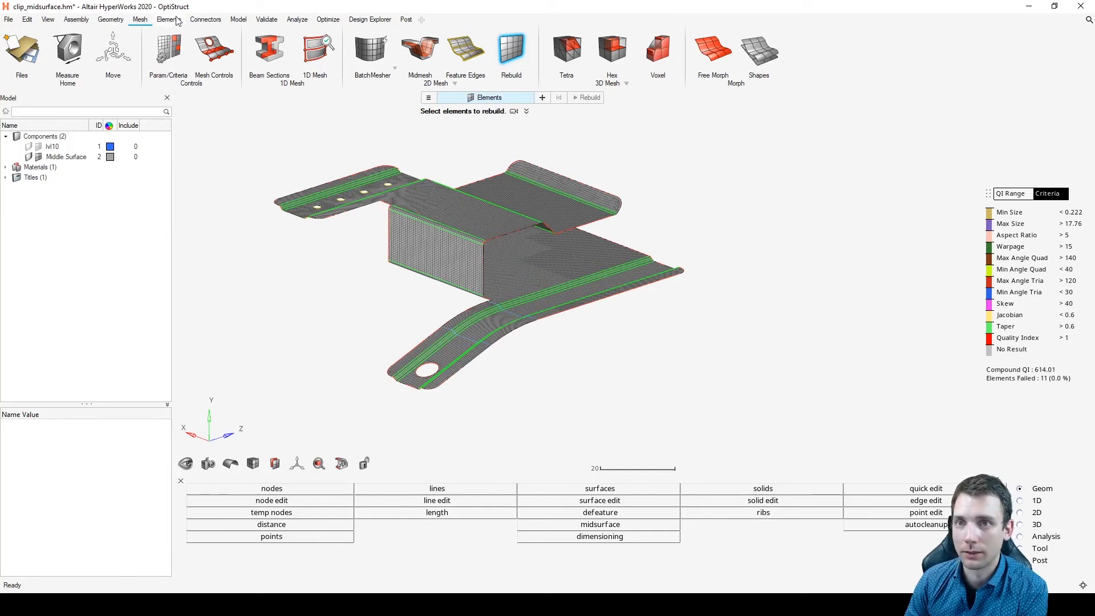
- Start the Edit Elements Move tool and pick a node beside the small hole
{"action": "left_click", "coordinate": [169, 19]}
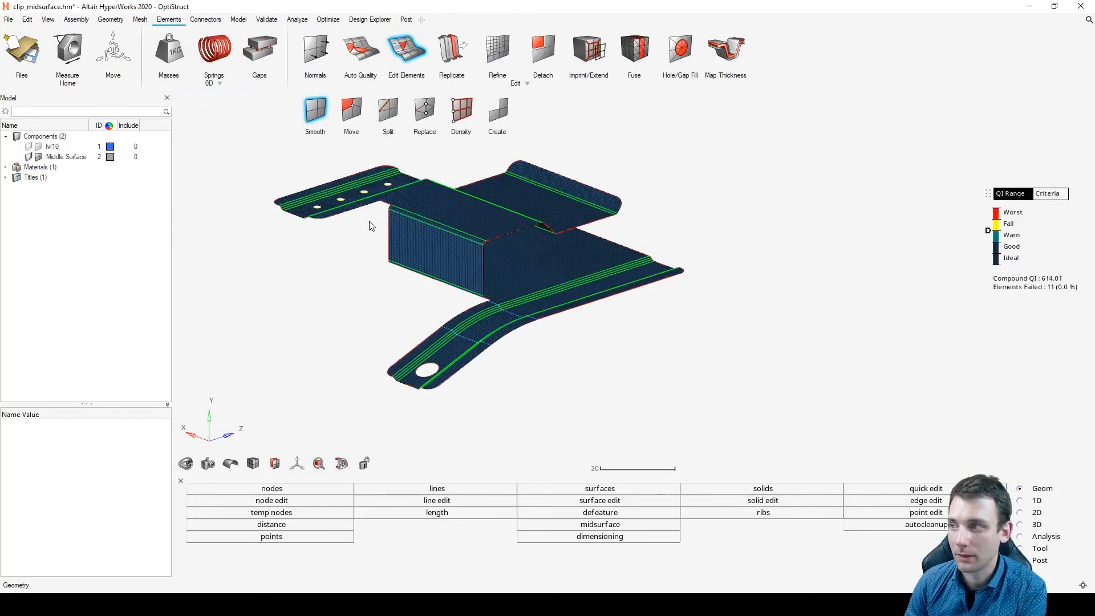
{"action": "left_click", "coordinate": [315, 112]}
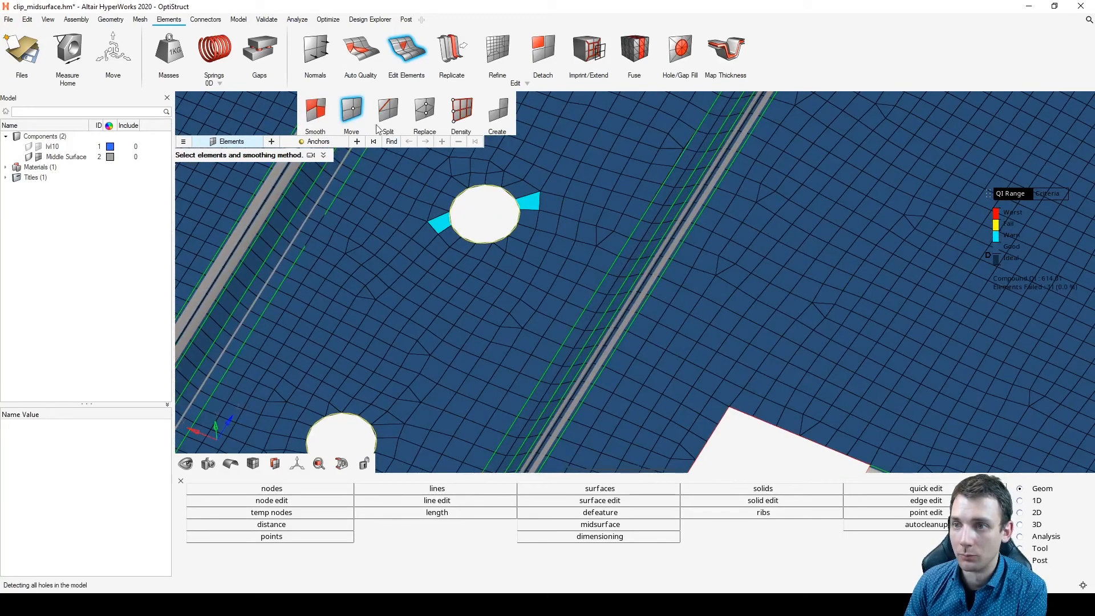
{"action": "left_click", "coordinate": [350, 110]}
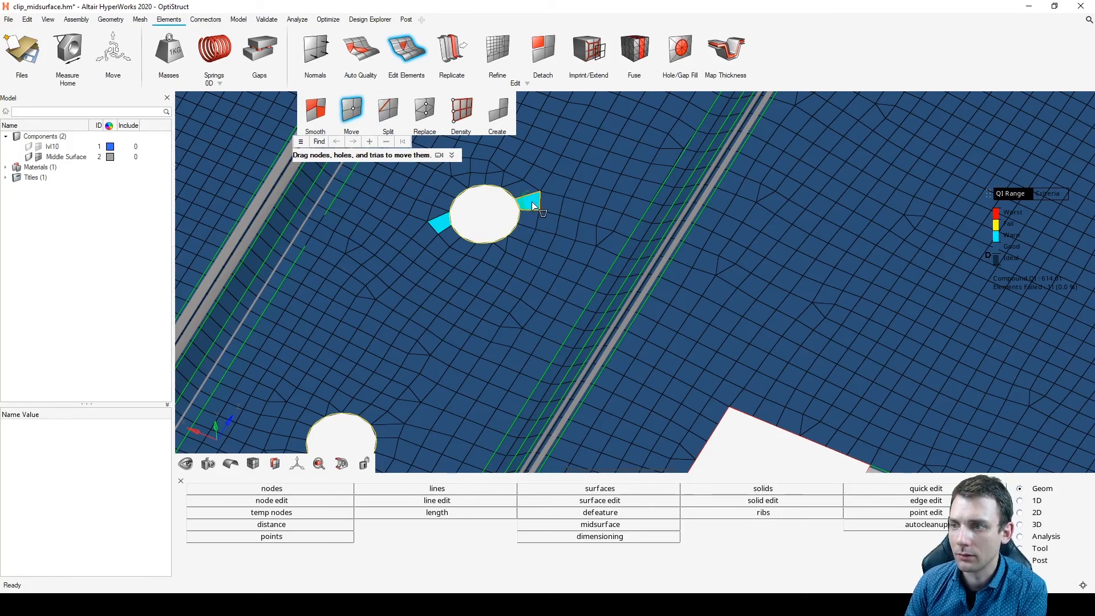
{"action": "left_click", "coordinate": [530, 204]}
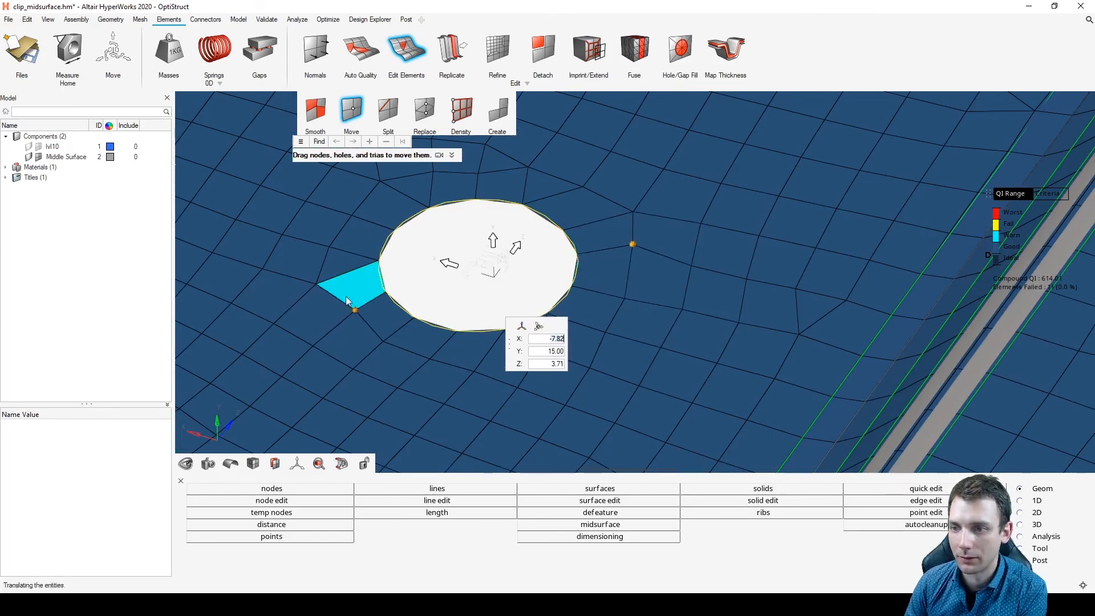
- Drag nodes beside the hole to reshape the warning elements, pulling back when quality worsened
{"action": "left_click_drag", "start_coordinate": [353, 310], "coordinate": [328, 283]}
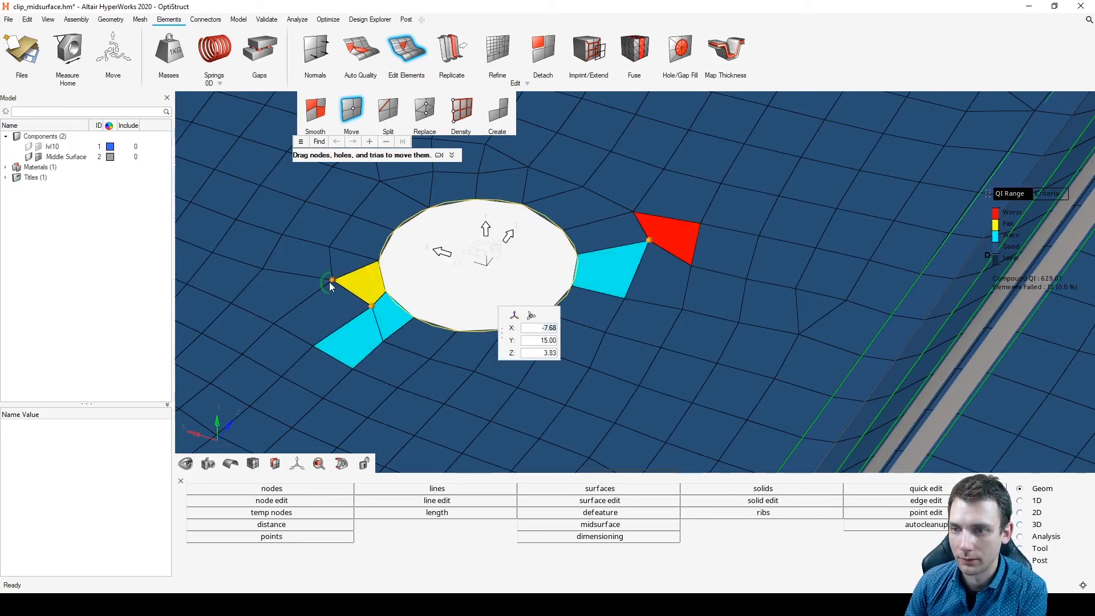
{"action": "left_click_drag", "start_coordinate": [330, 283], "coordinate": [634, 247]}
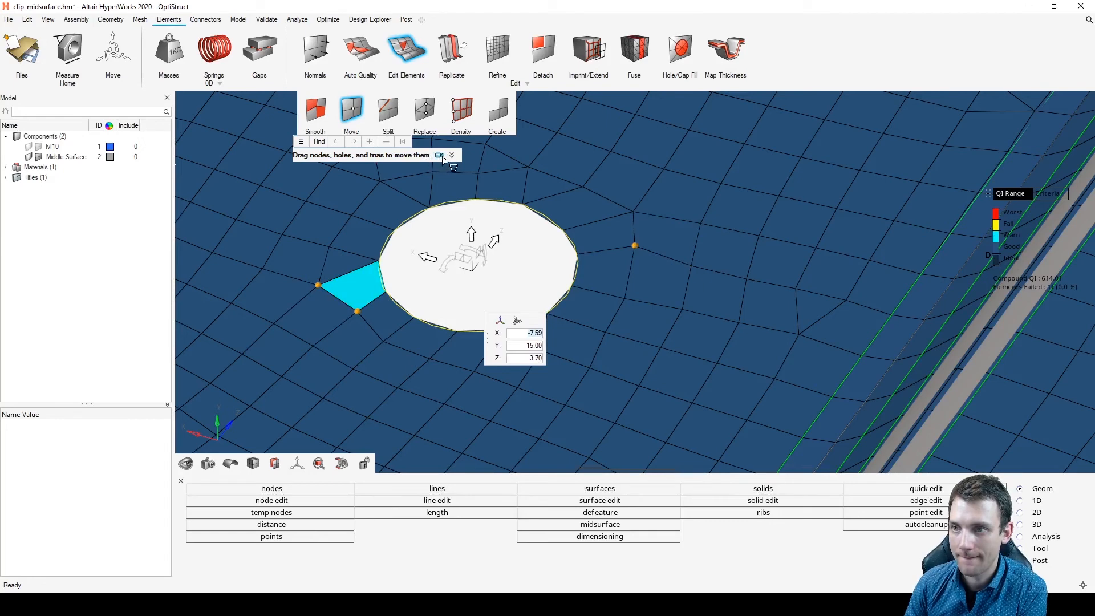
{"action": "mouse_move", "coordinate": [552, 322]}
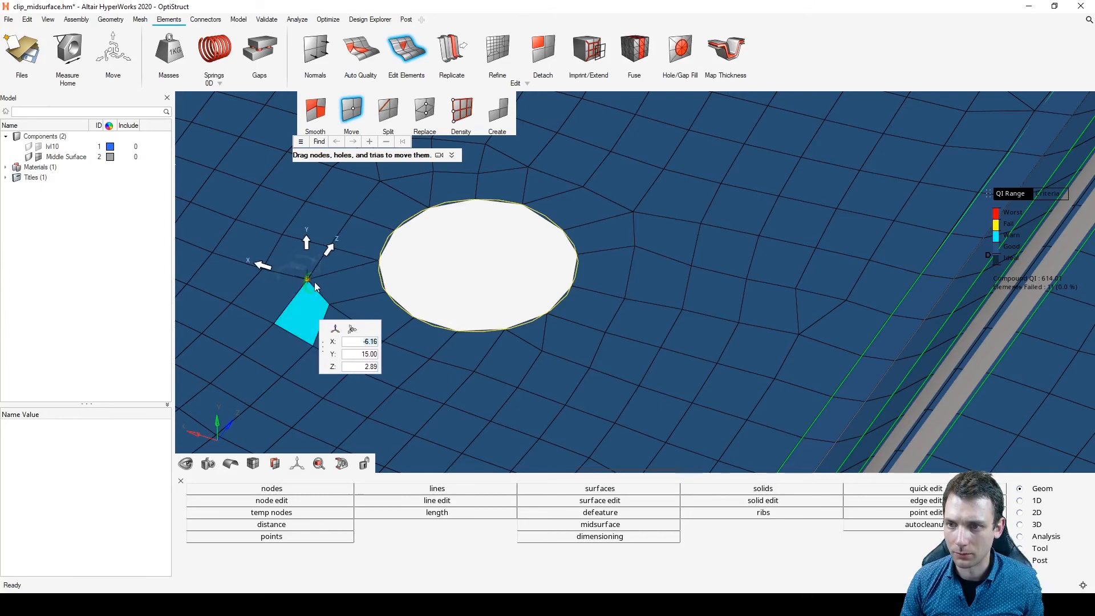
{"action": "left_click_drag", "start_coordinate": [307, 278], "coordinate": [309, 287]}
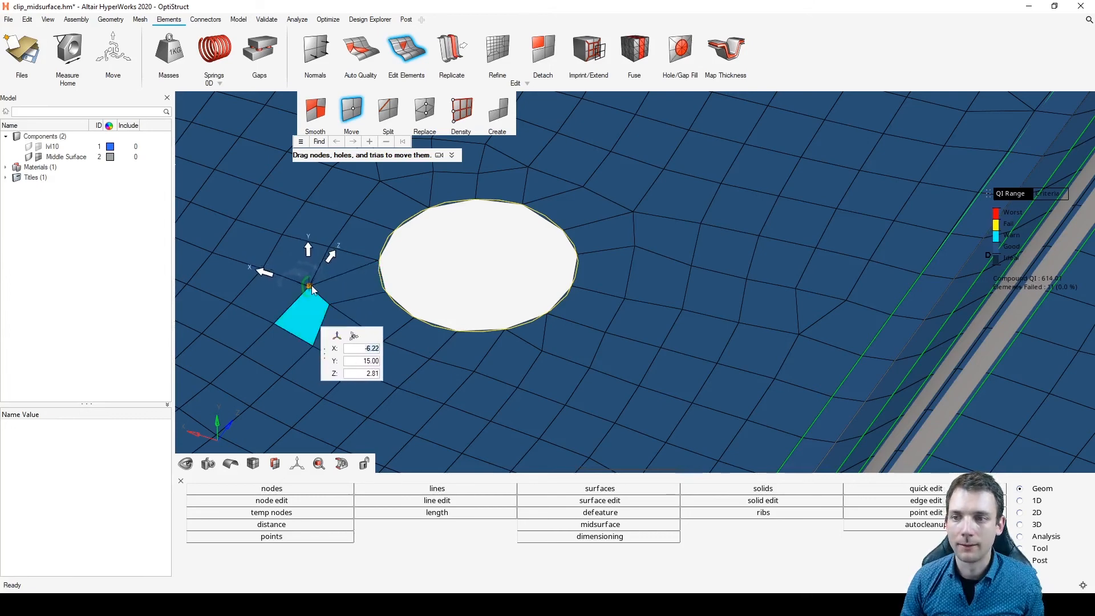
{"action": "left_click_drag", "start_coordinate": [311, 287], "coordinate": [307, 290]}
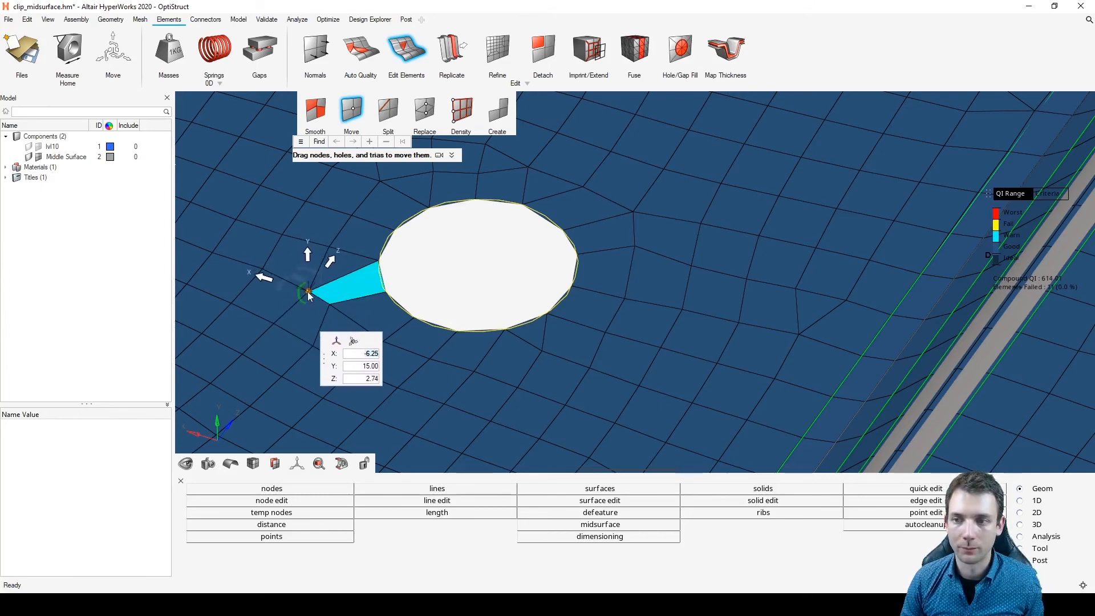
{"action": "left_click_drag", "start_coordinate": [306, 290], "coordinate": [303, 285]}
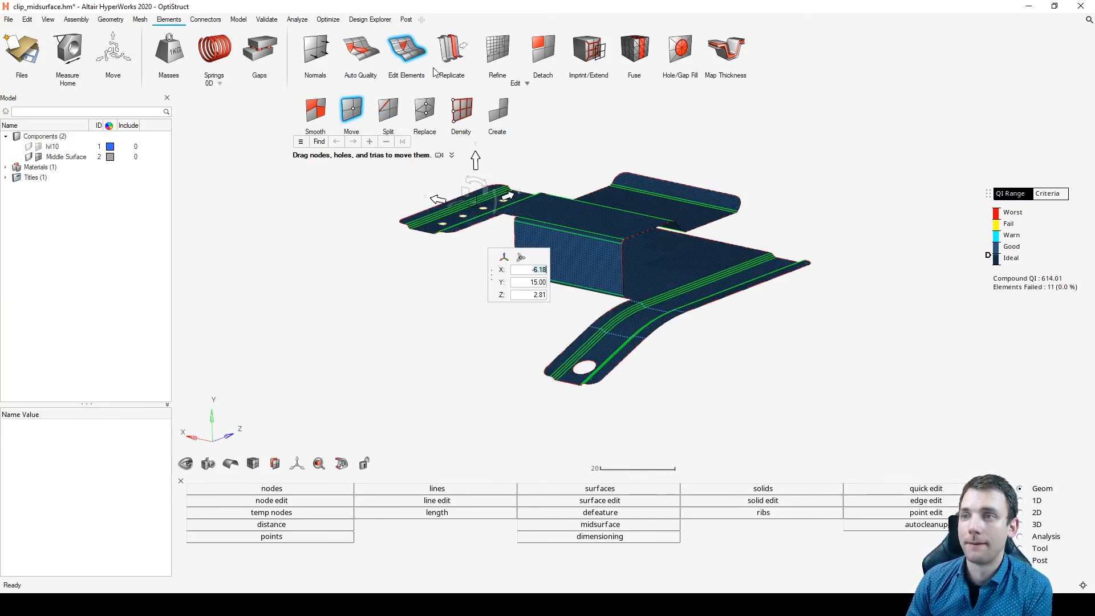
{"action": "mouse_move", "coordinate": [726, 52]}
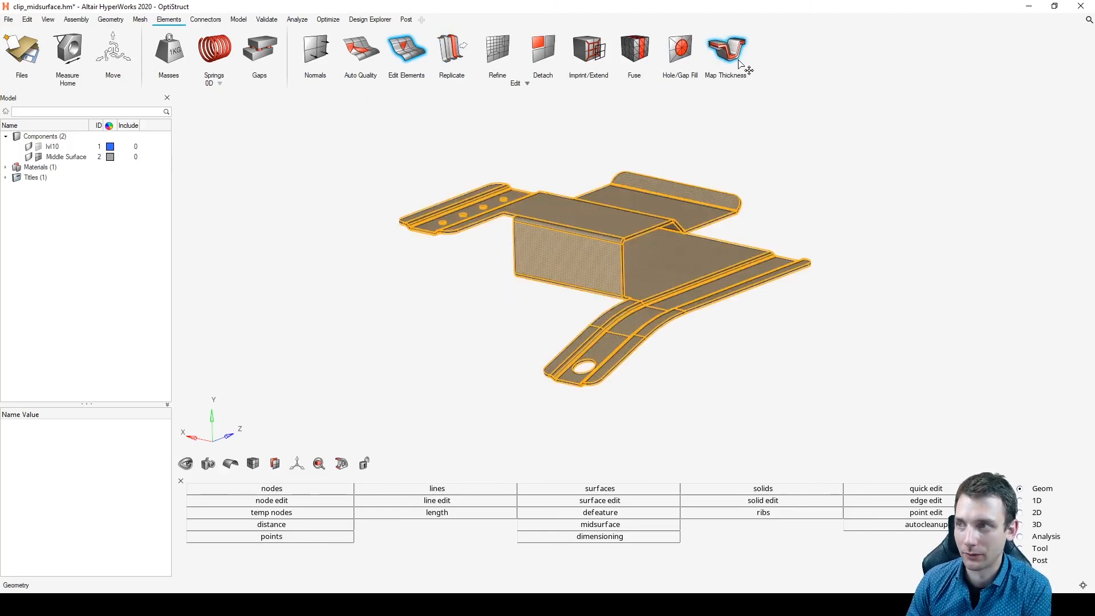
- Start Map Thickness and pick the solid lvl10 clip geometry as the thickness source
{"action": "left_click", "coordinate": [725, 53]}
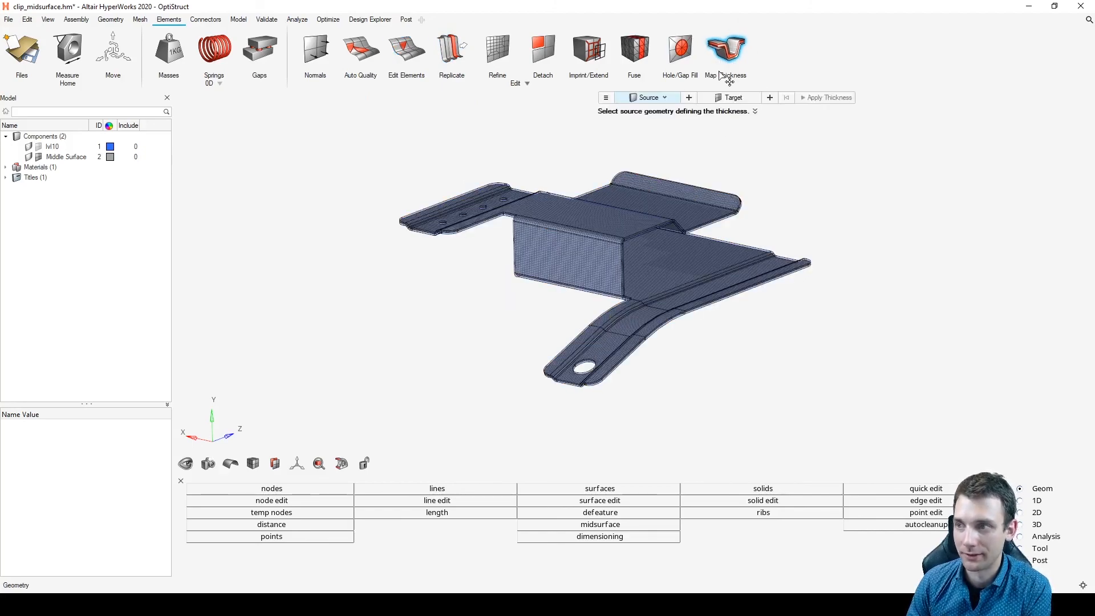
{"action": "scroll", "scroll_direction": "up", "scroll_amount": 3}
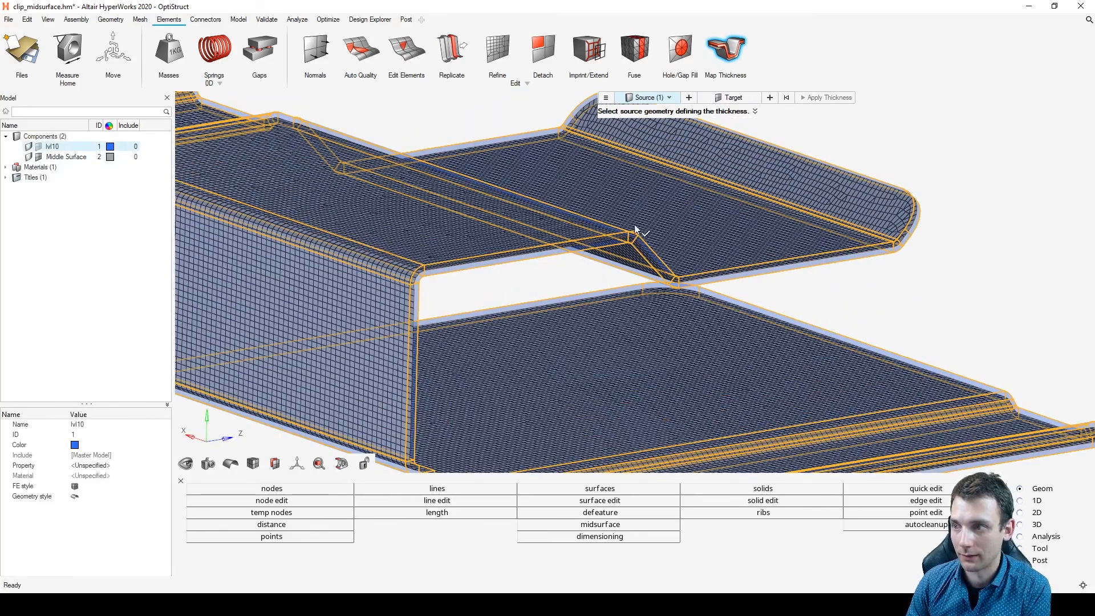
{"action": "left_click", "coordinate": [732, 97]}
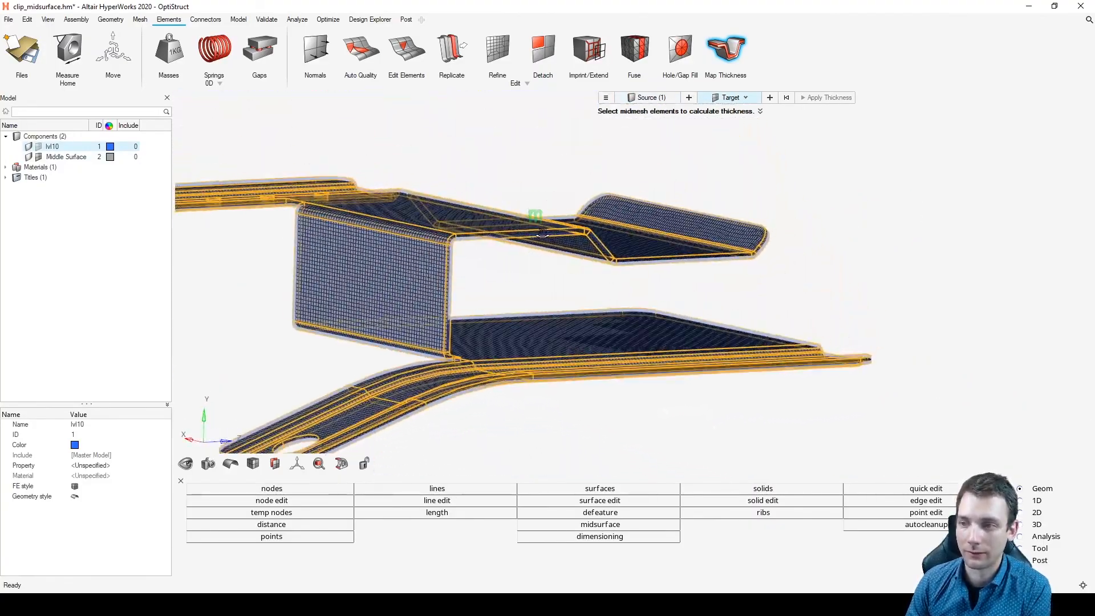
{"action": "left_click_drag", "start_coordinate": [537, 231], "coordinate": [565, 224]}
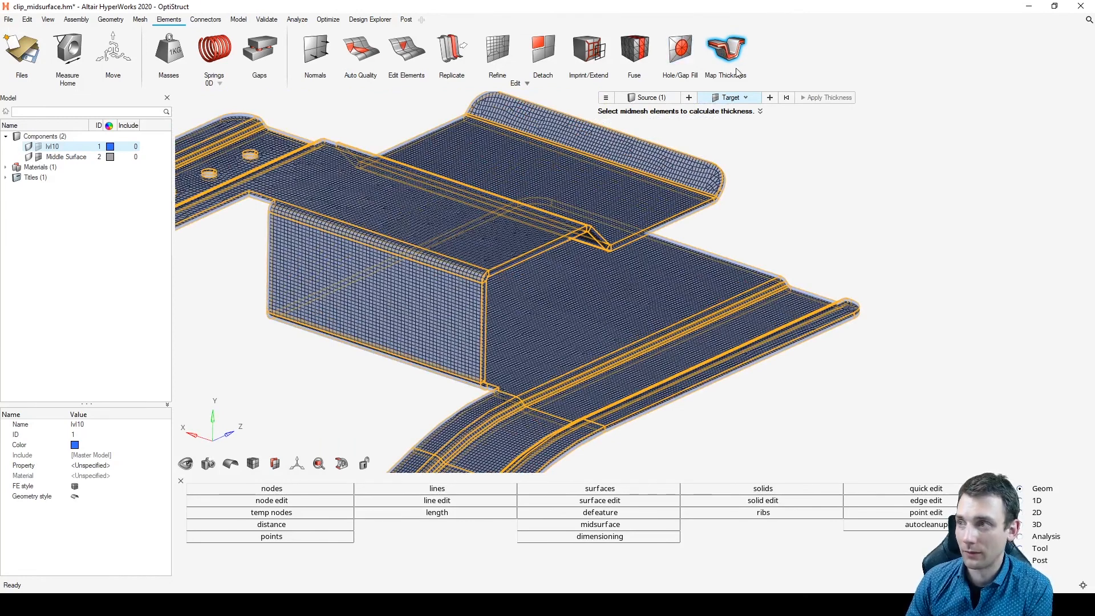
{"action": "mouse_move", "coordinate": [742, 151]}
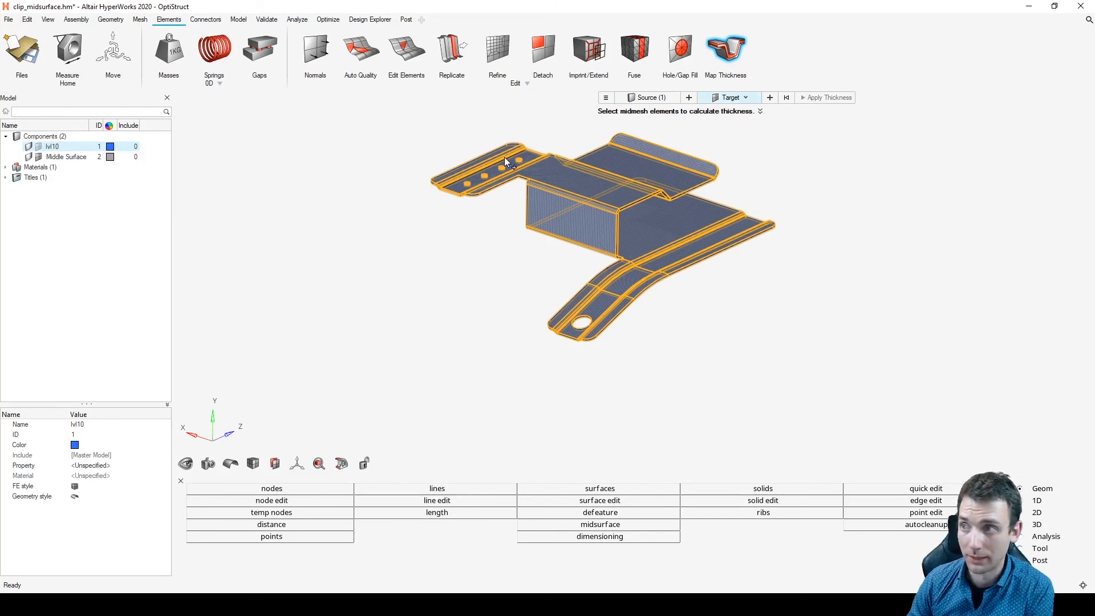
{"action": "mouse_move", "coordinate": [510, 162]}
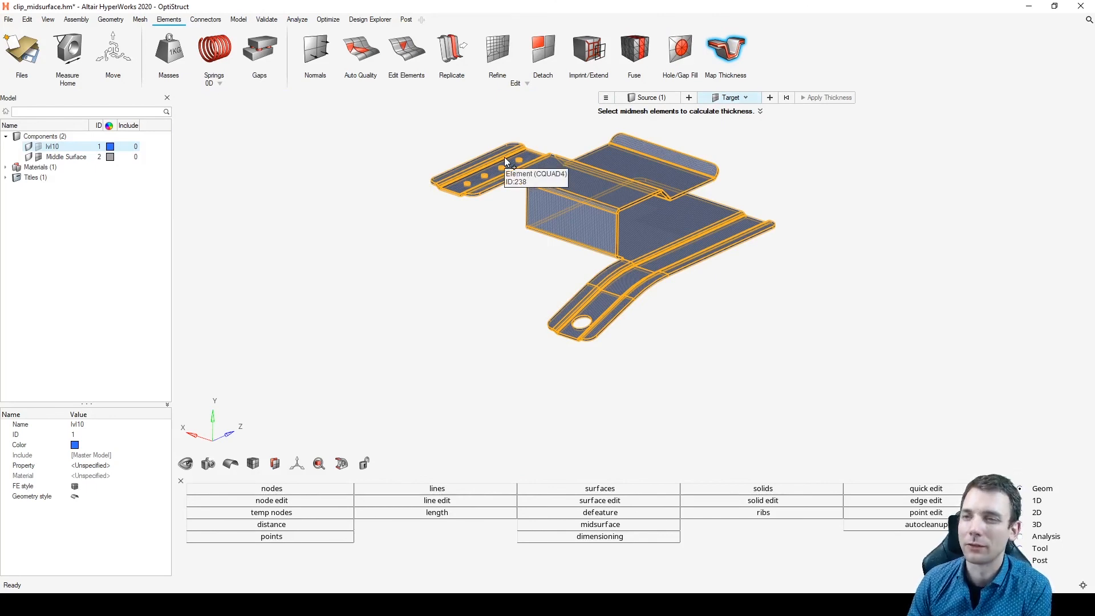
{"action": "mouse_move", "coordinate": [299, 151]}
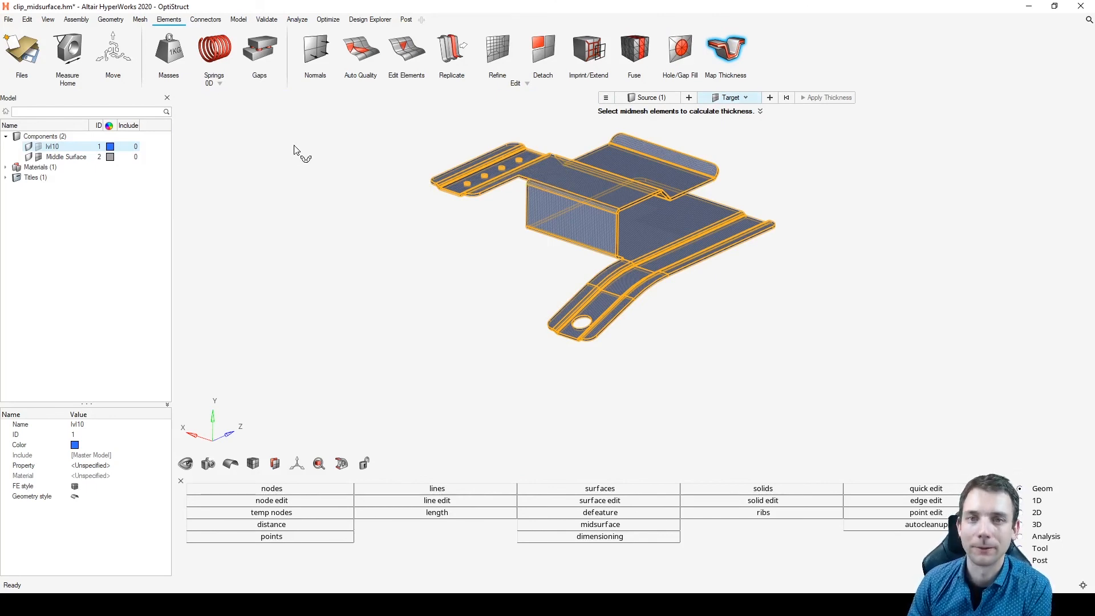